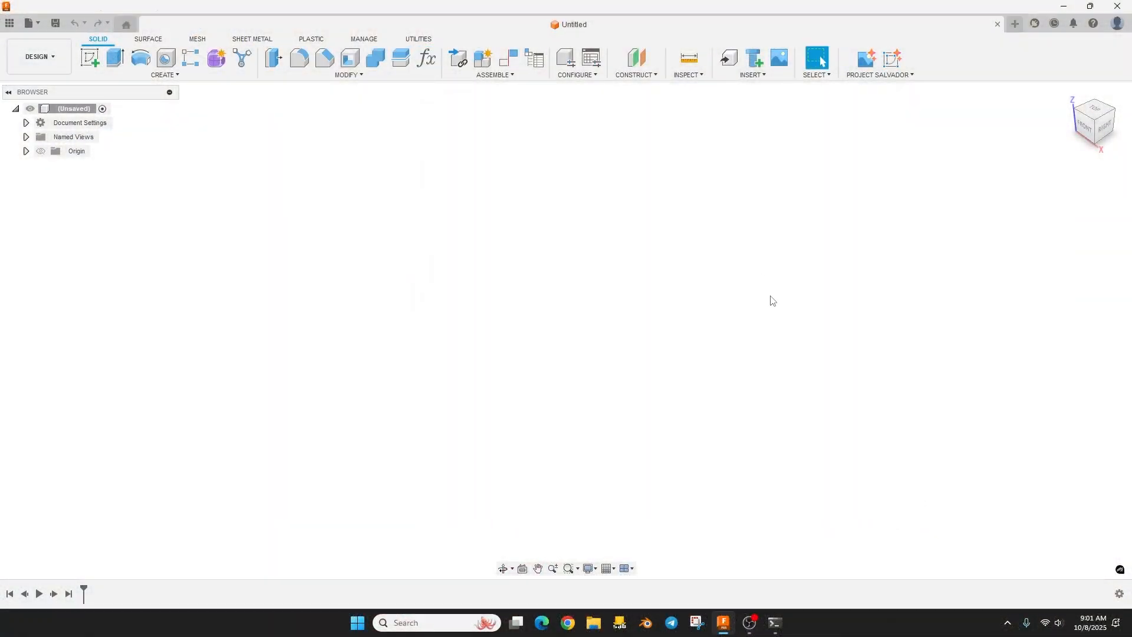
mouse_move(427, 59)
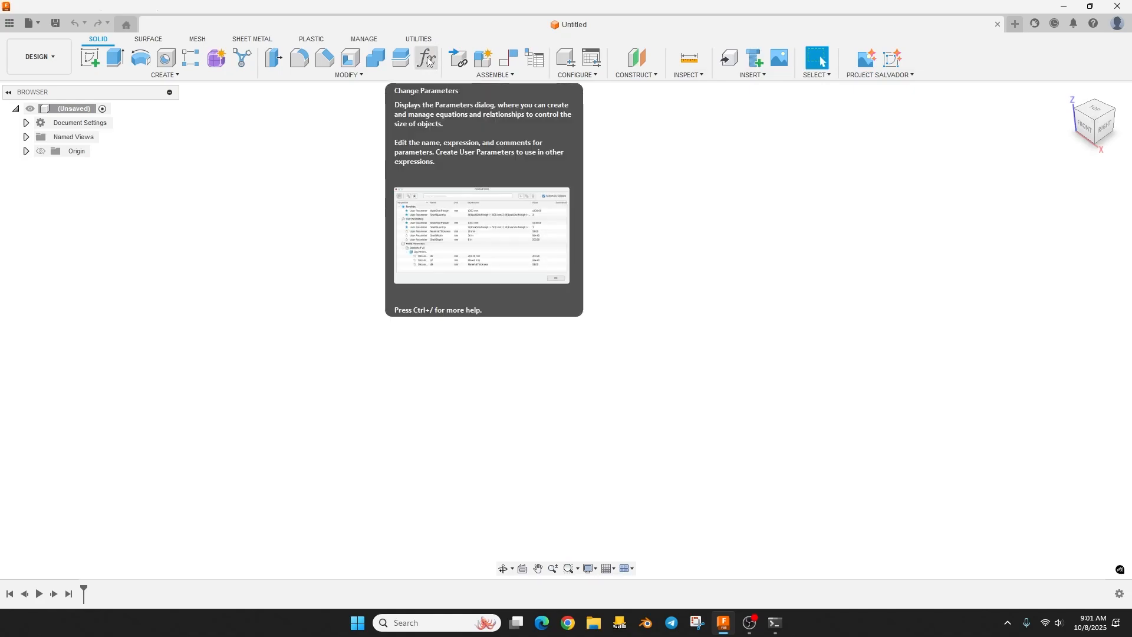
- Show the MODIFY command list so Change Parameters can be reached
left_click(348, 75)
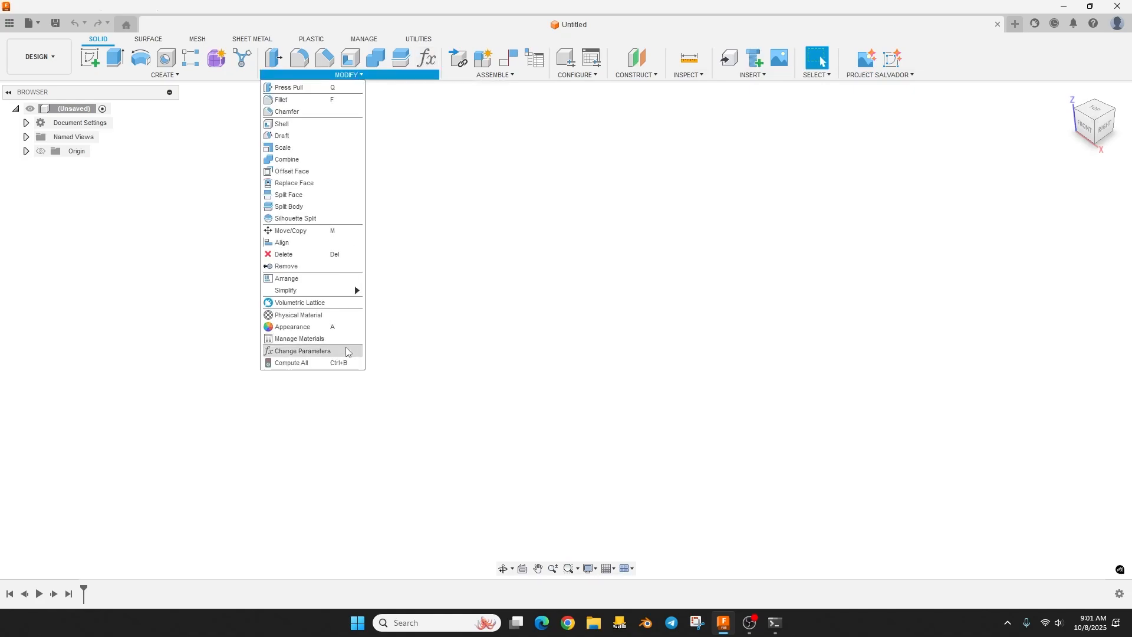
- Open the parameter table and add user parameter Width = 40 mm
left_click(302, 350)
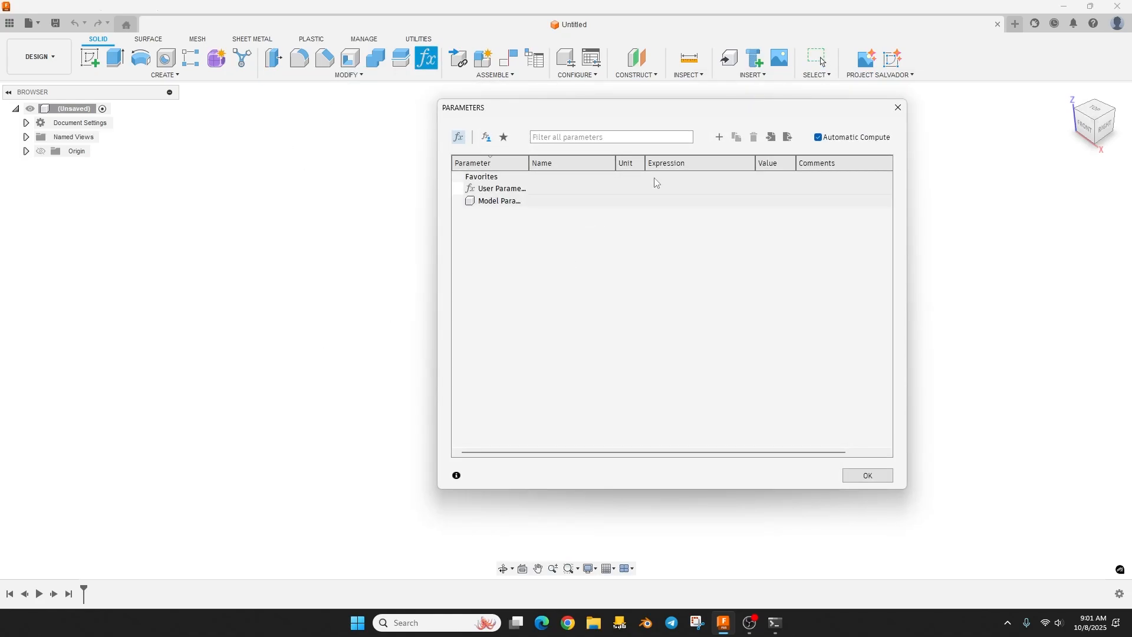
left_click(718, 136)
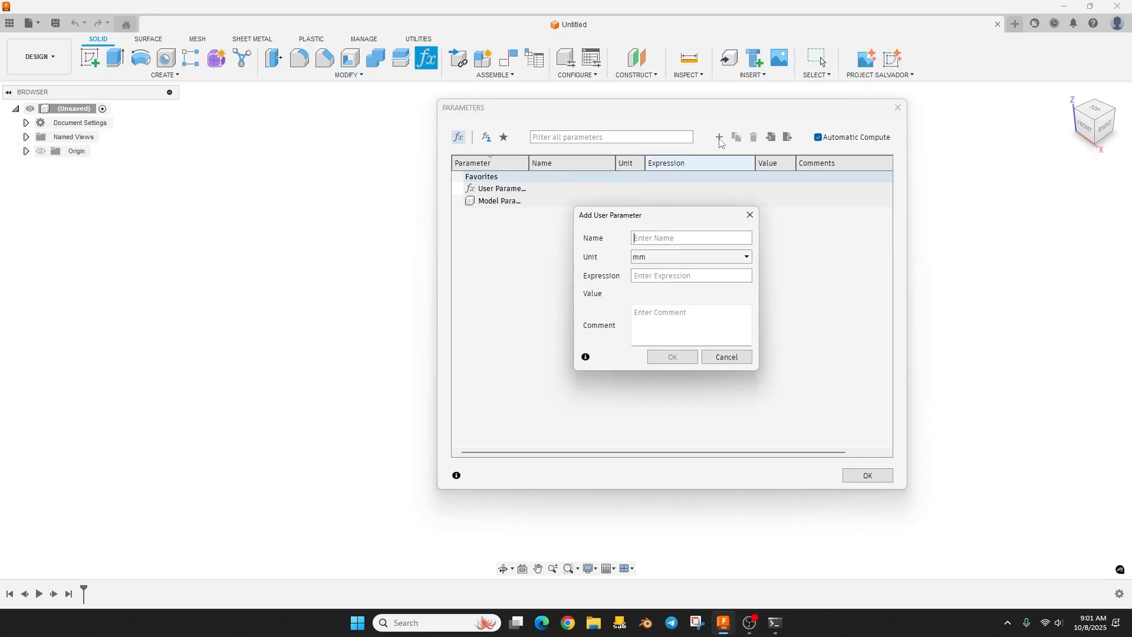
type("Width")
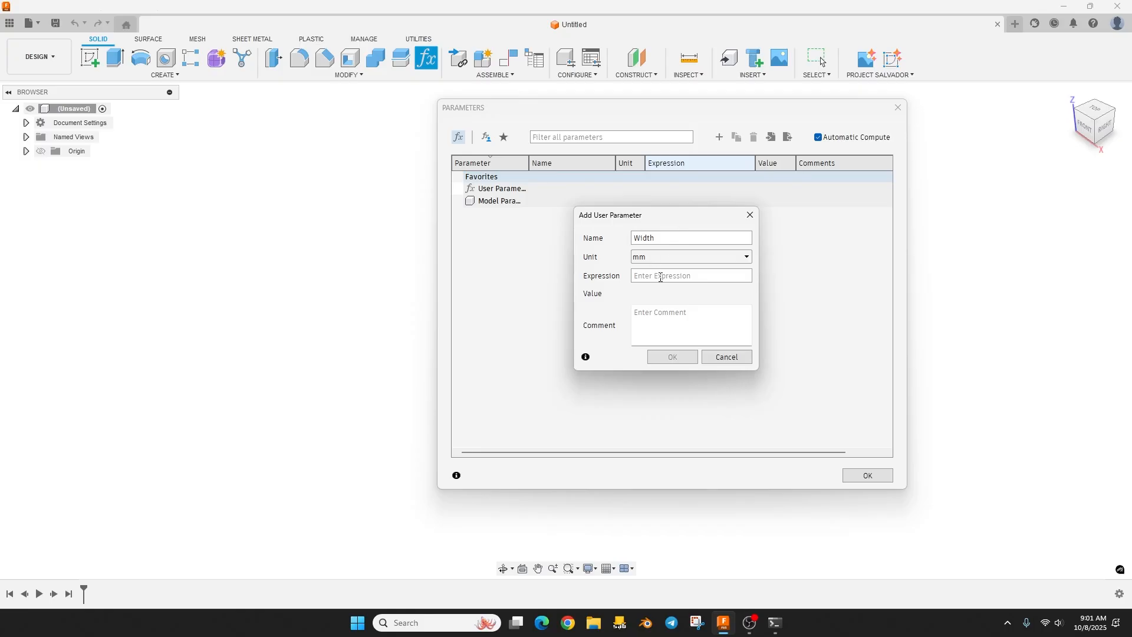
mouse_move(665, 269)
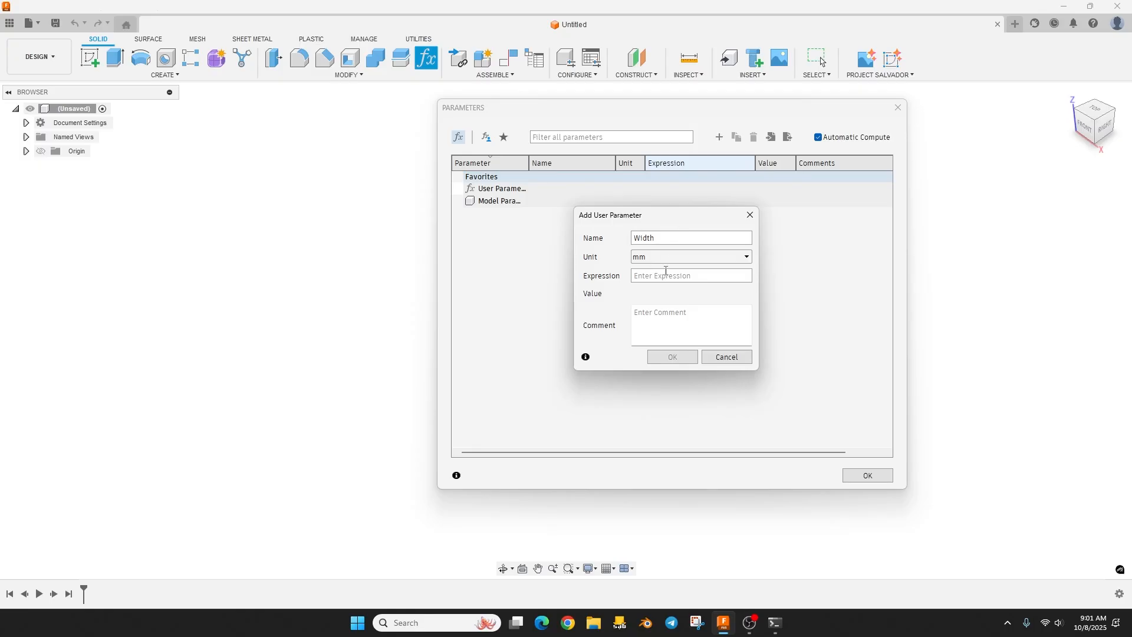
type("40")
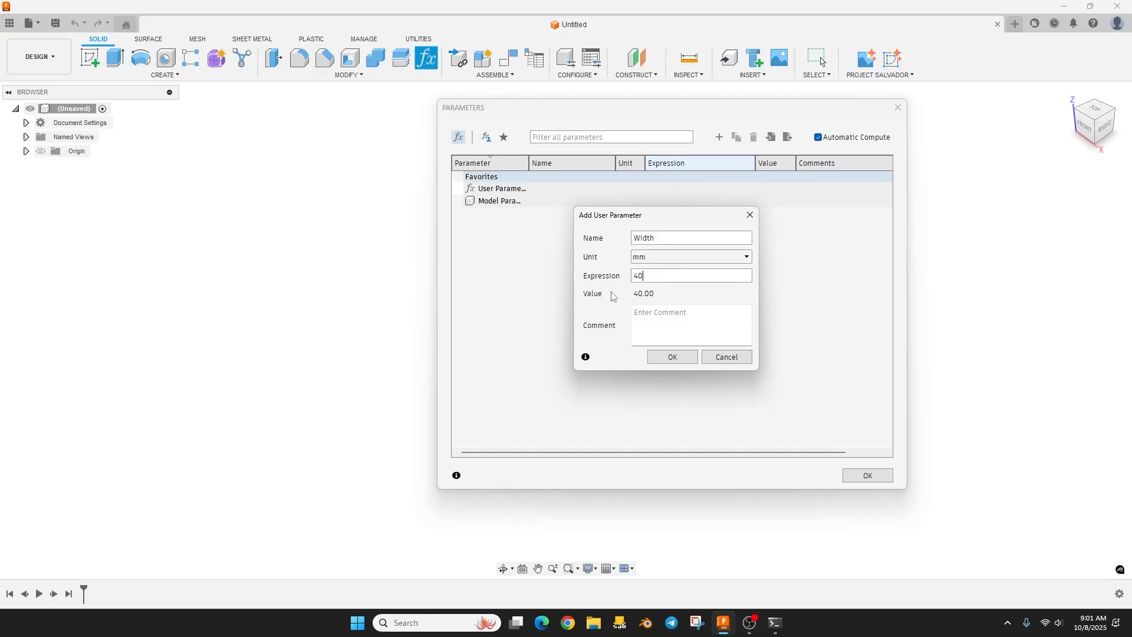
left_click(671, 357)
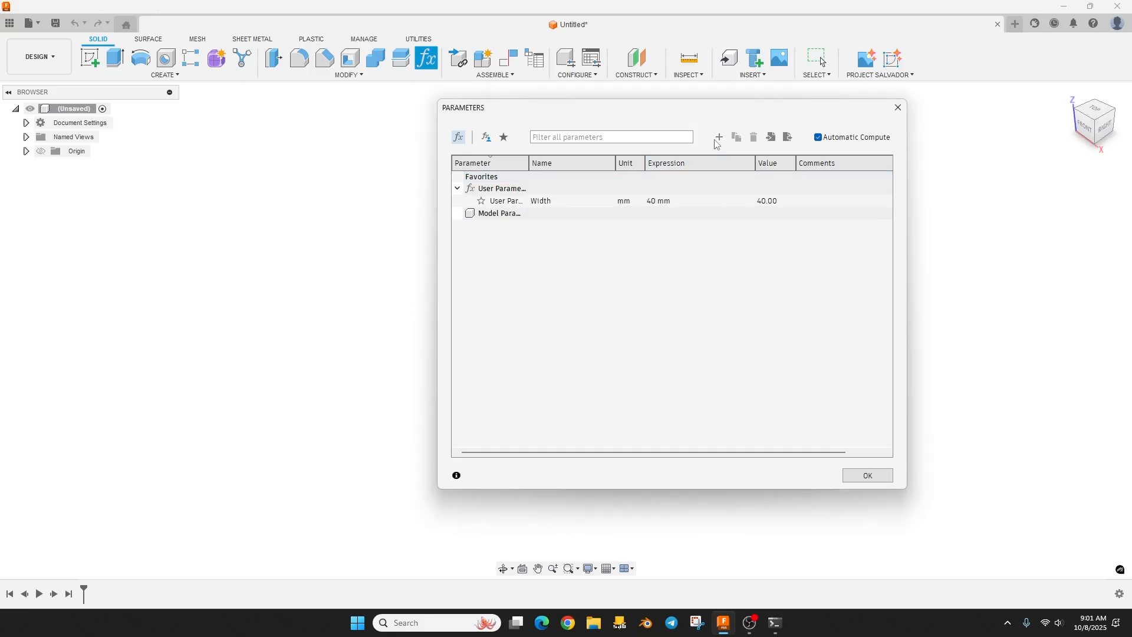
- Add a second user parameter Length = 100 mm
left_click(718, 136)
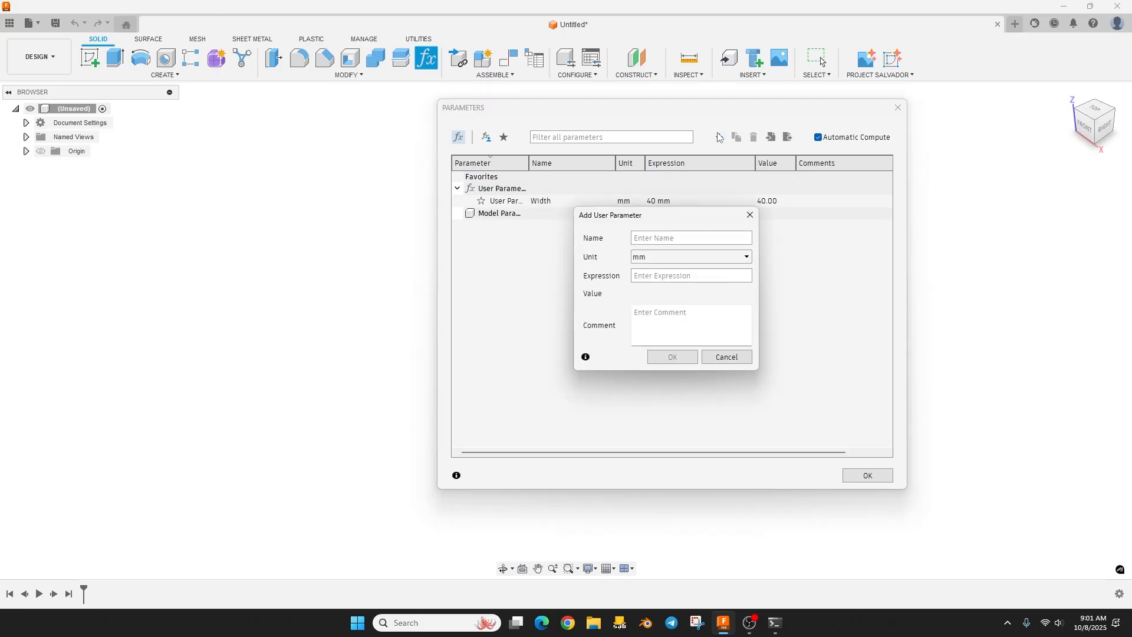
type("Length")
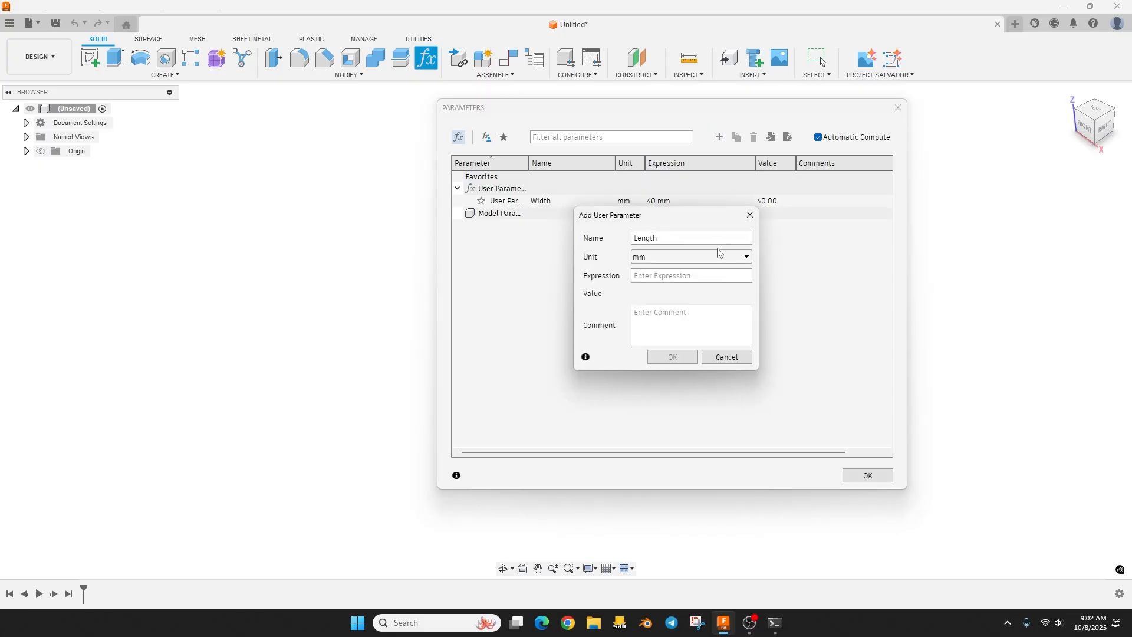
type("100")
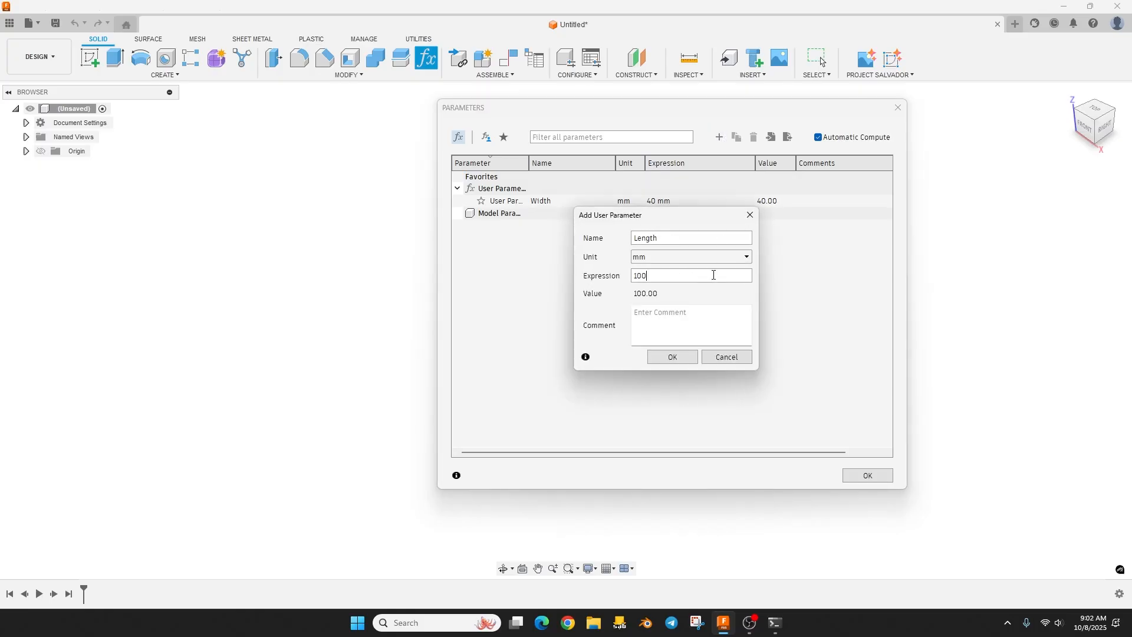
left_click(671, 357)
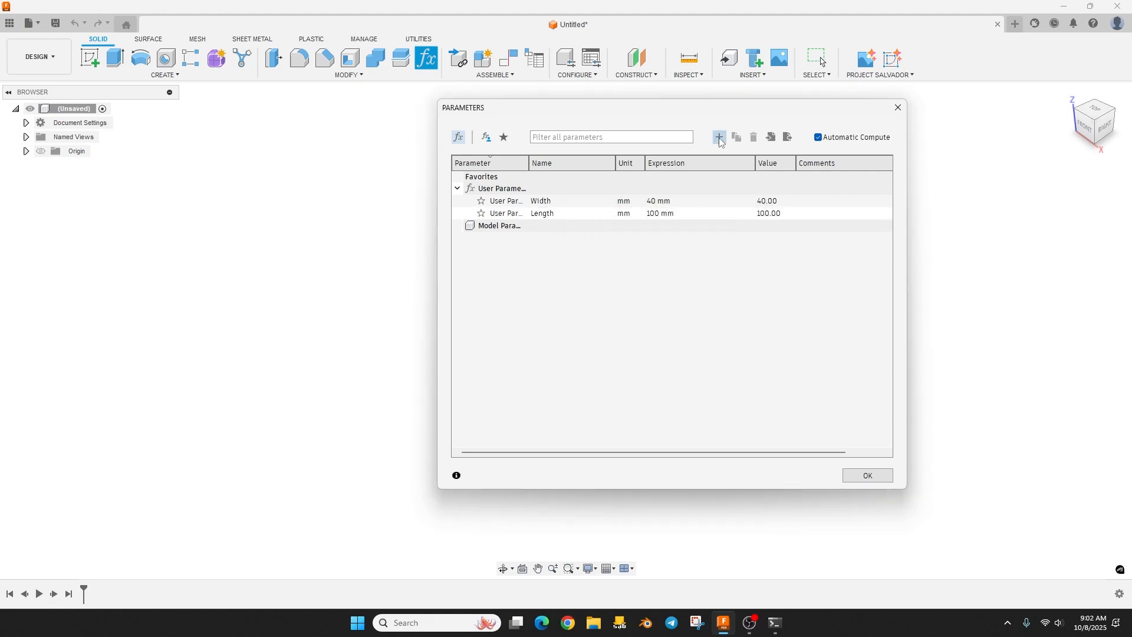
- Add user parameter Kerf_Width = 12.7 mm
left_click(718, 137)
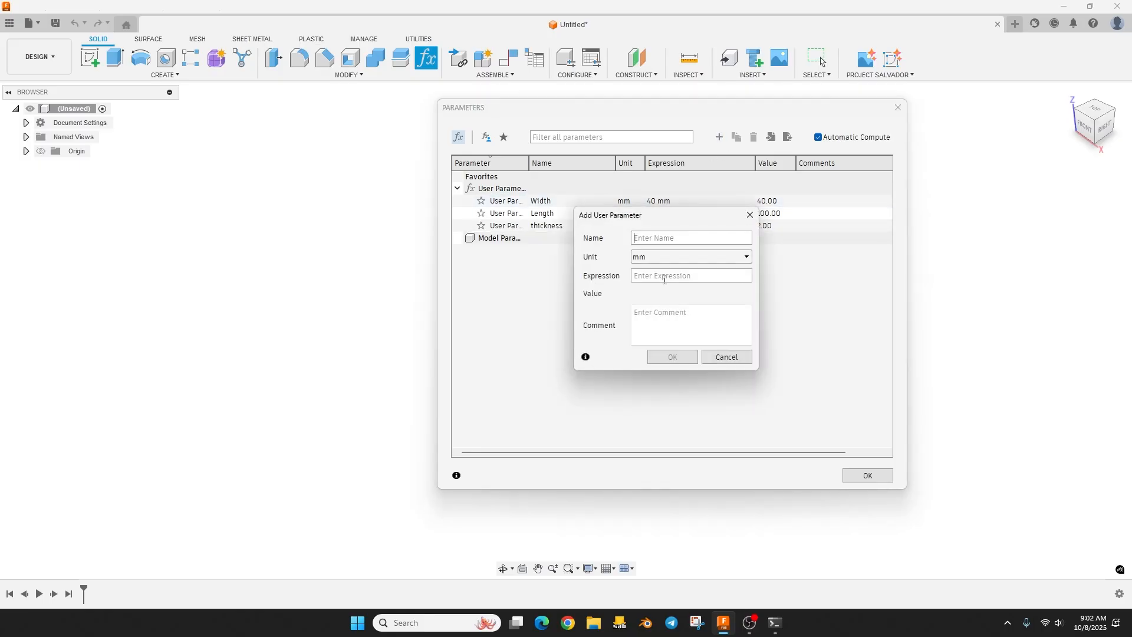
type("Kerf_Width")
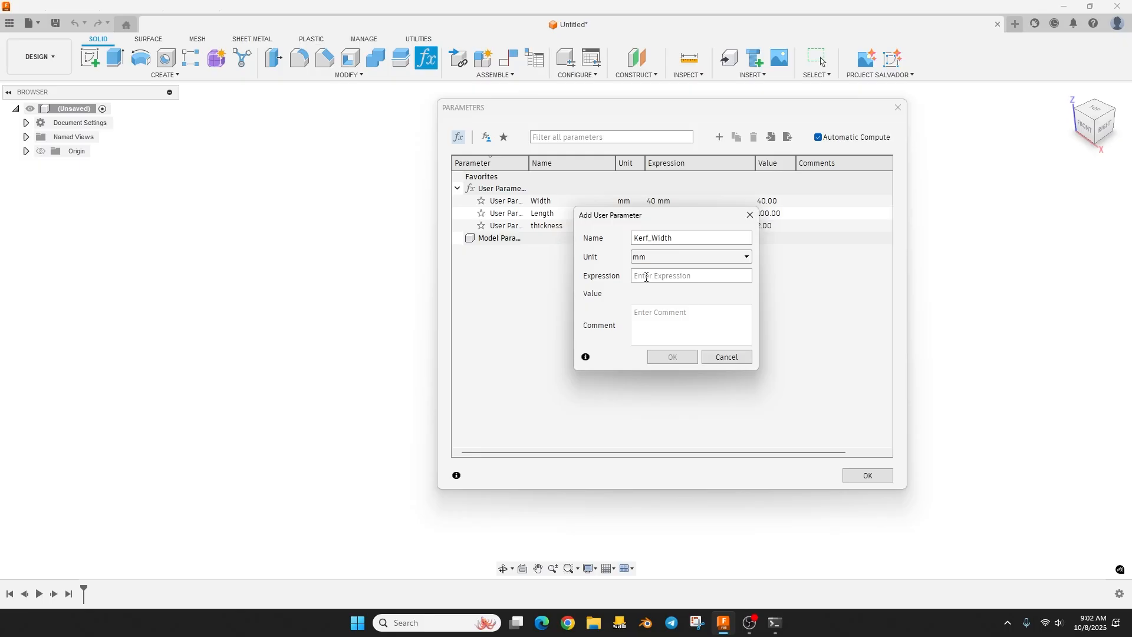
type("12.7")
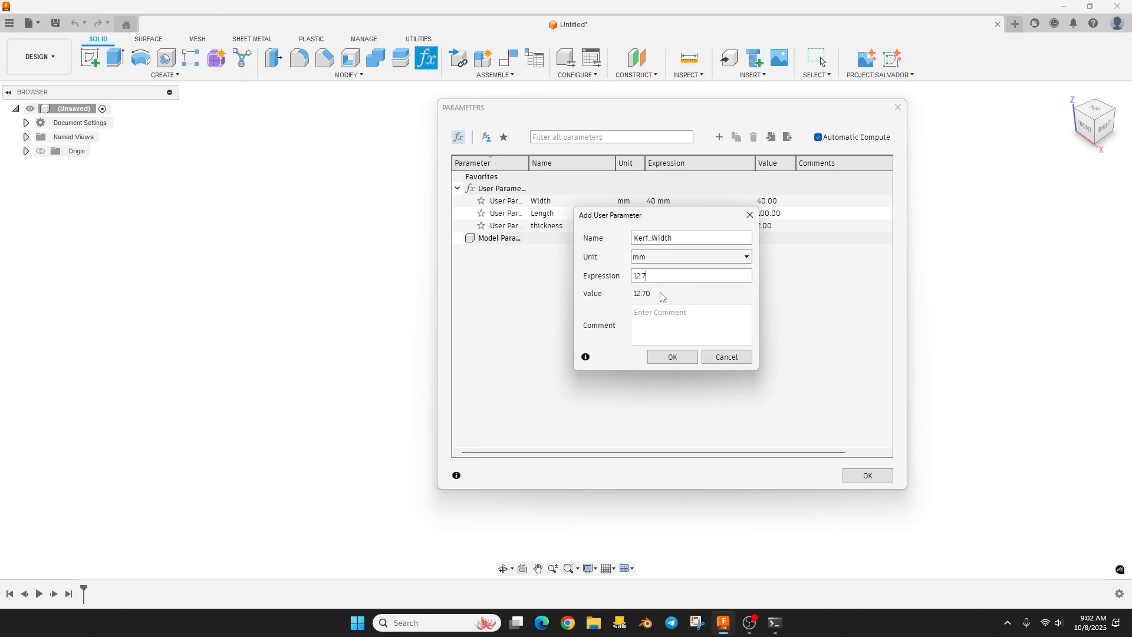
left_click(671, 356)
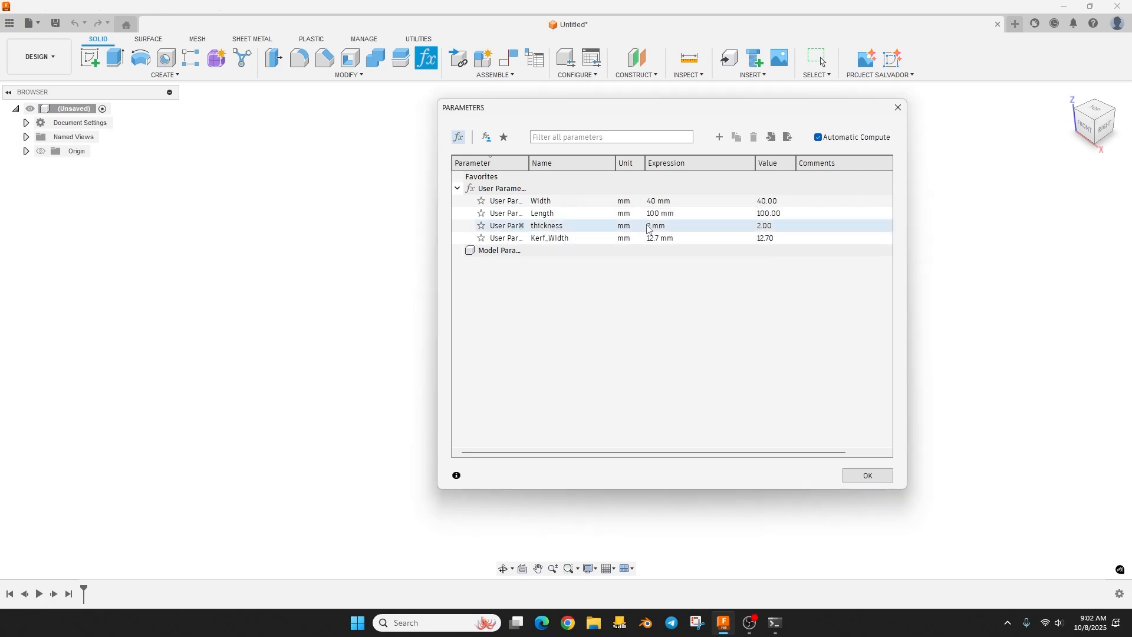
mouse_move(719, 137)
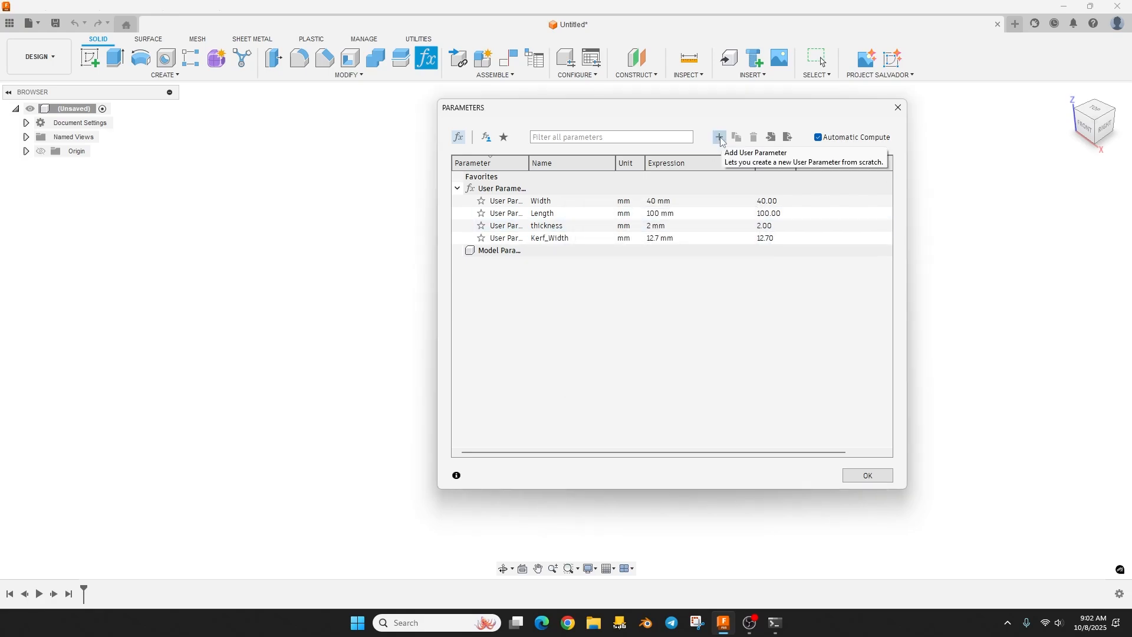
- Add user parameters Chamfer = 2 mm and Tab_height = 10 mm
left_click(718, 137)
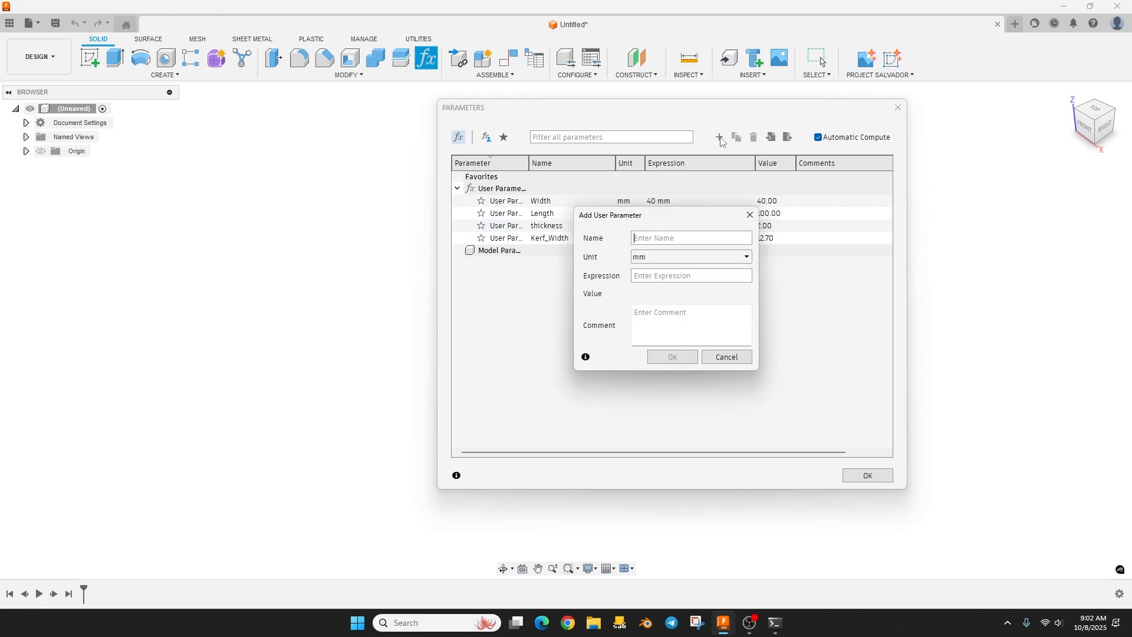
type("Chamfer")
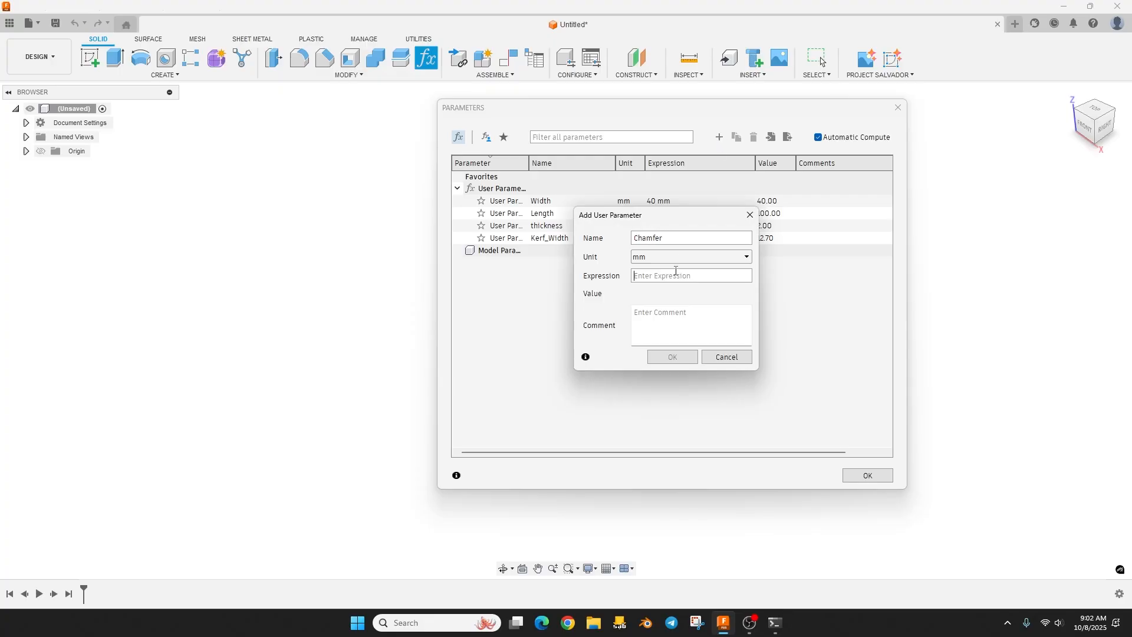
left_click(718, 138)
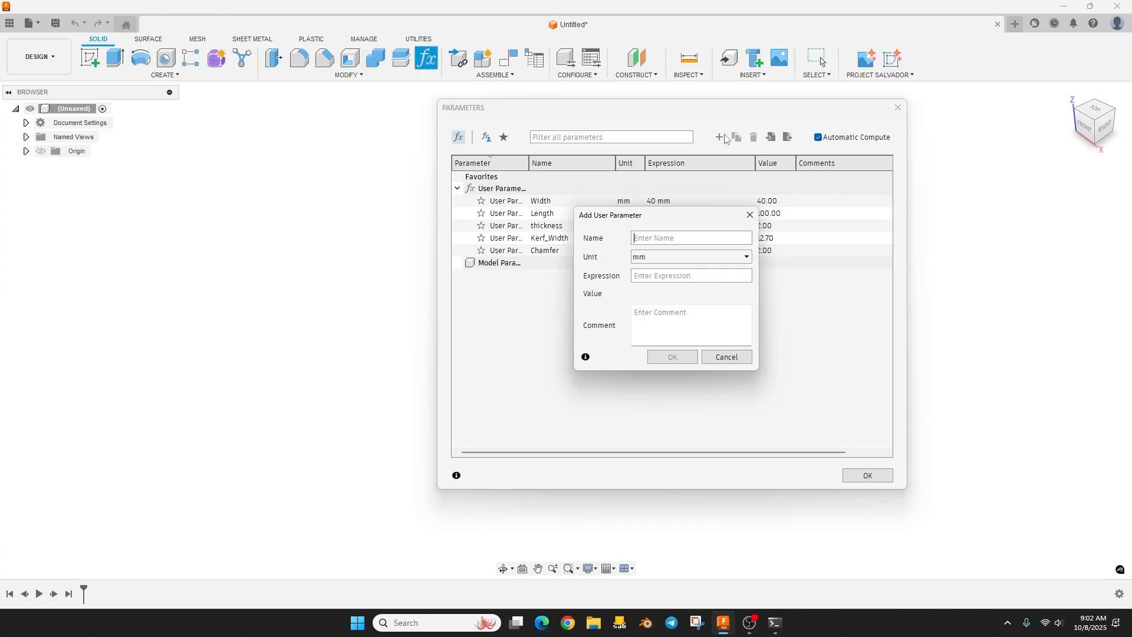
type("T")
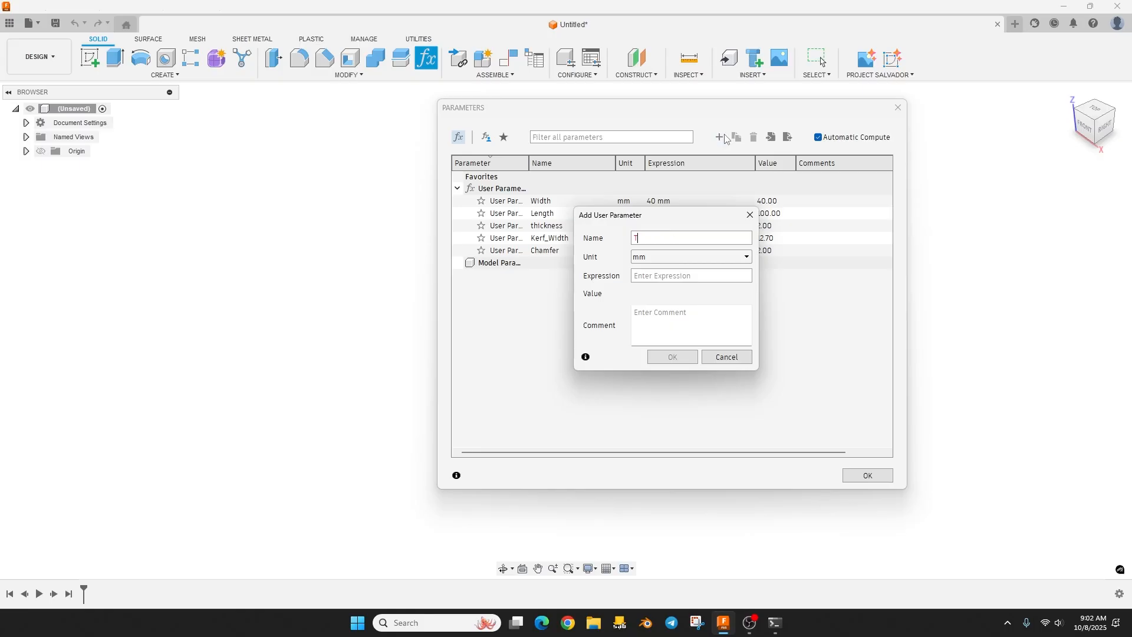
type("ab_height")
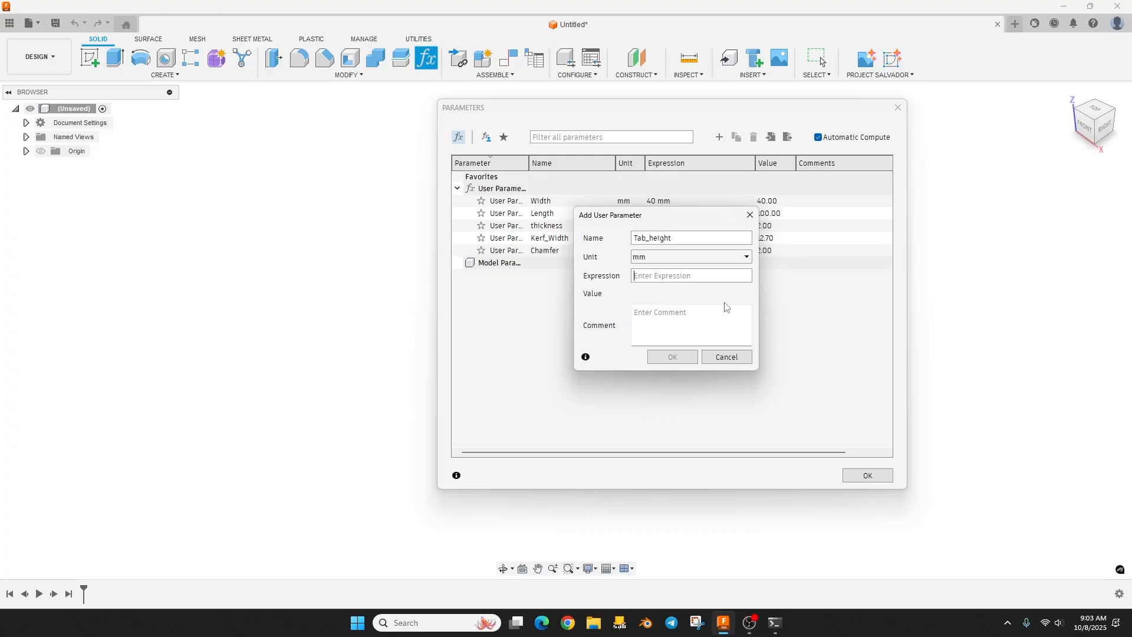
left_click(671, 356)
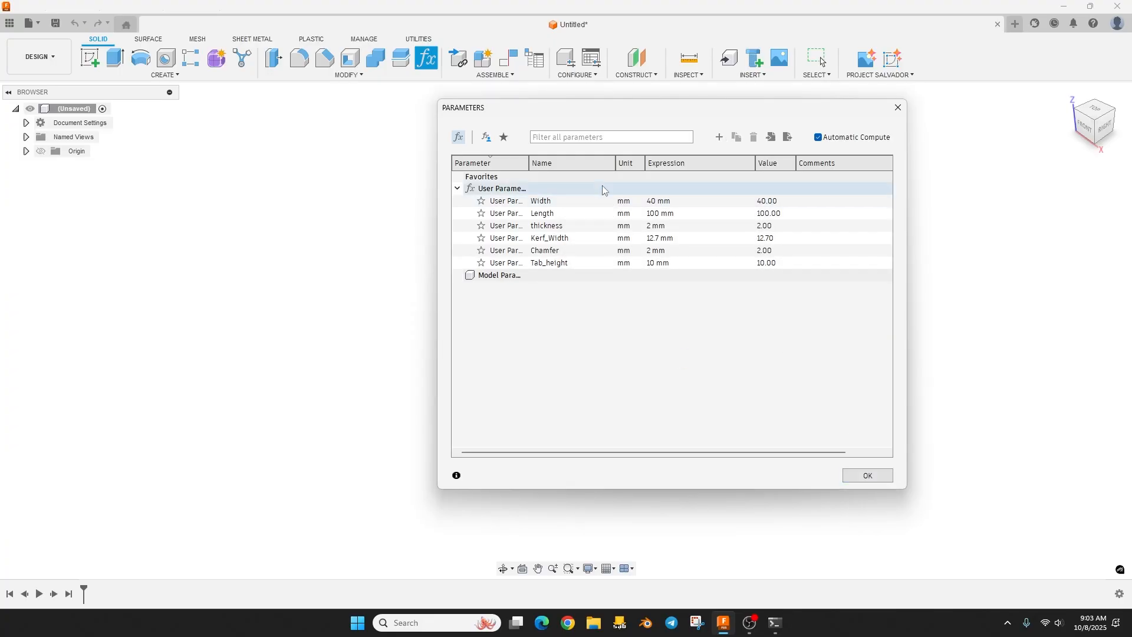
left_click(549, 262)
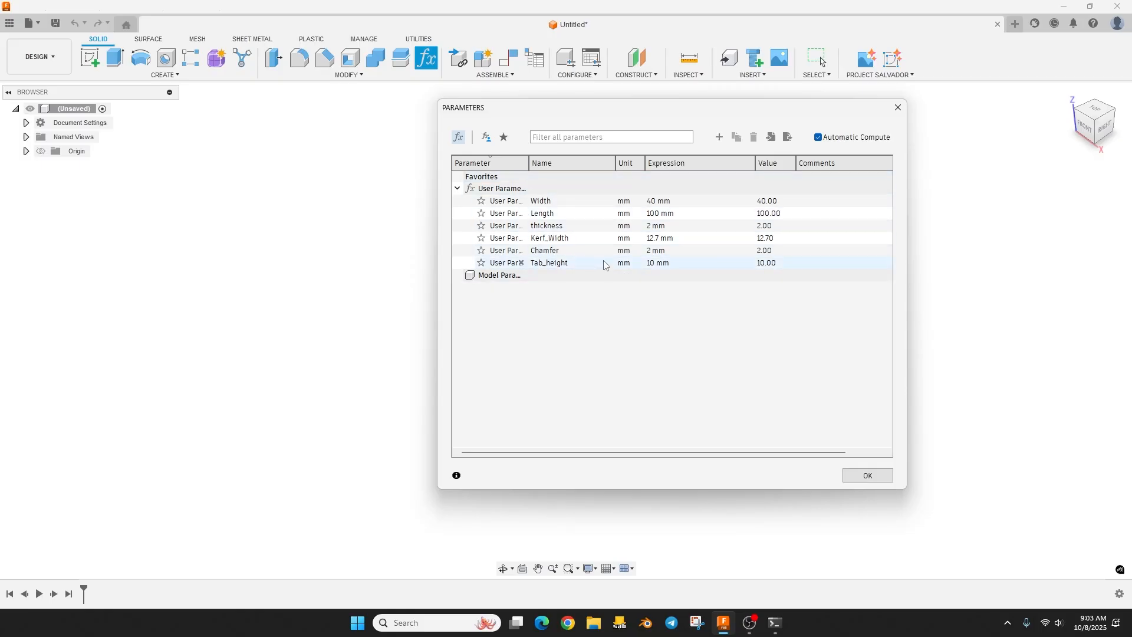
- Start a sketch with an origin rectangle dimensioned by parameter expressions, 100 x 40 mm
left_click(866, 475)
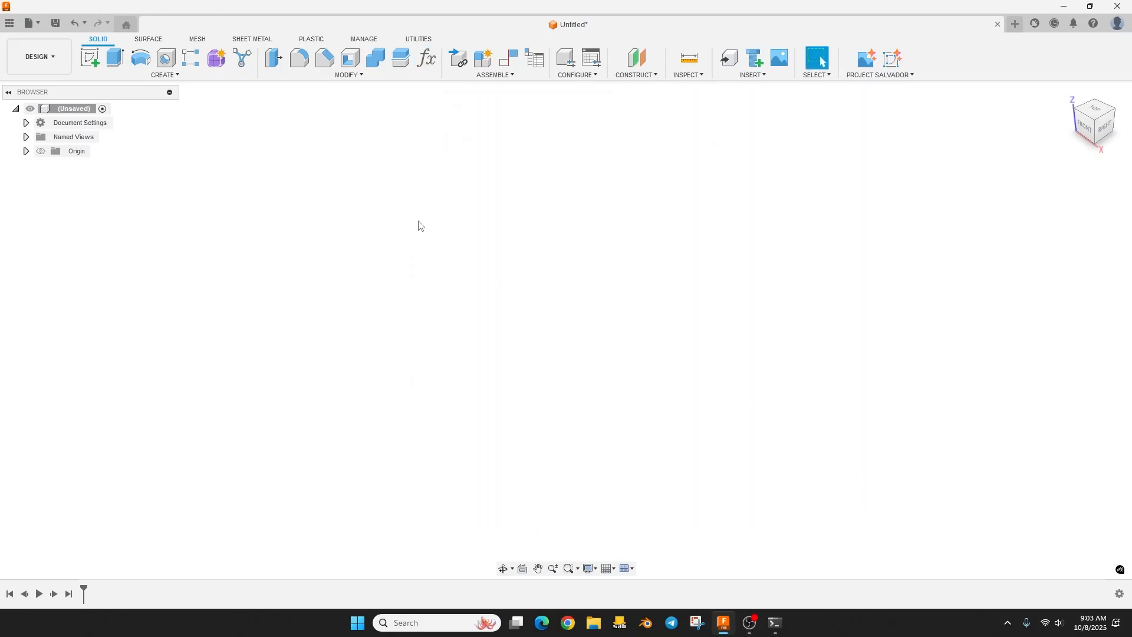
left_click(89, 57)
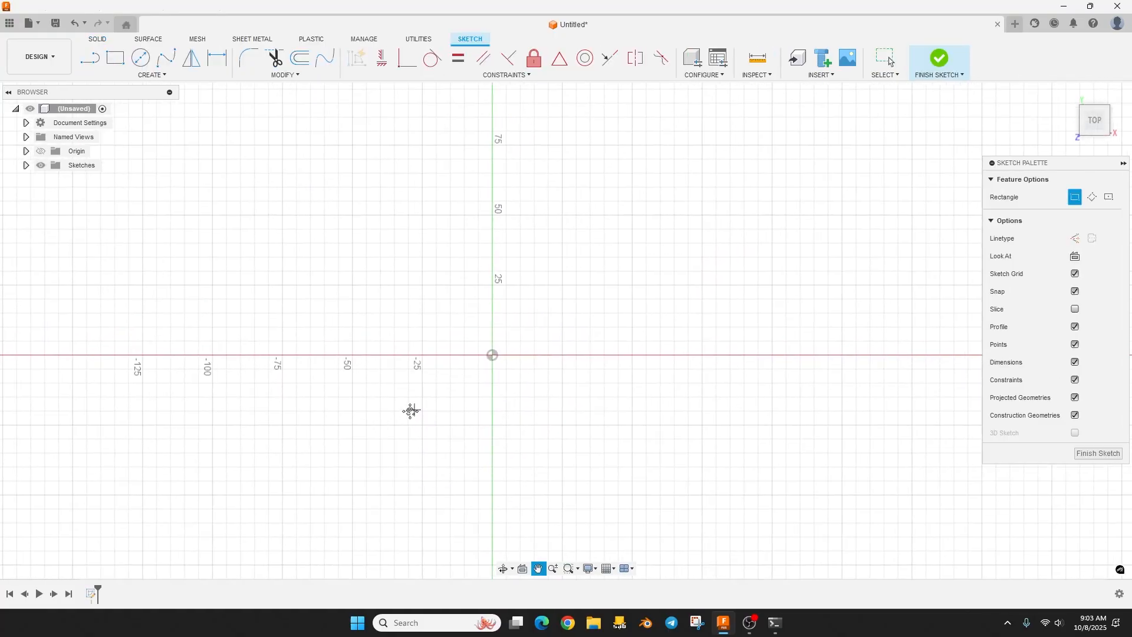
left_click_drag(484, 357, 675, 260)
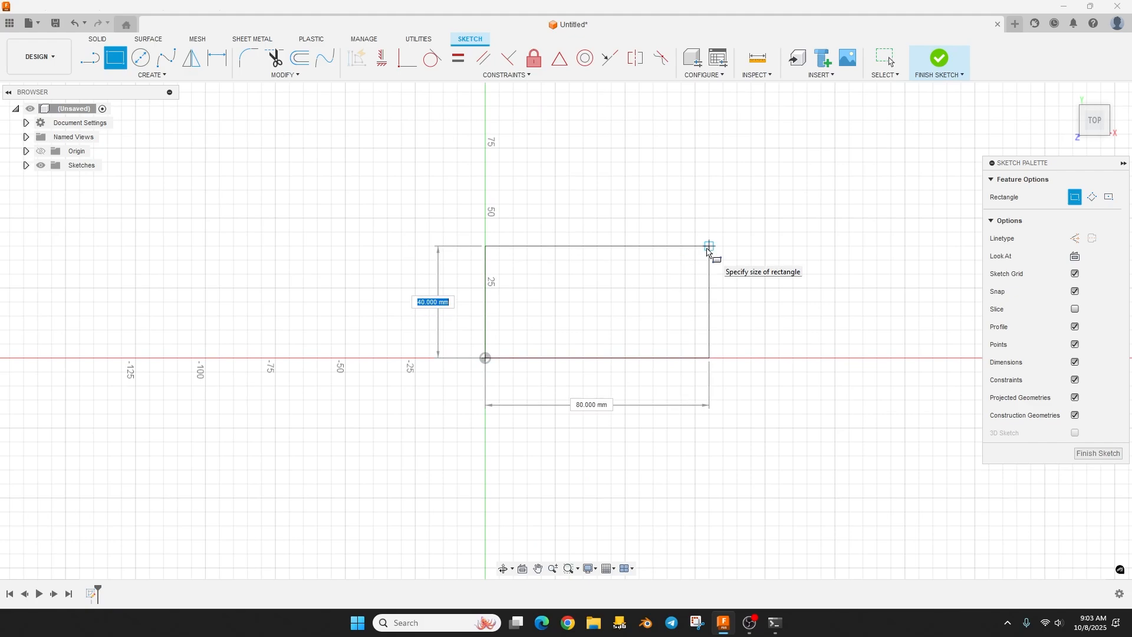
type("w")
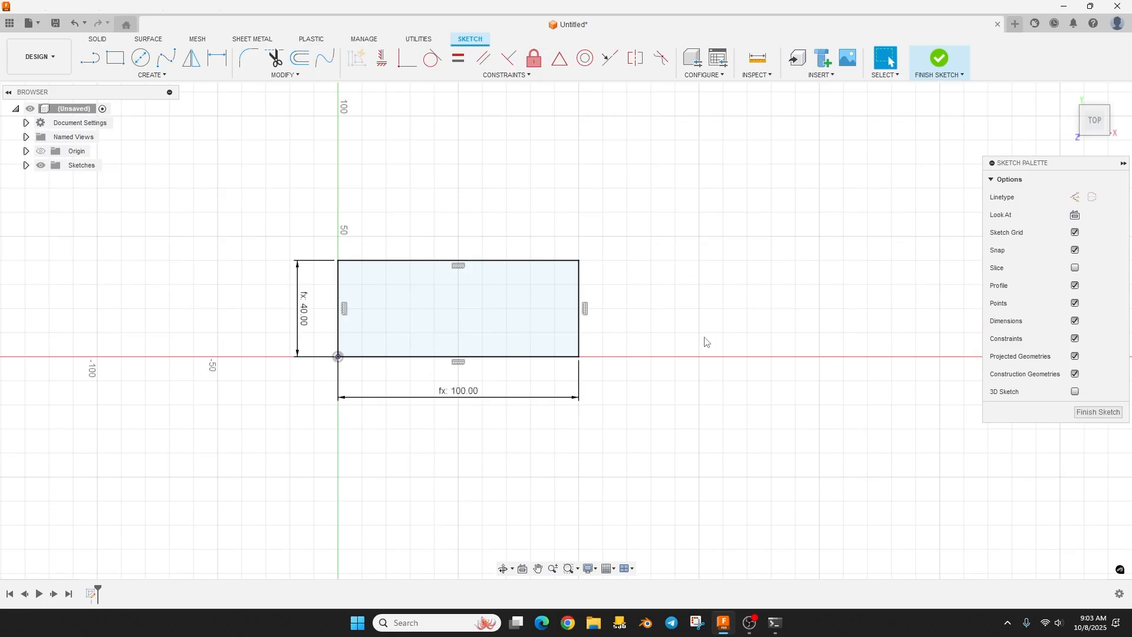
- Draw a rectangle right of the first, constrained Equal and Collinear along the bottom
left_click(115, 58)
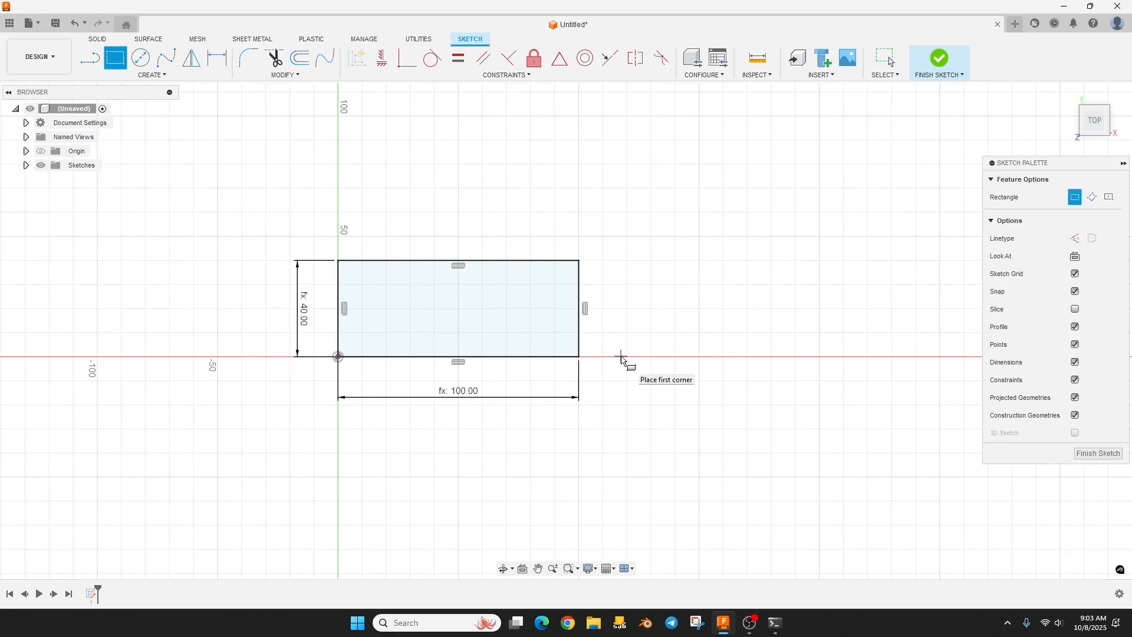
mouse_move(619, 345)
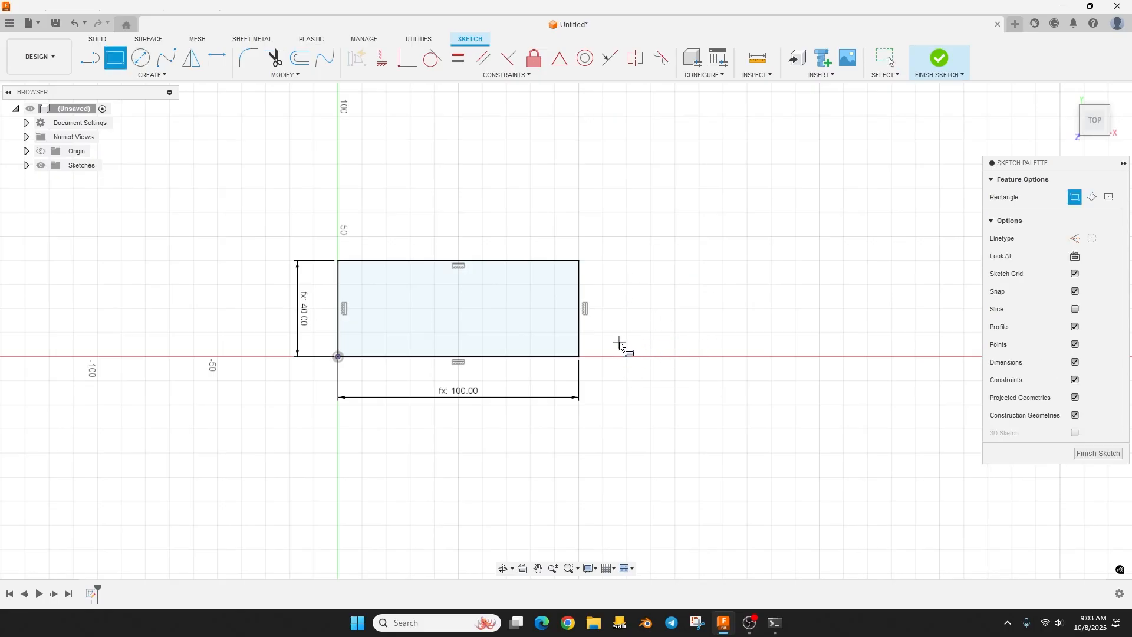
mouse_move(630, 347)
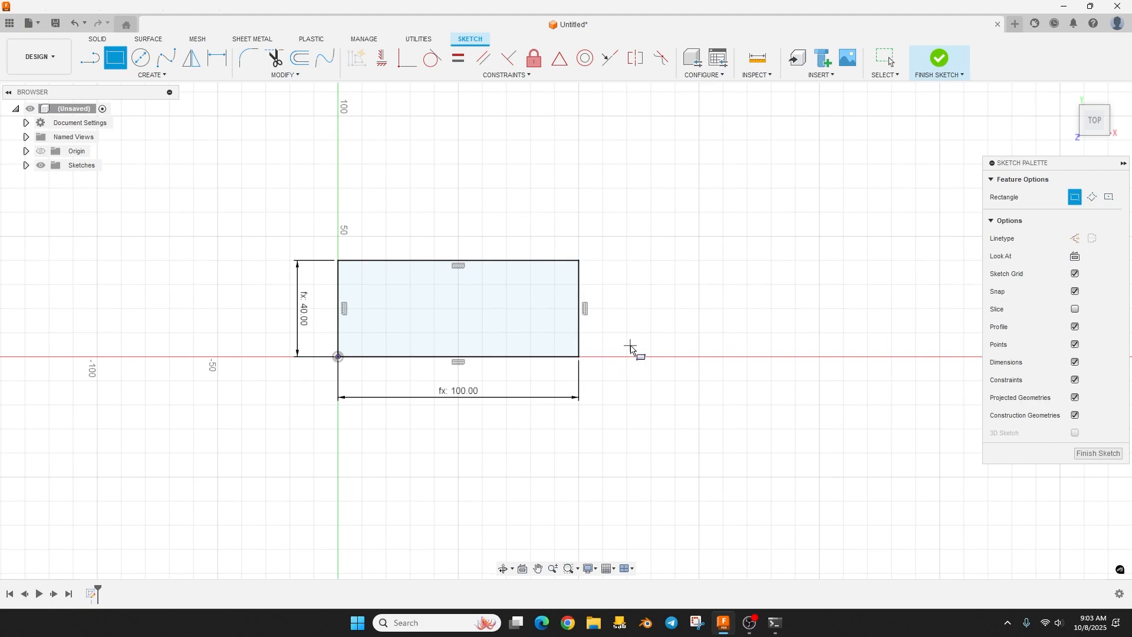
left_click_drag(621, 350, 902, 249)
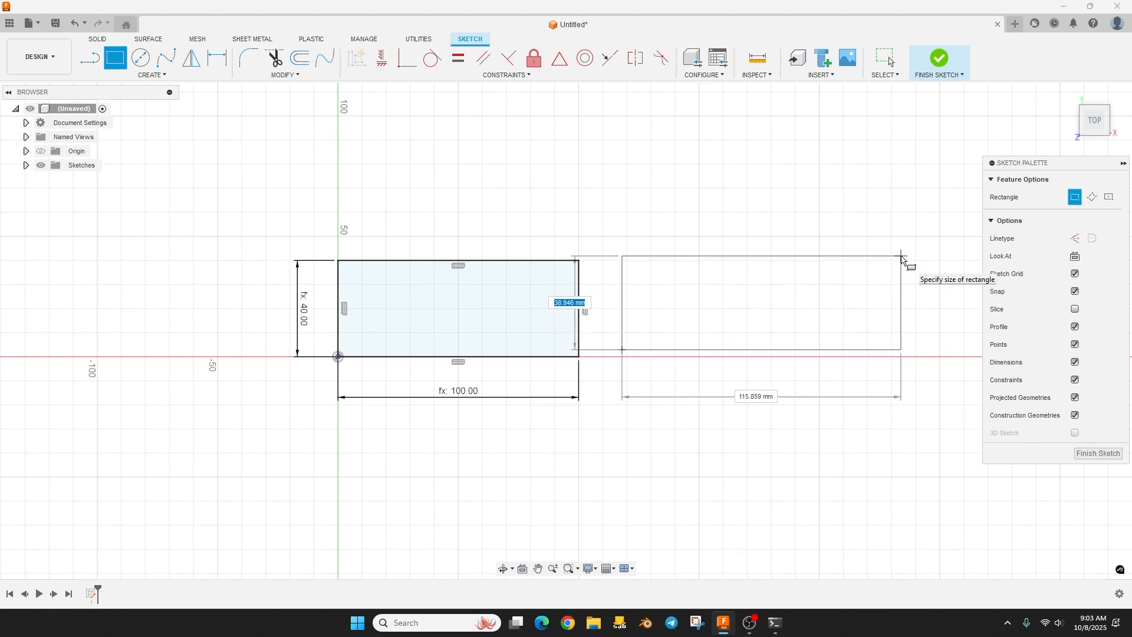
left_click(900, 254)
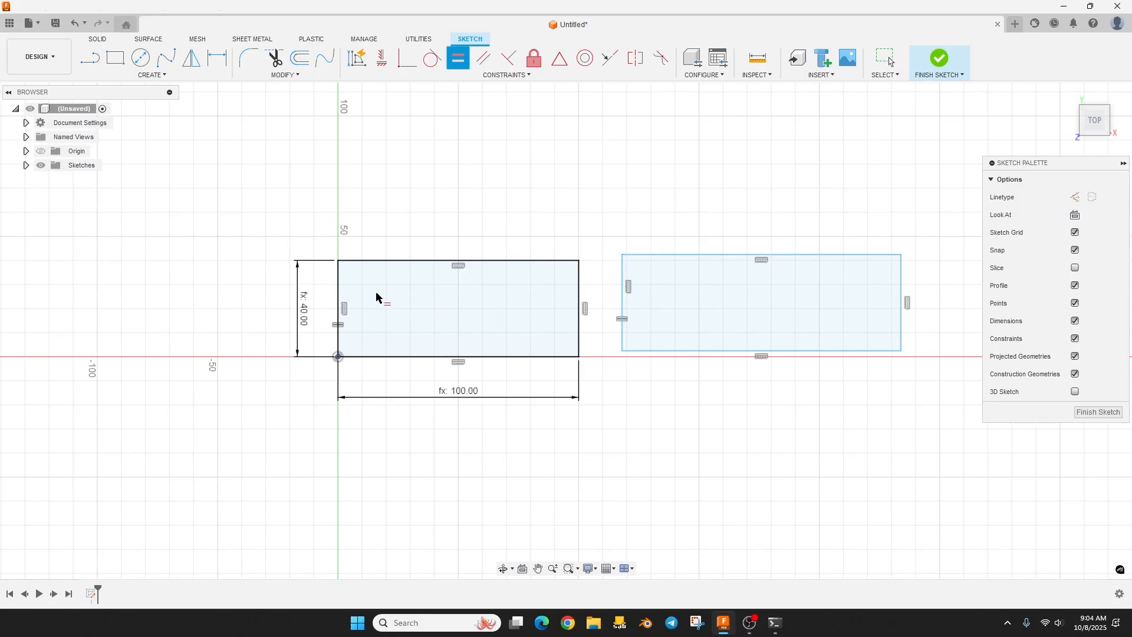
left_click(758, 354)
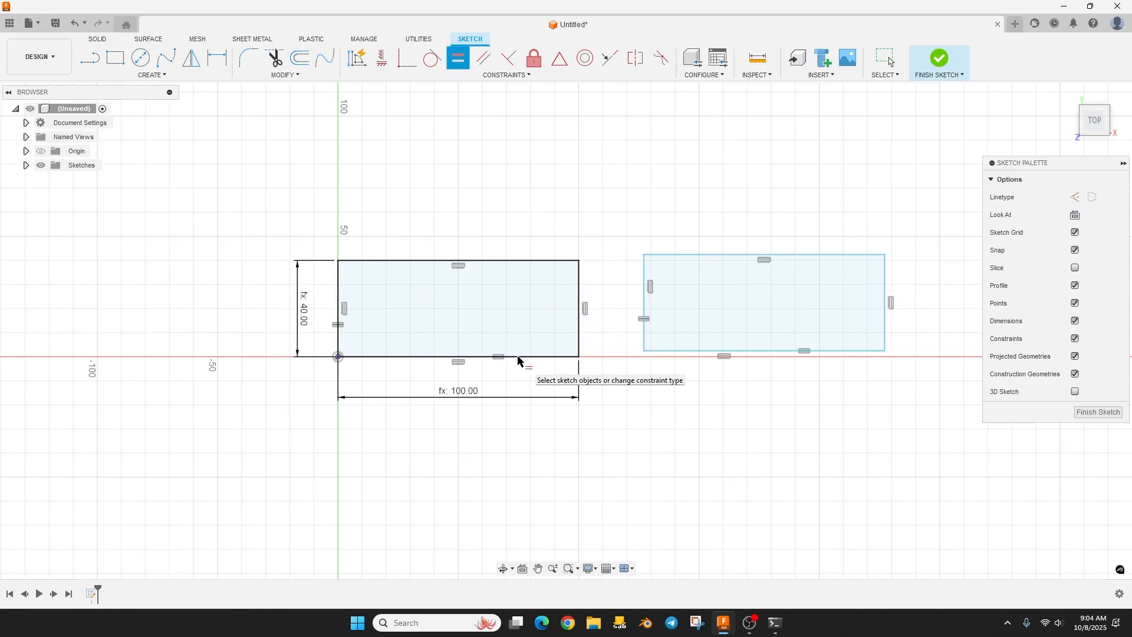
mouse_move(628, 325)
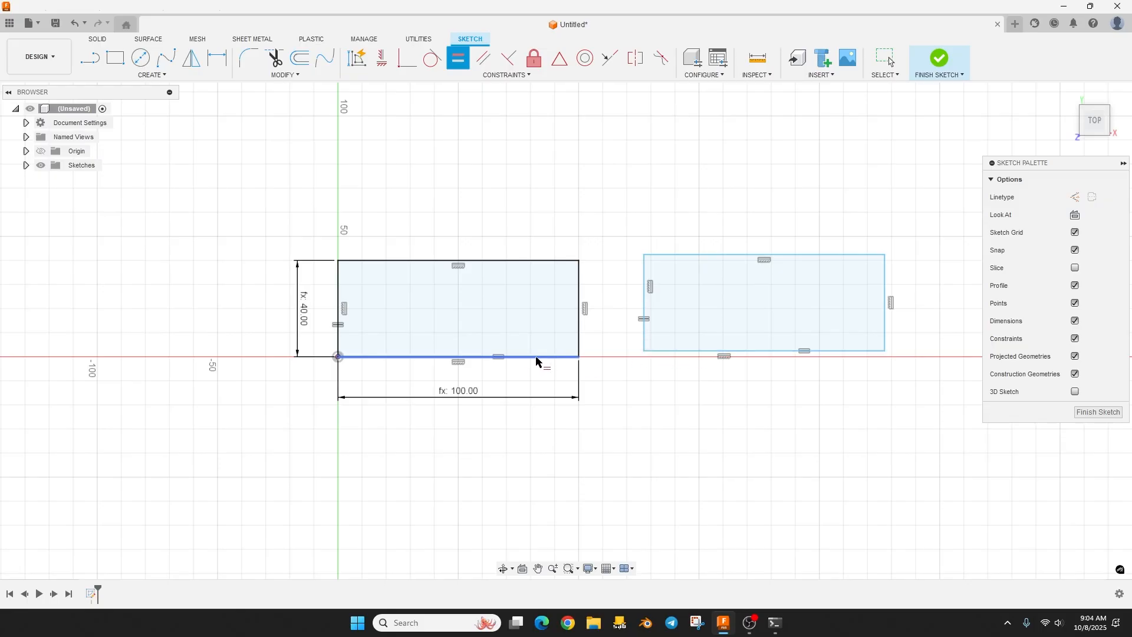
left_click(506, 74)
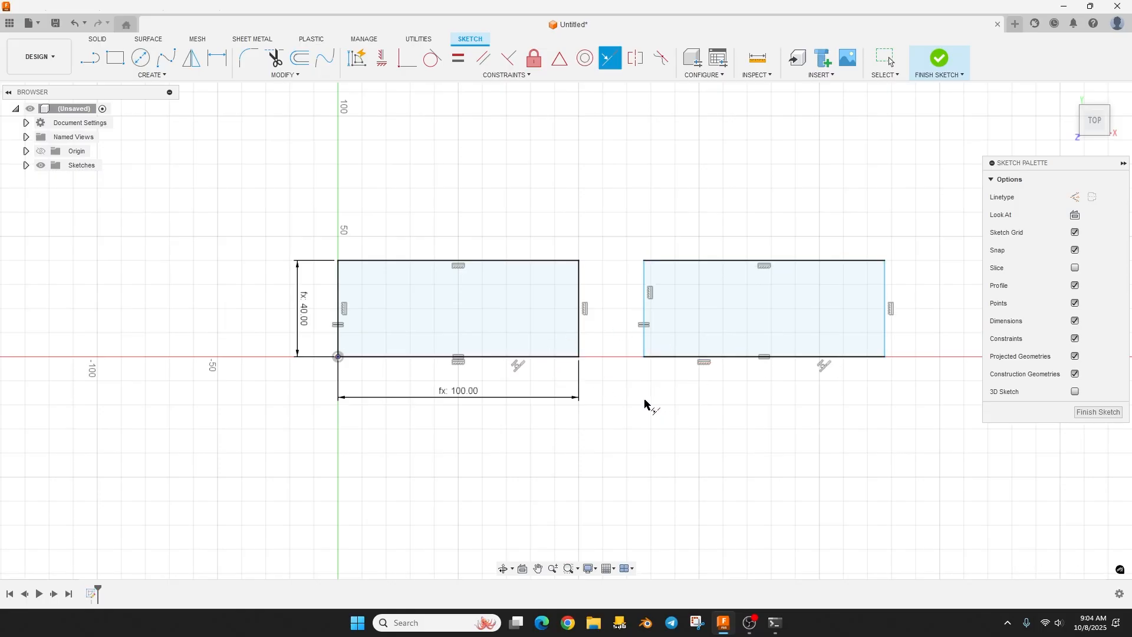
mouse_move(715, 280)
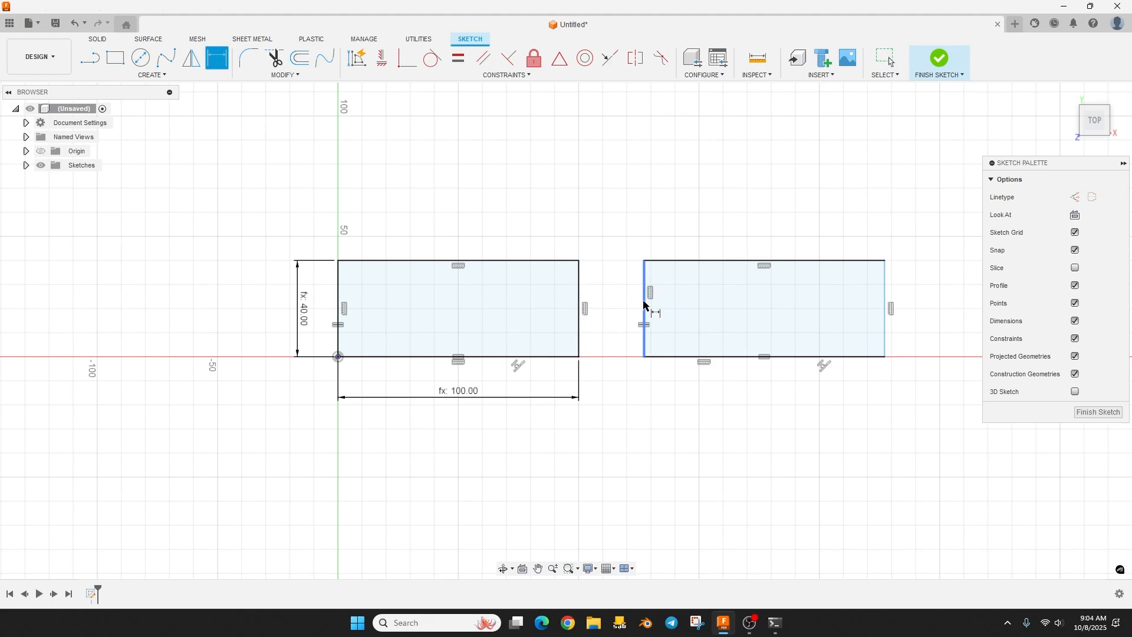
- Dimension the gap between the plates' facing edges to 12.70 mm
left_click(643, 309)
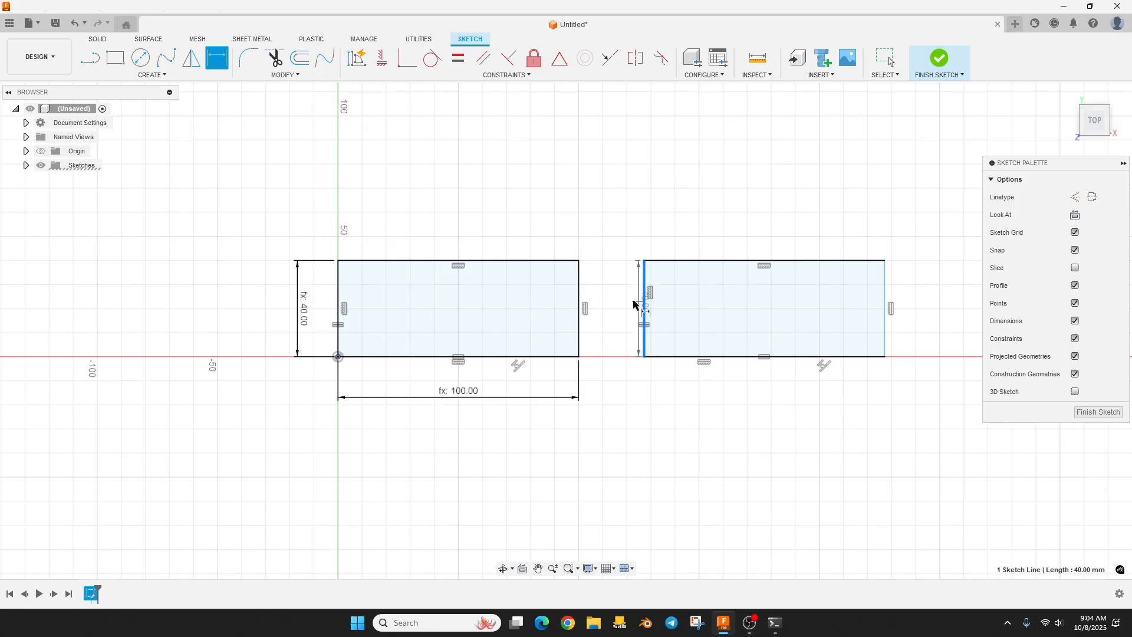
left_click(640, 308)
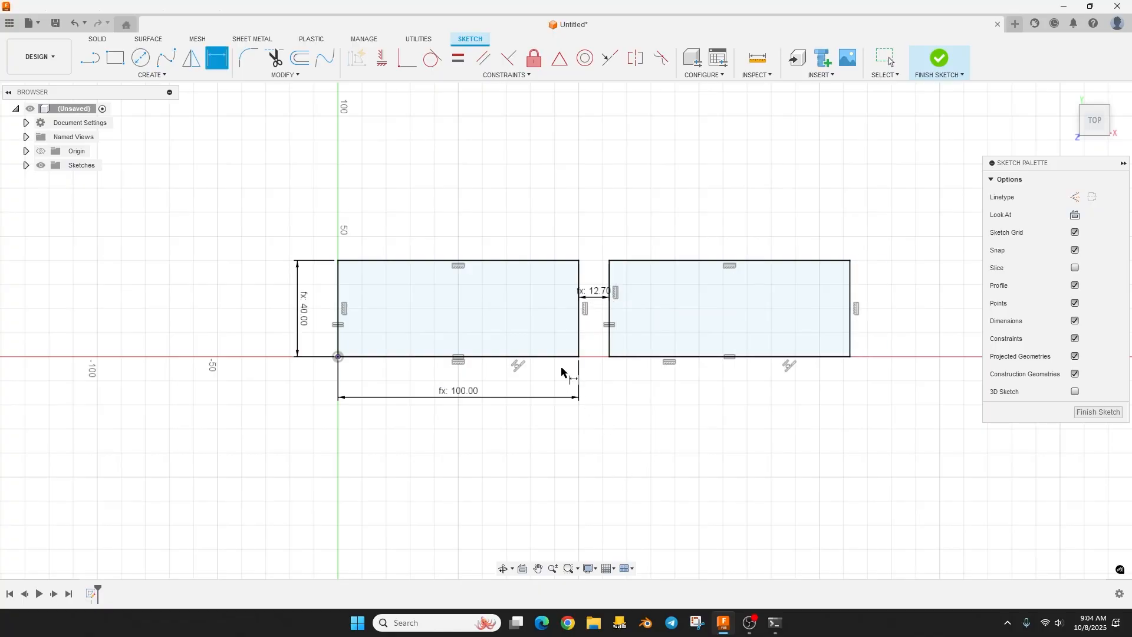
mouse_move(594, 277)
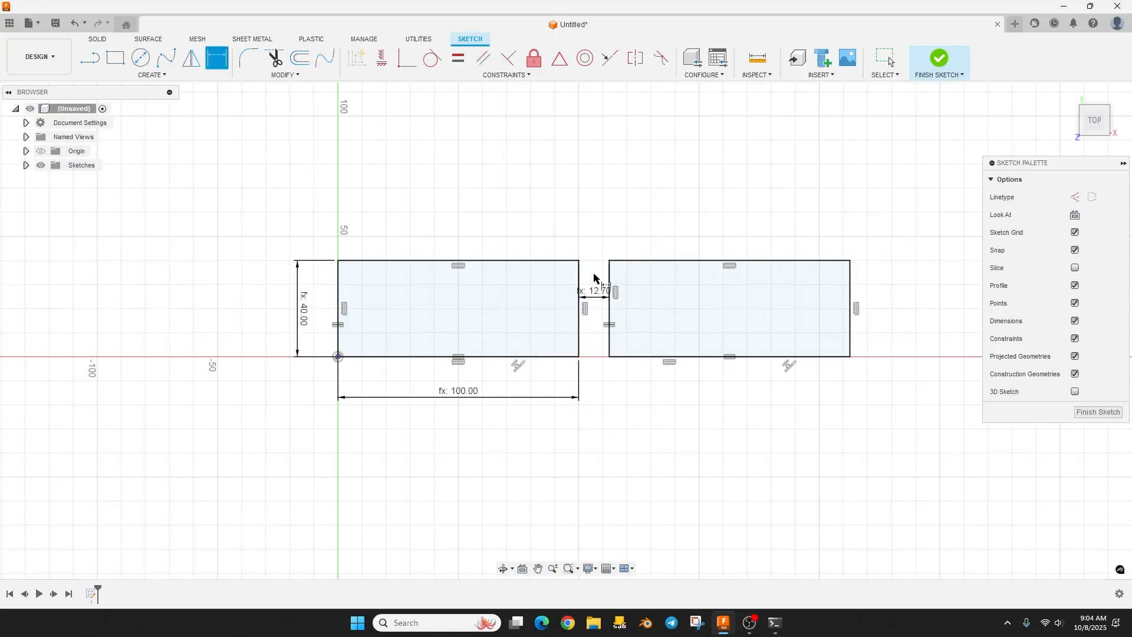
mouse_move(572, 301)
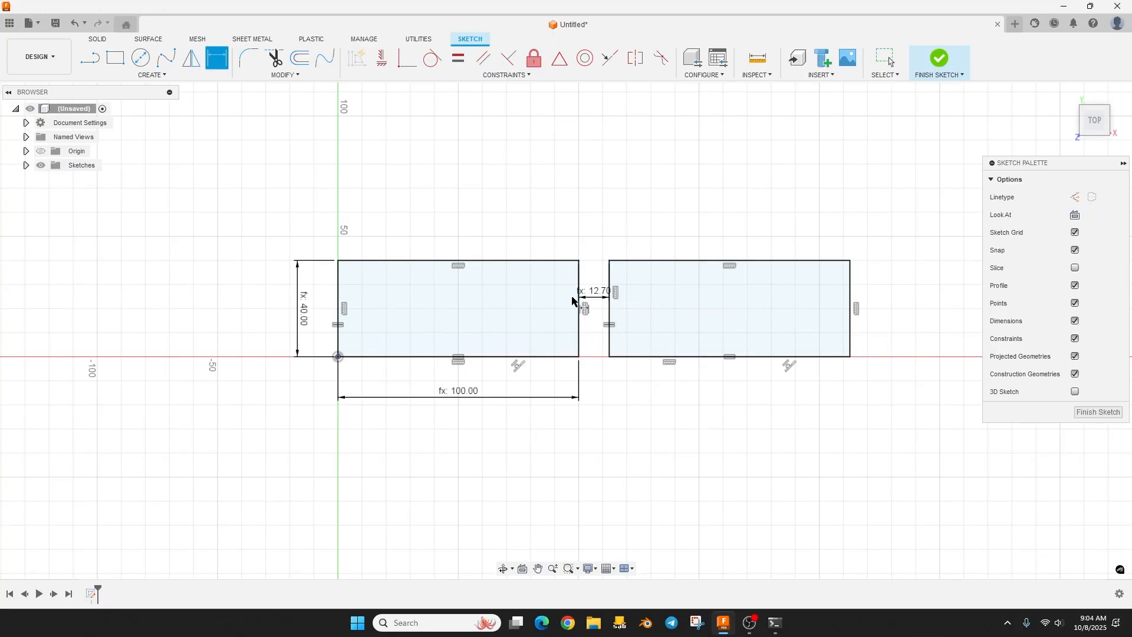
- Draw two dividing lines near the first plate's right end, dimensioned 12.70 mm apart
left_click(114, 58)
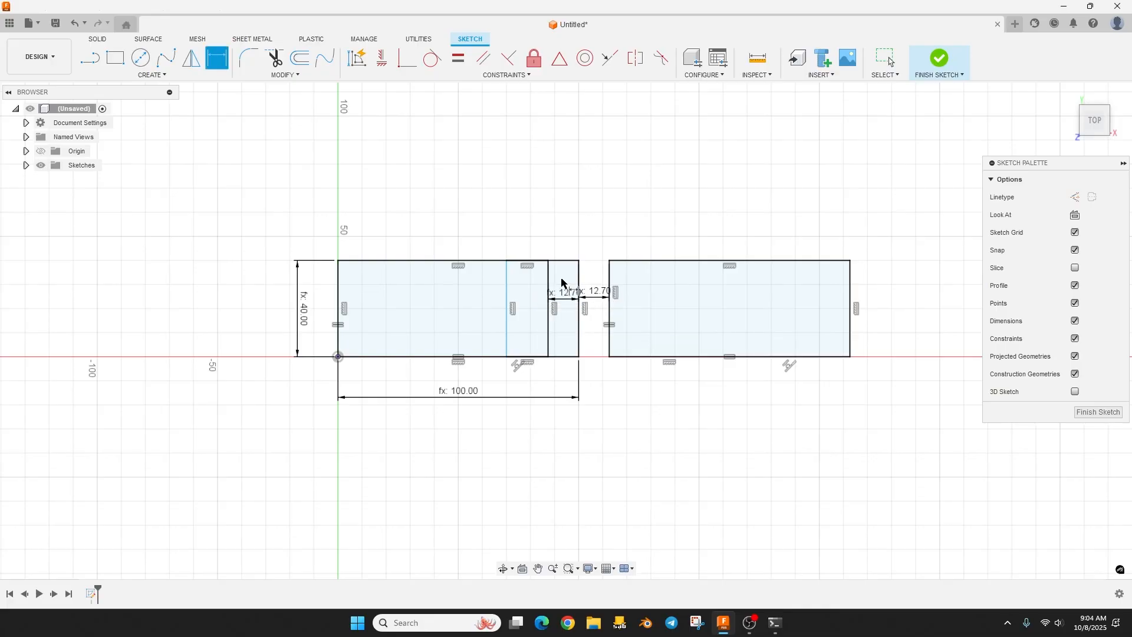
left_click(548, 308)
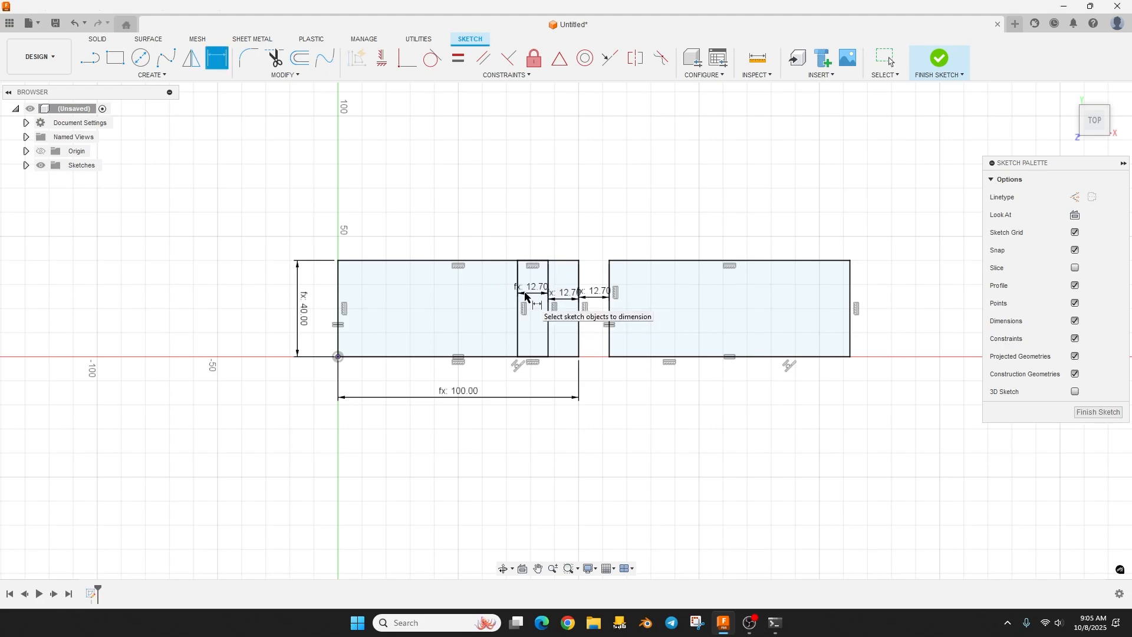
mouse_move(532, 282)
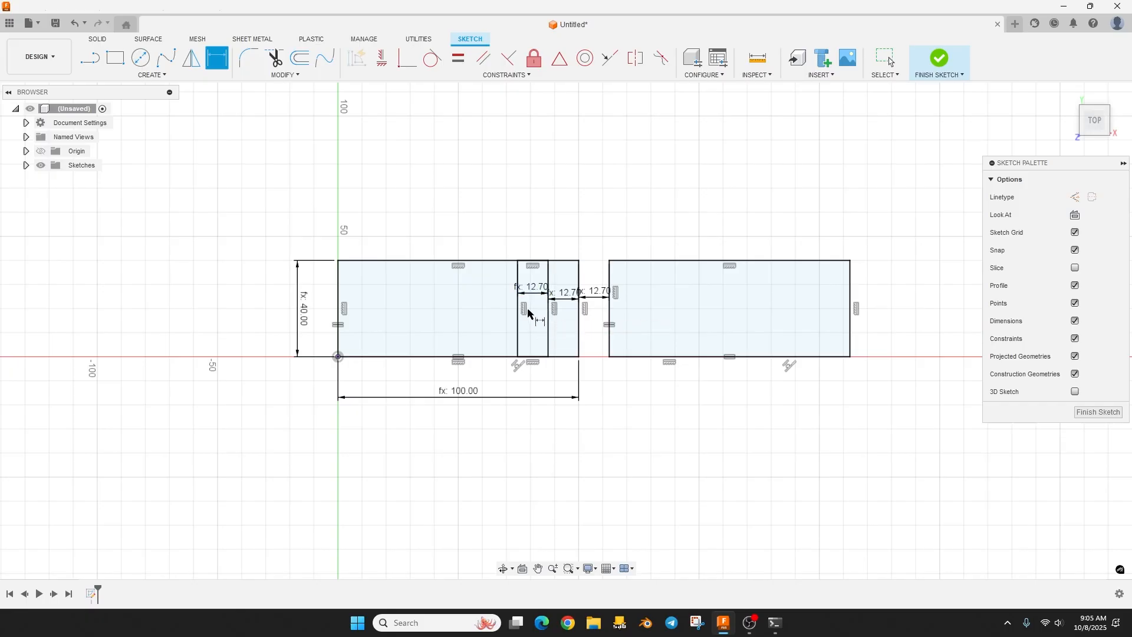
mouse_move(550, 323)
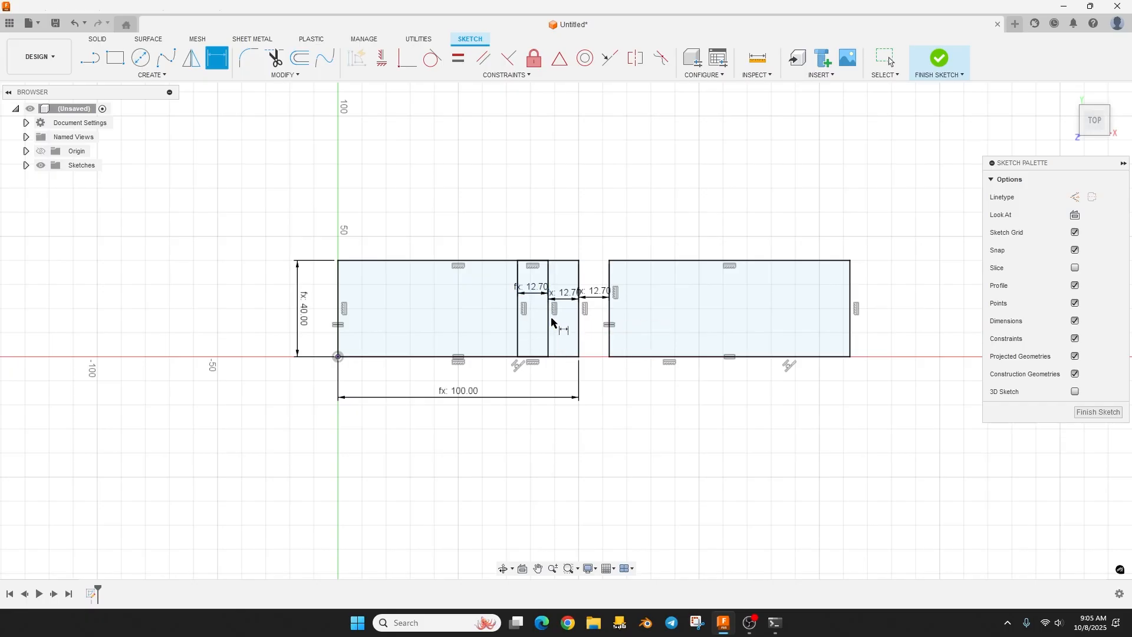
mouse_move(939, 57)
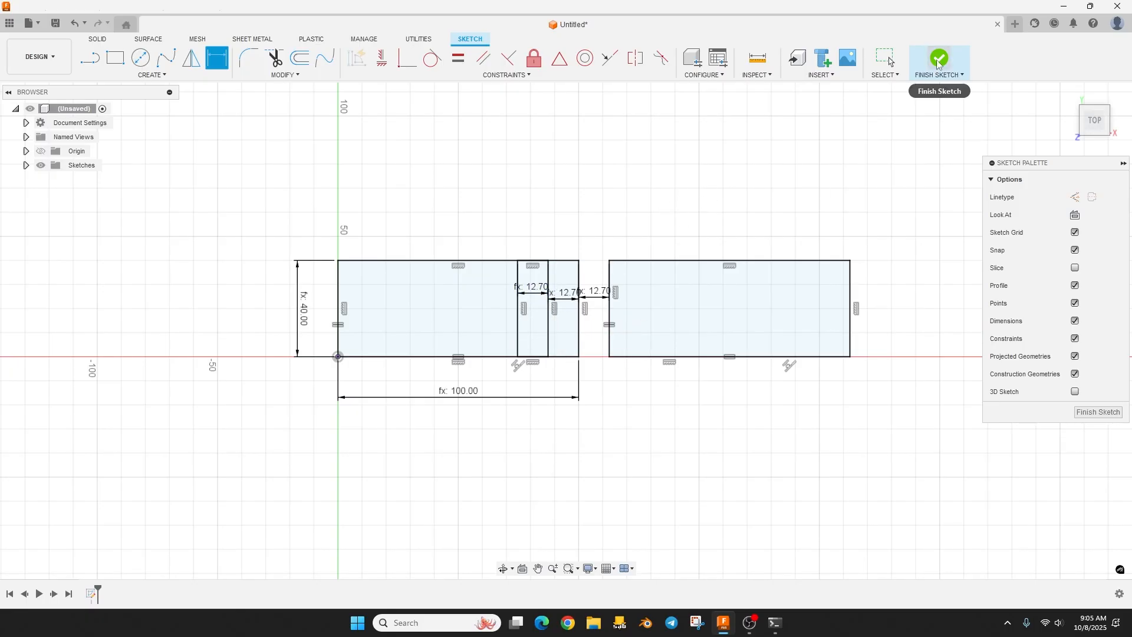
- Finish the sketch and select the main plate, both strips, and the second plate
left_click(938, 61)
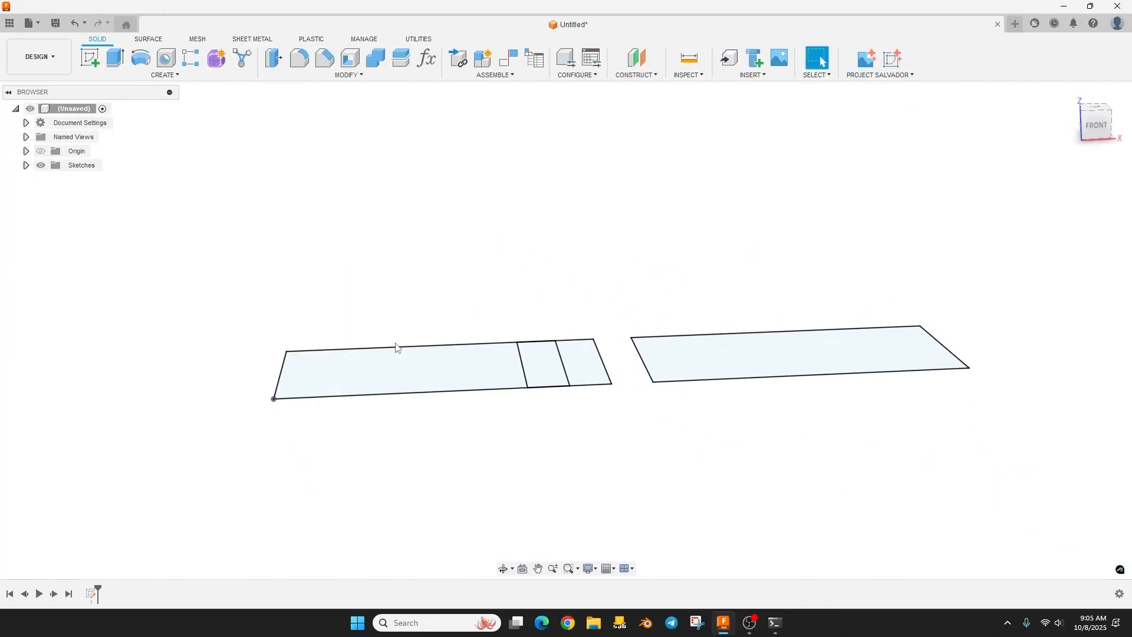
left_click(397, 364)
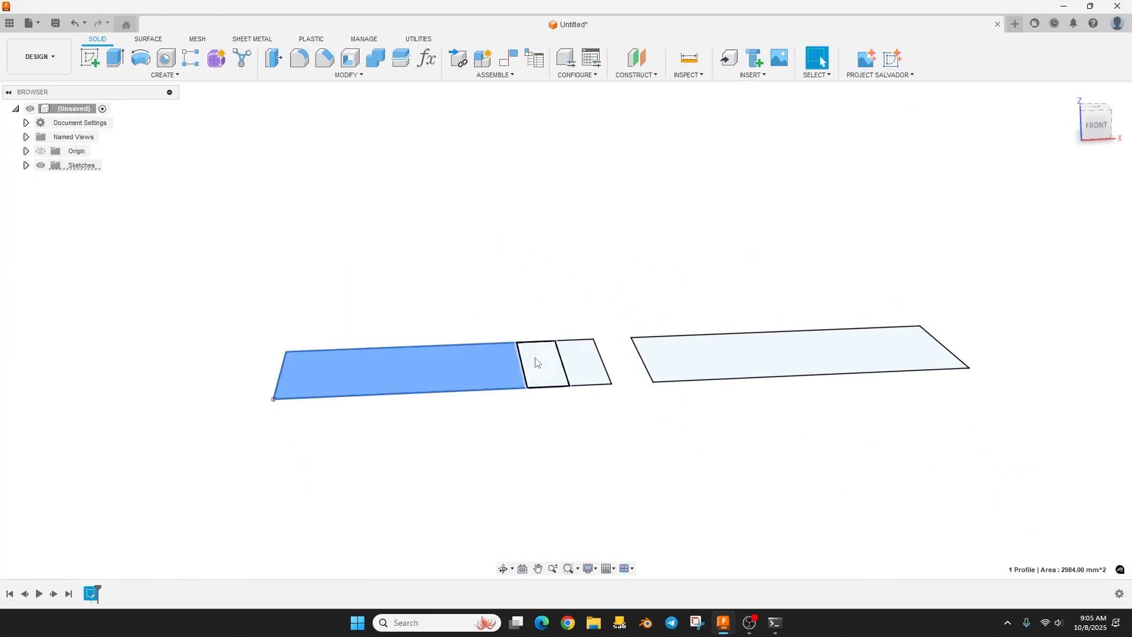
left_click(536, 361)
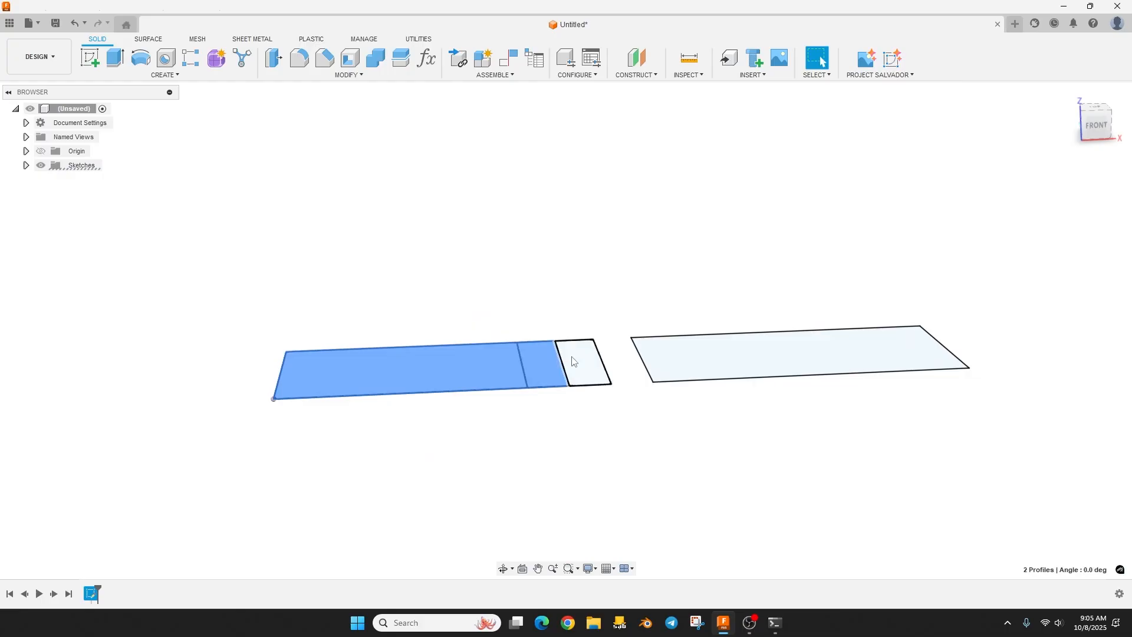
left_click(814, 361)
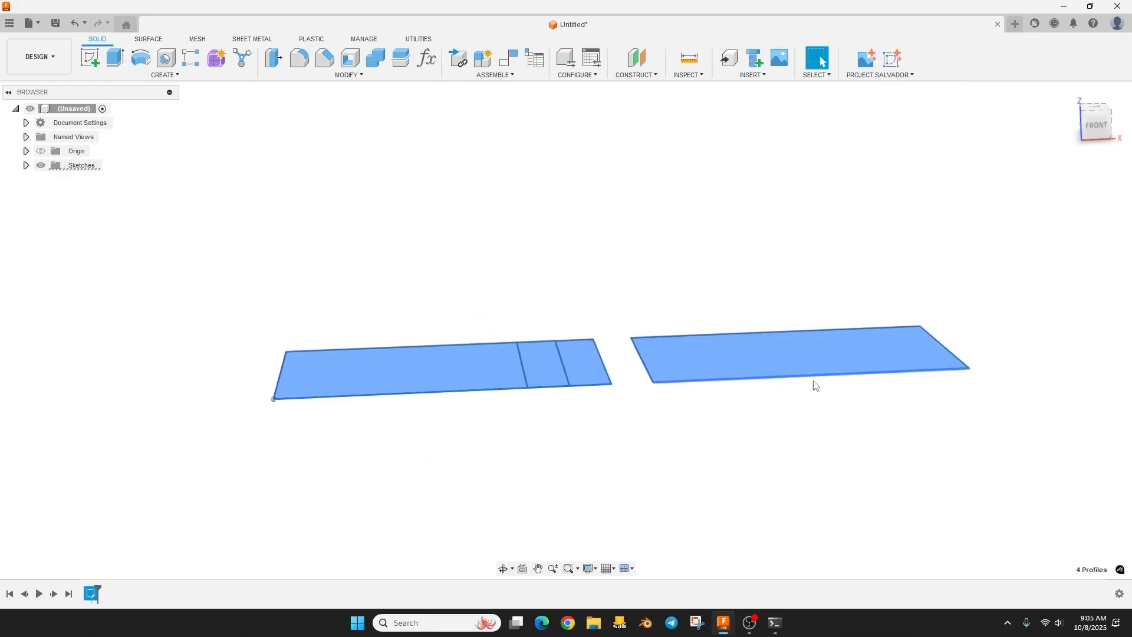
- Extrude the selected profiles into plates by the thickness parameter
left_click(113, 57)
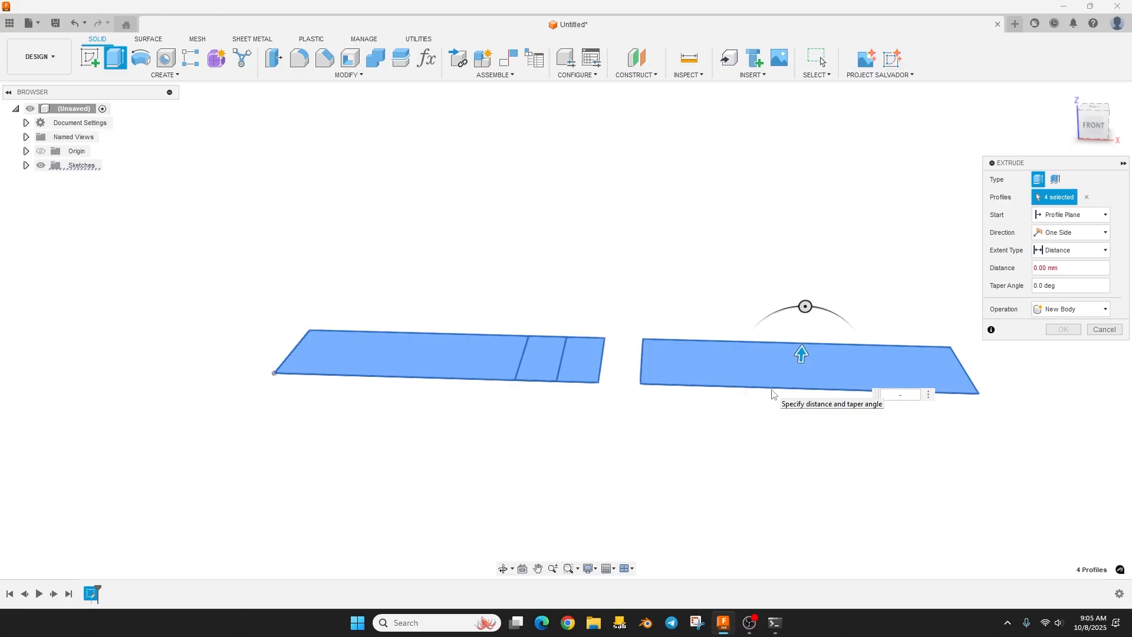
type("thickness")
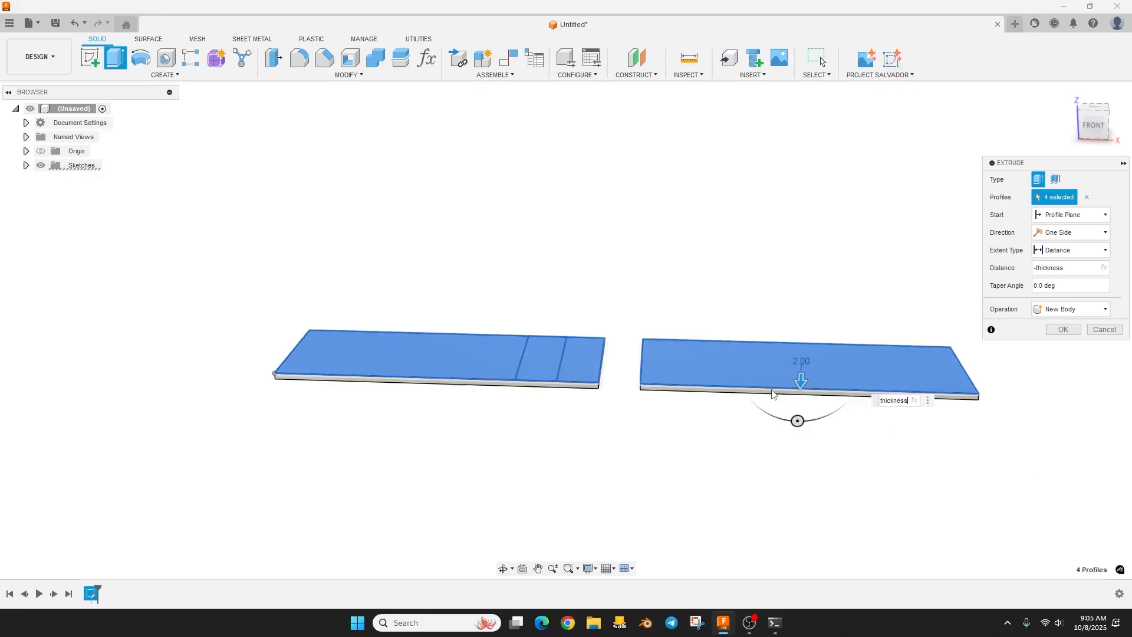
left_click(1062, 329)
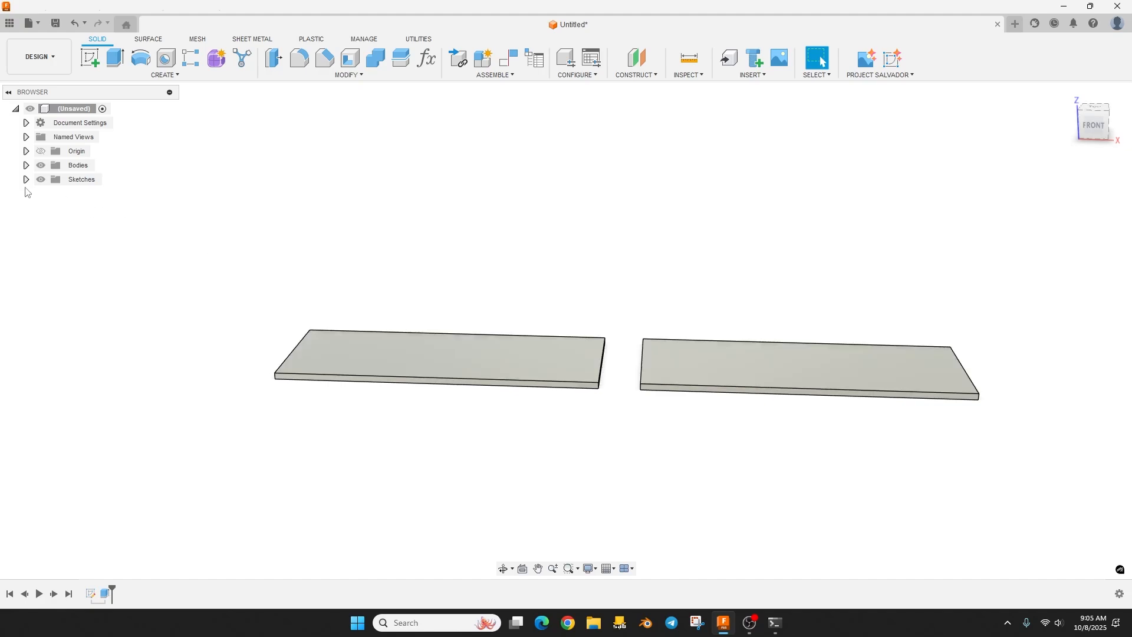
- Extrude the strip profile by Tab_height, joined to the first plate
left_click(25, 179)
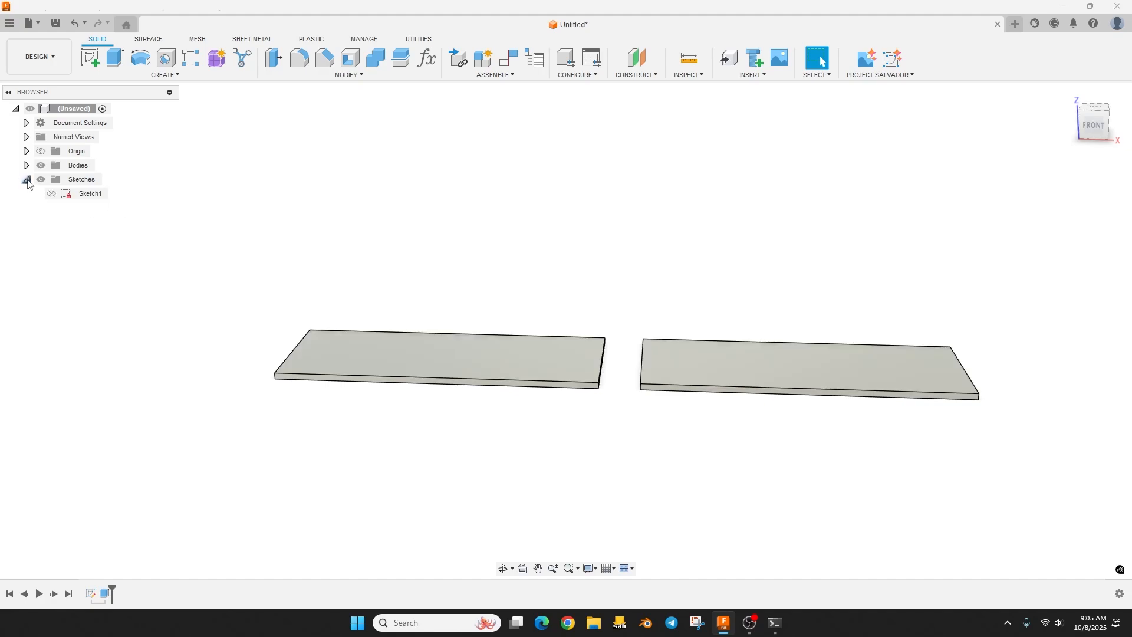
left_click(50, 196)
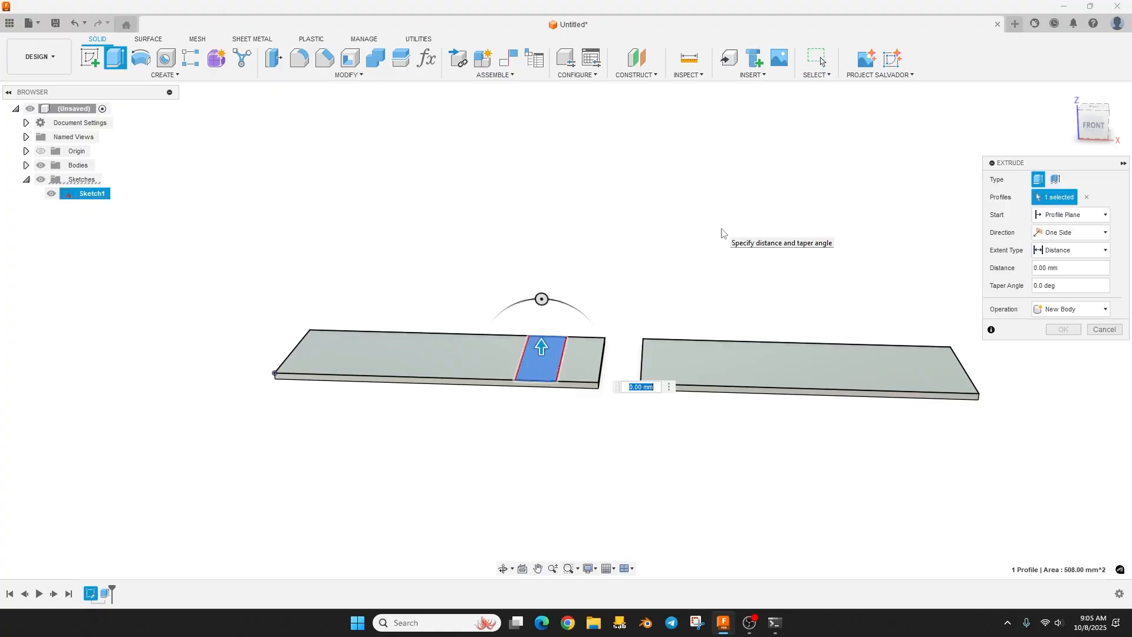
type("ta")
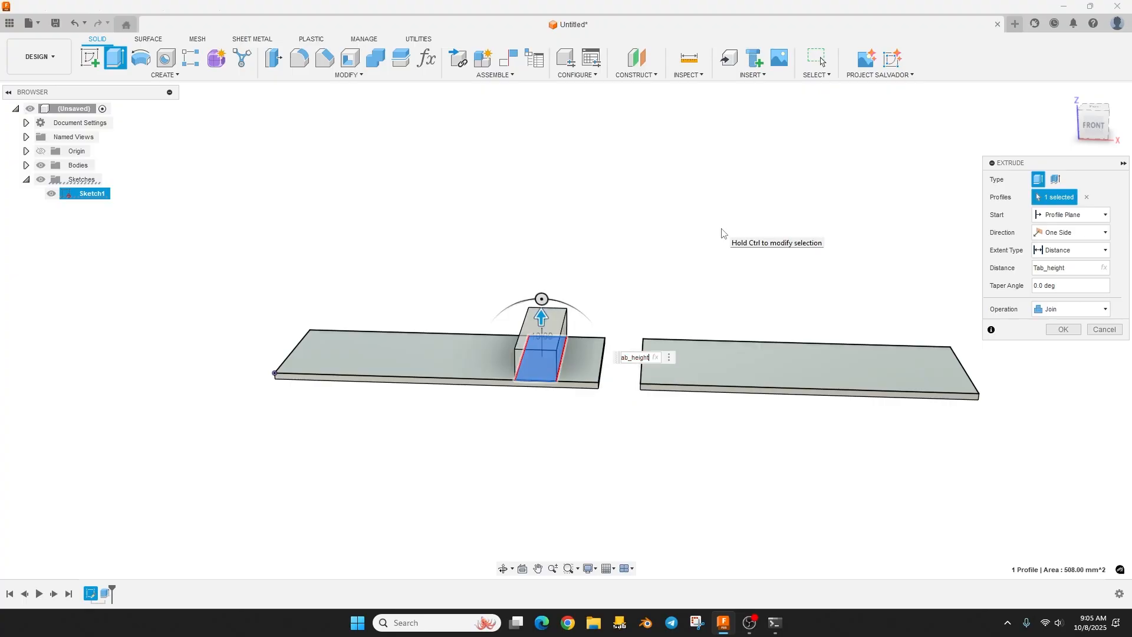
left_click(1062, 329)
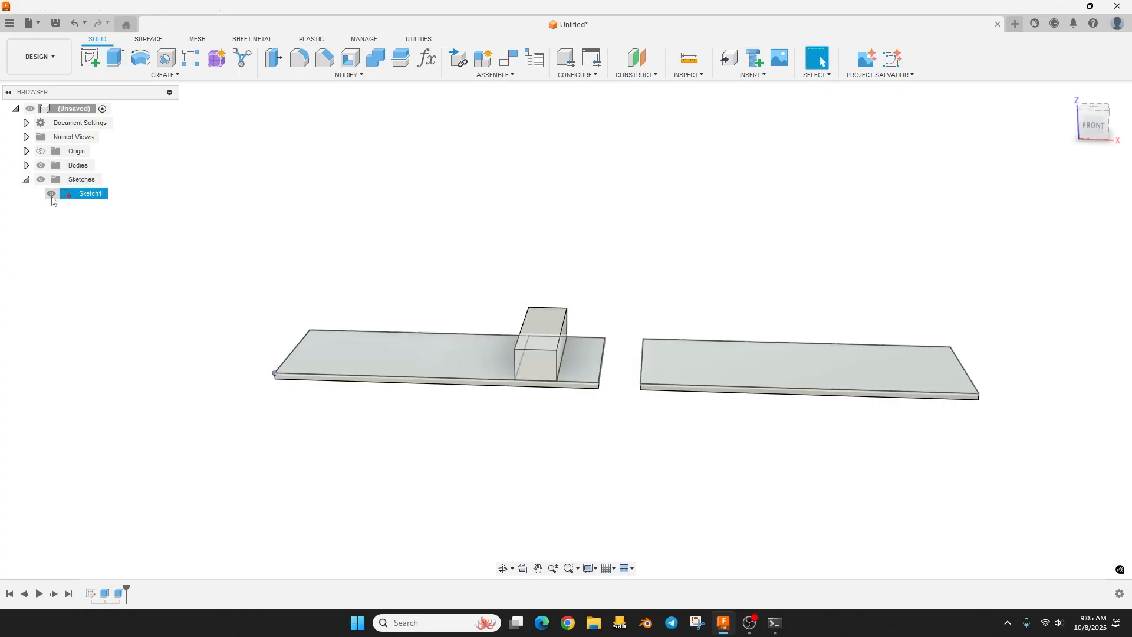
- Hide the sketch, chamfer the tab's top edges by Chamfer, and fillet plate corners
left_click(50, 195)
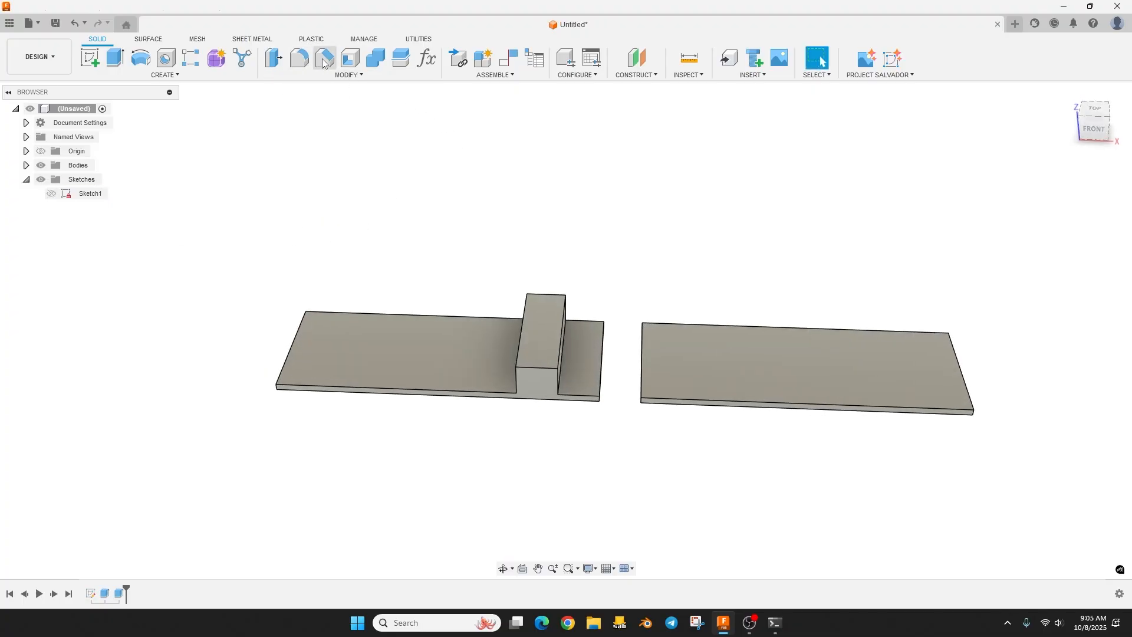
left_click(323, 58)
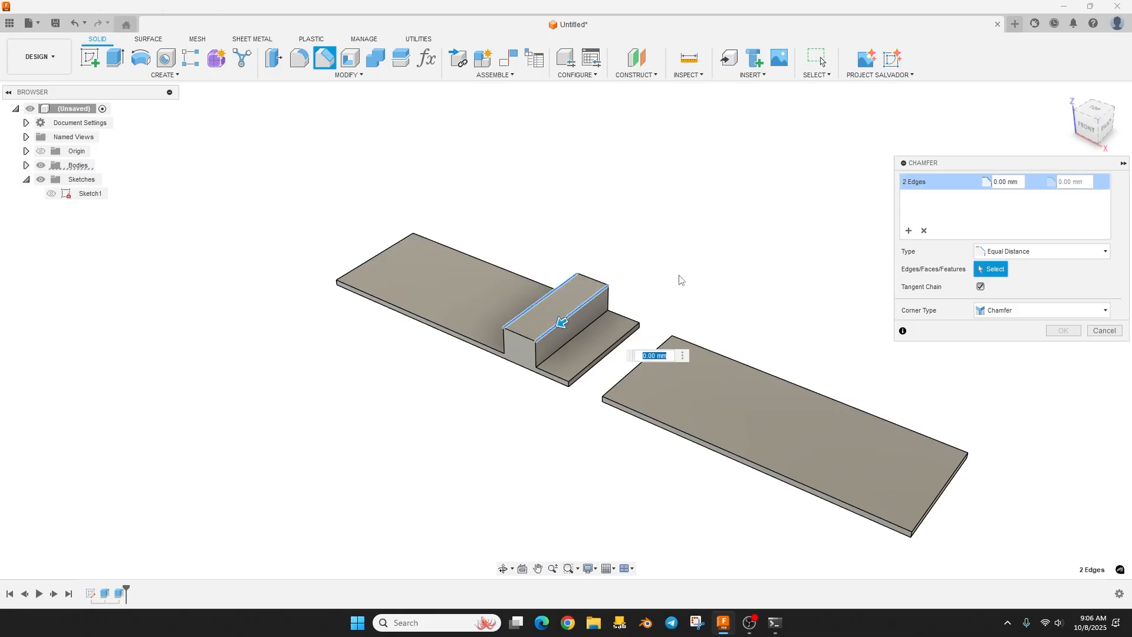
type("Chamfer")
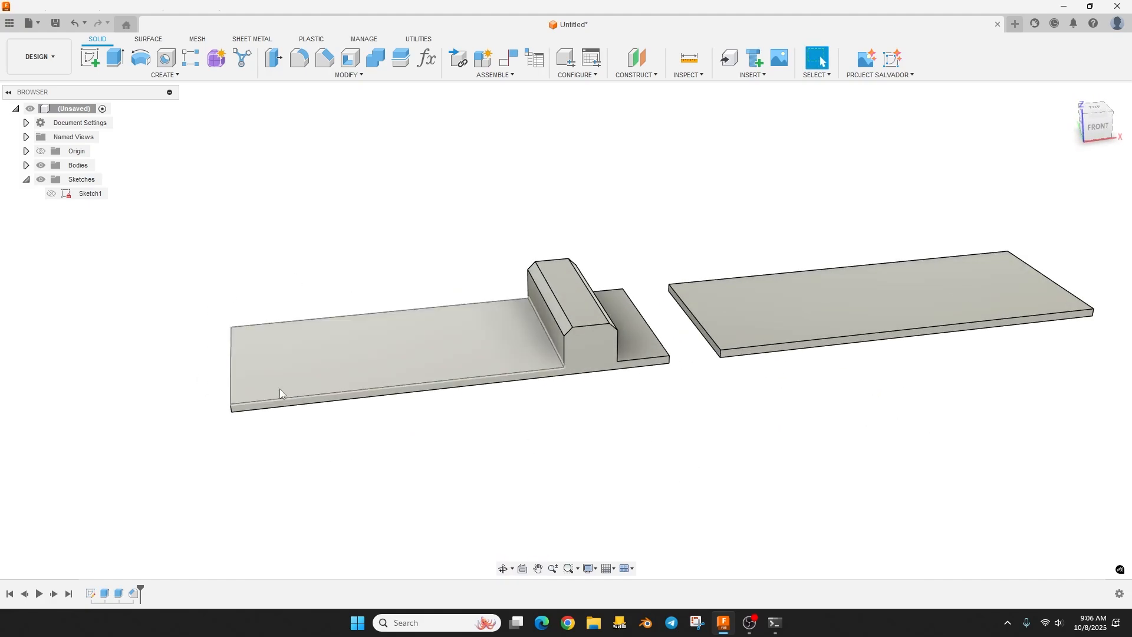
left_click(298, 57)
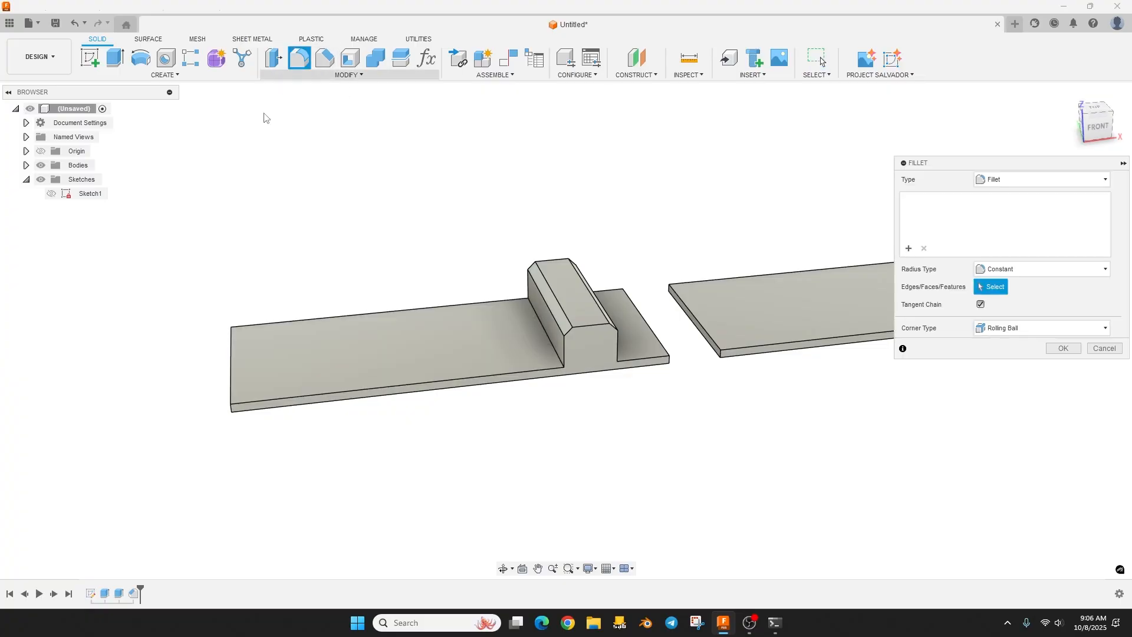
left_click(354, 444)
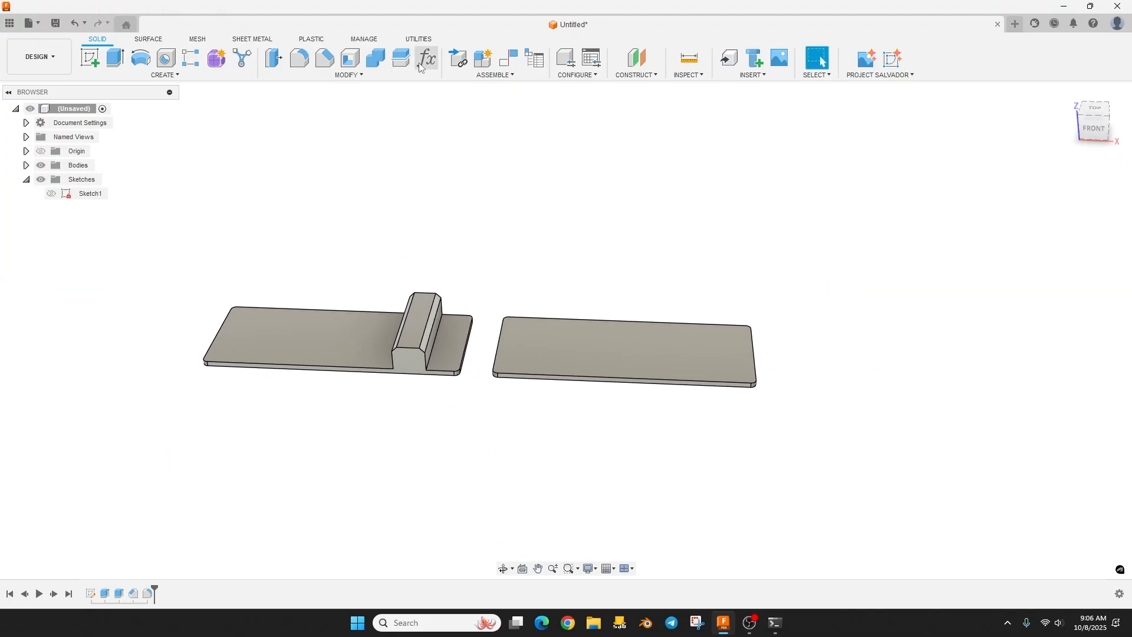
- Change Kerf_Width to 11.9 mm and Tab_height to 15 mm, orbiting to check the taller tab
left_click(425, 58)
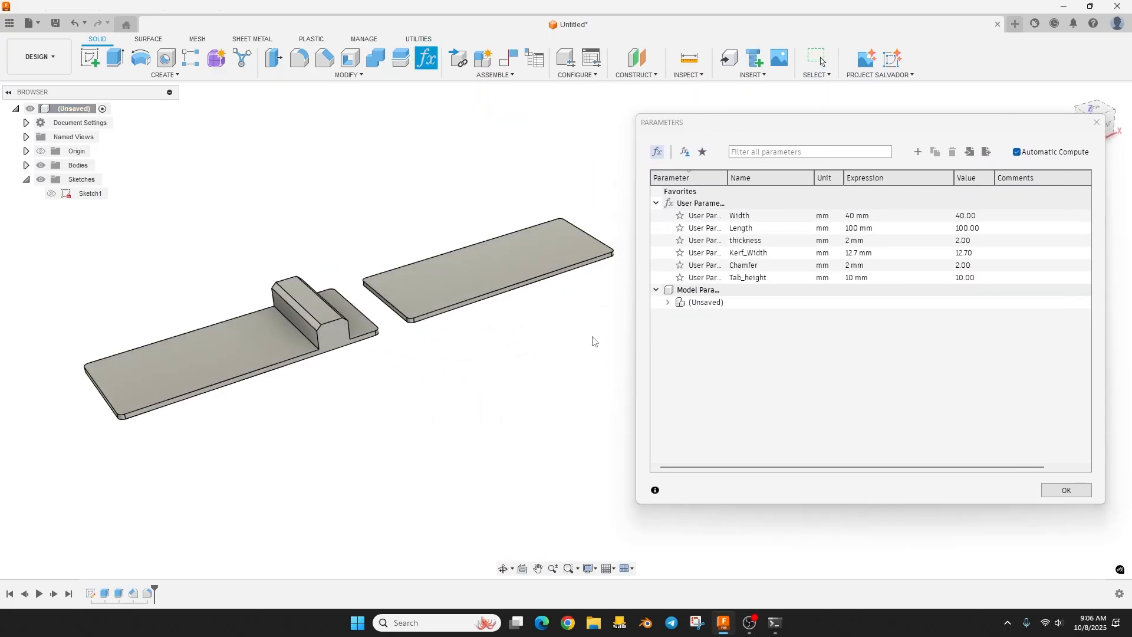
mouse_move(610, 328)
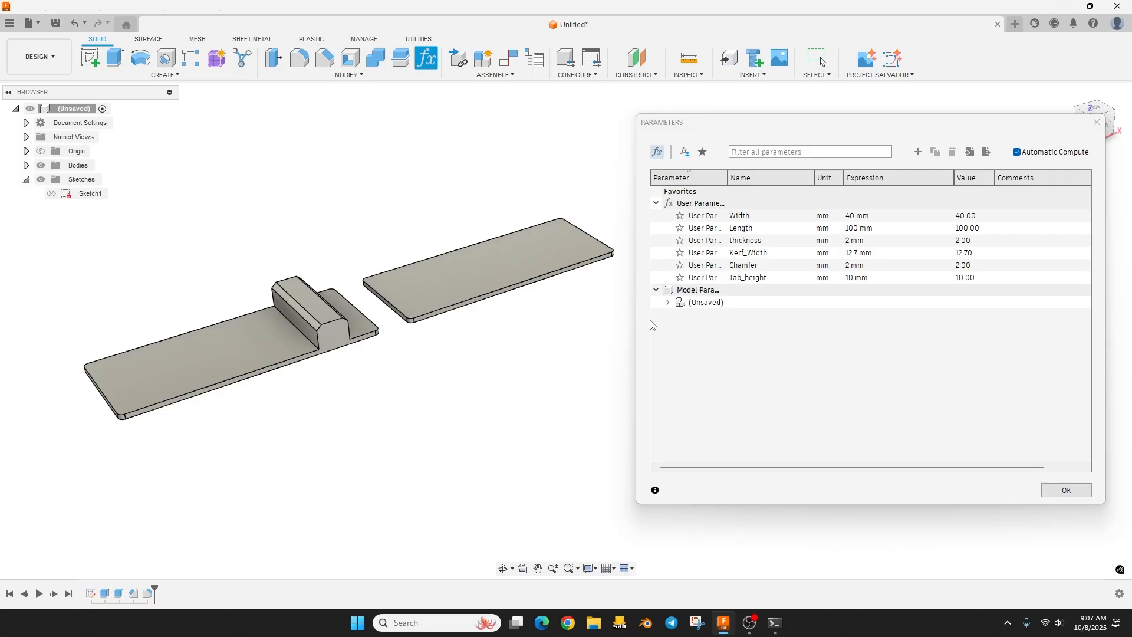
left_click(744, 265)
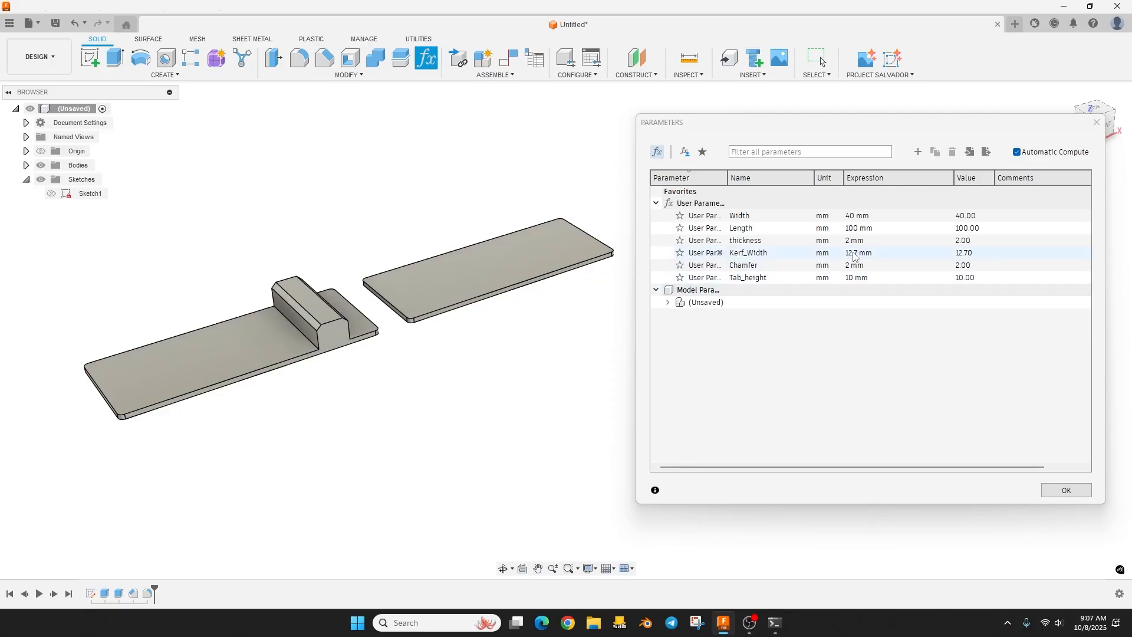
double_click(858, 252)
type("11.9")
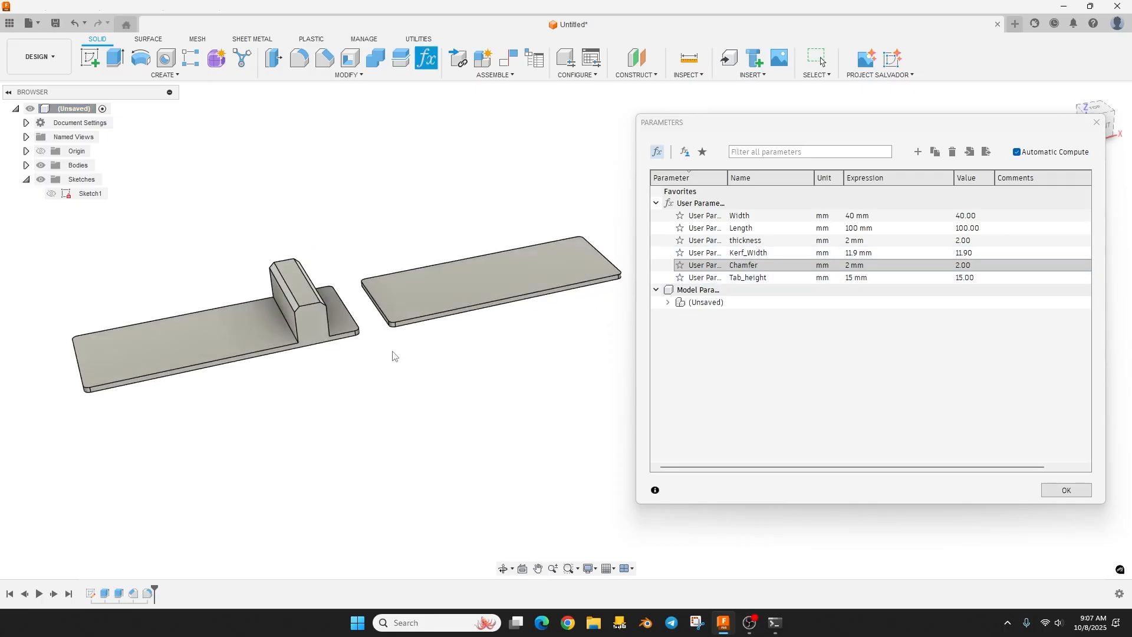
mouse_move(457, 355)
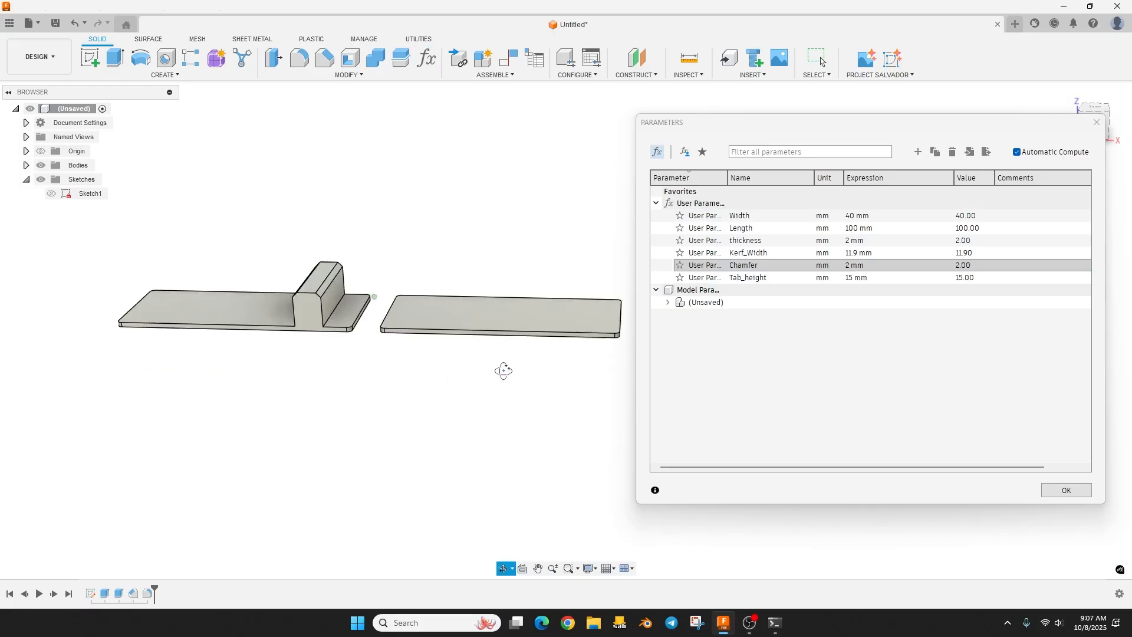
left_click_drag(503, 370, 401, 374)
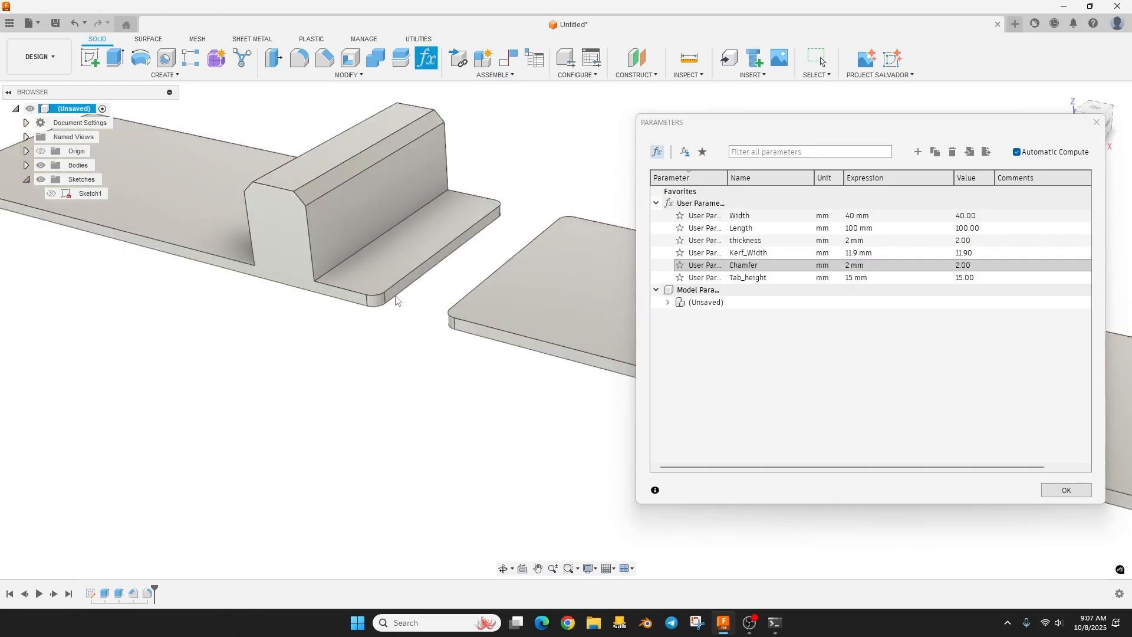
left_click(1065, 490)
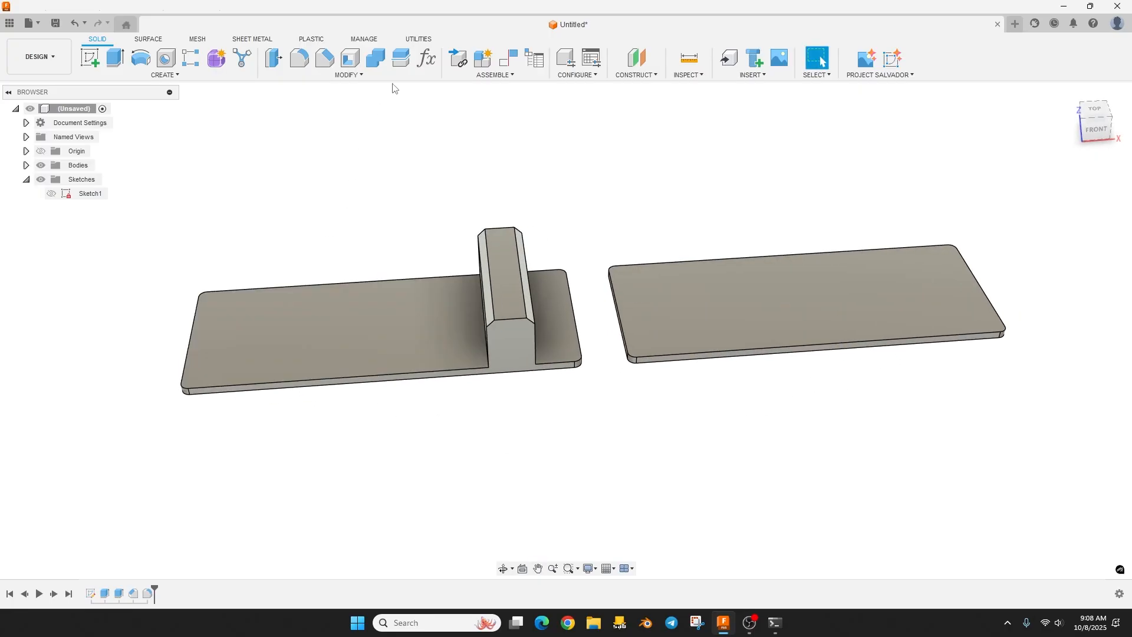
- Open the user parameter list to preview a 5 mm Width
left_click(425, 59)
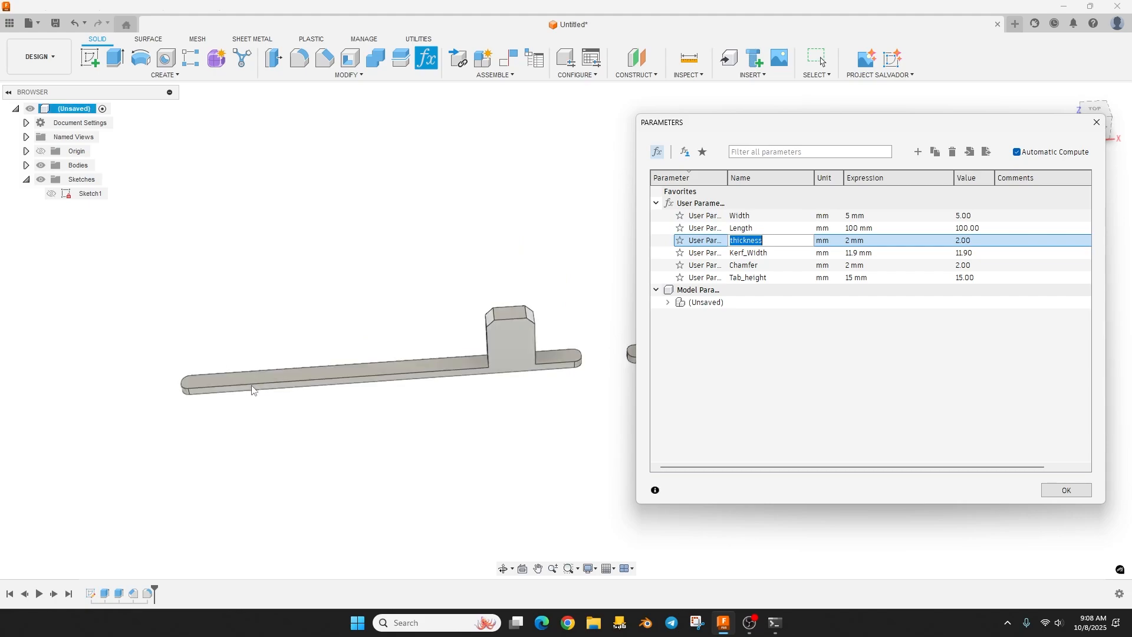
mouse_move(460, 359)
type("40")
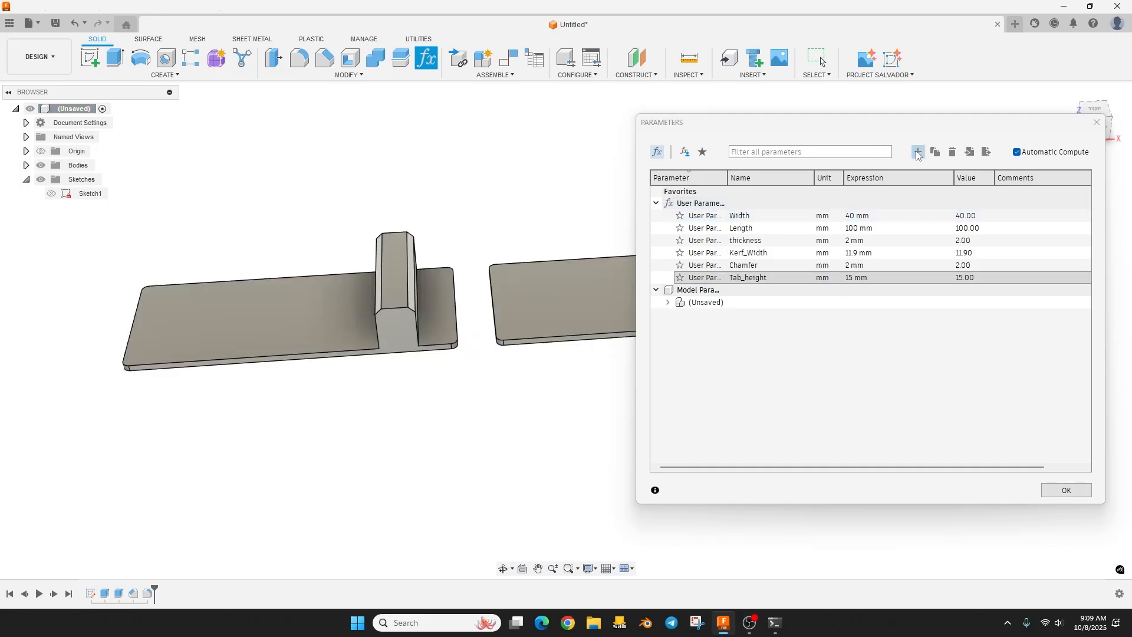
- Add a user parameter Width_Limit with the expression max(12; Width)
left_click(917, 152)
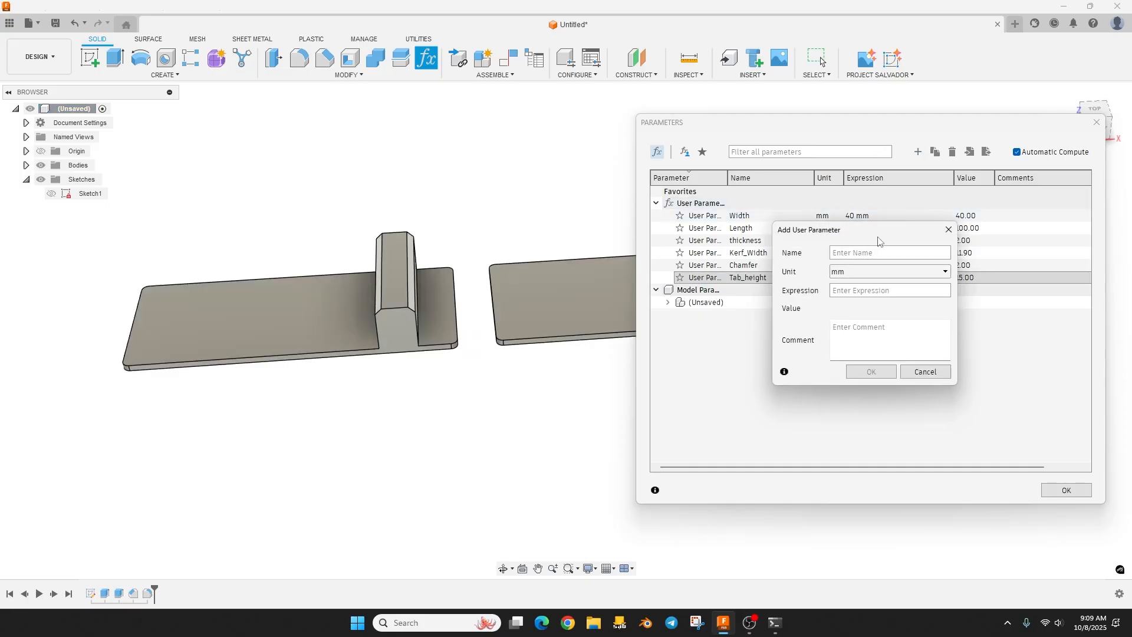
type("Width_")
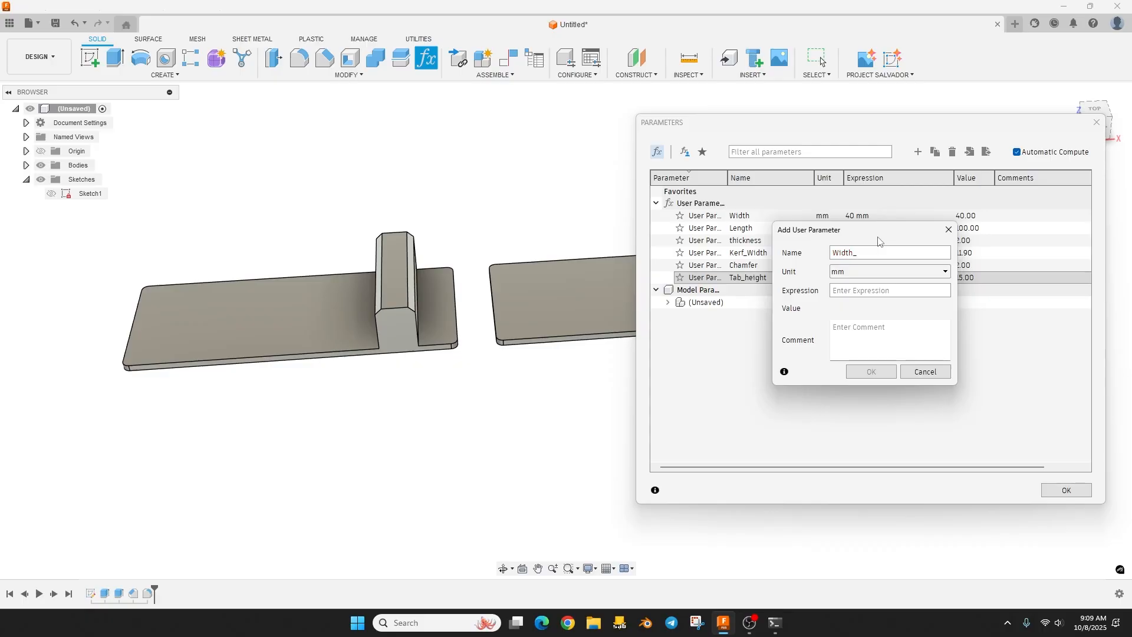
type("Limit")
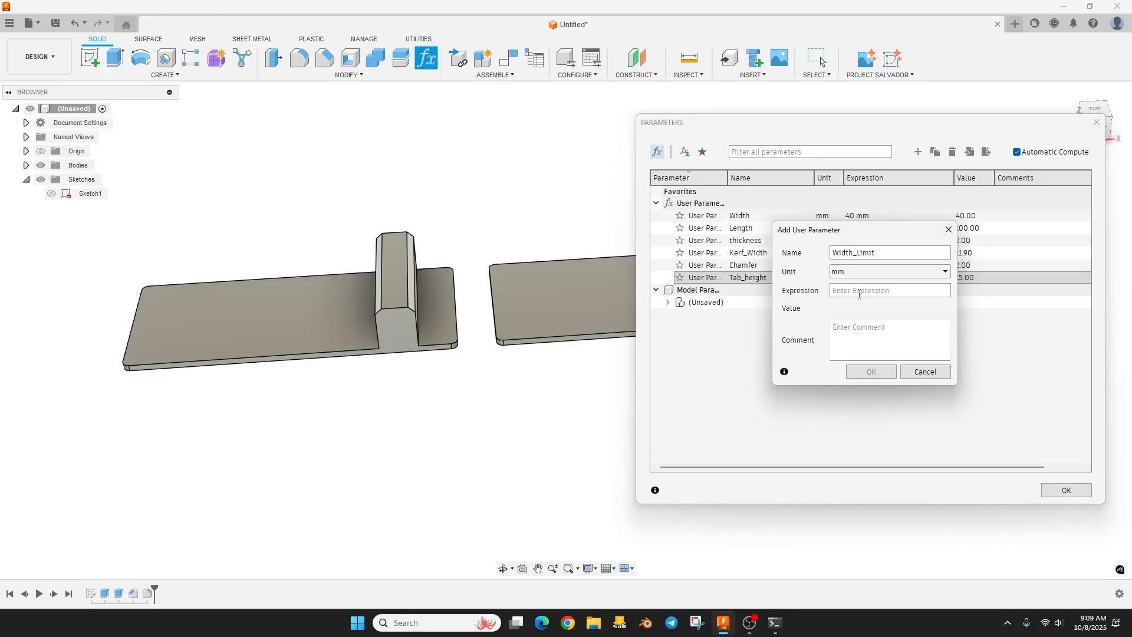
type("max(")
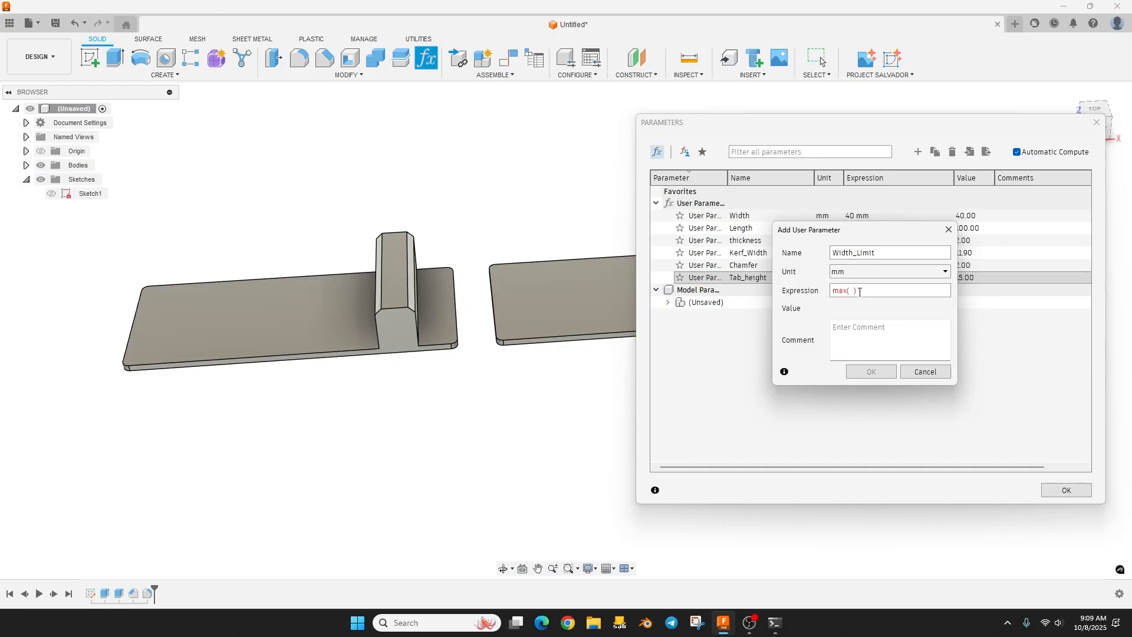
mouse_move(897, 305)
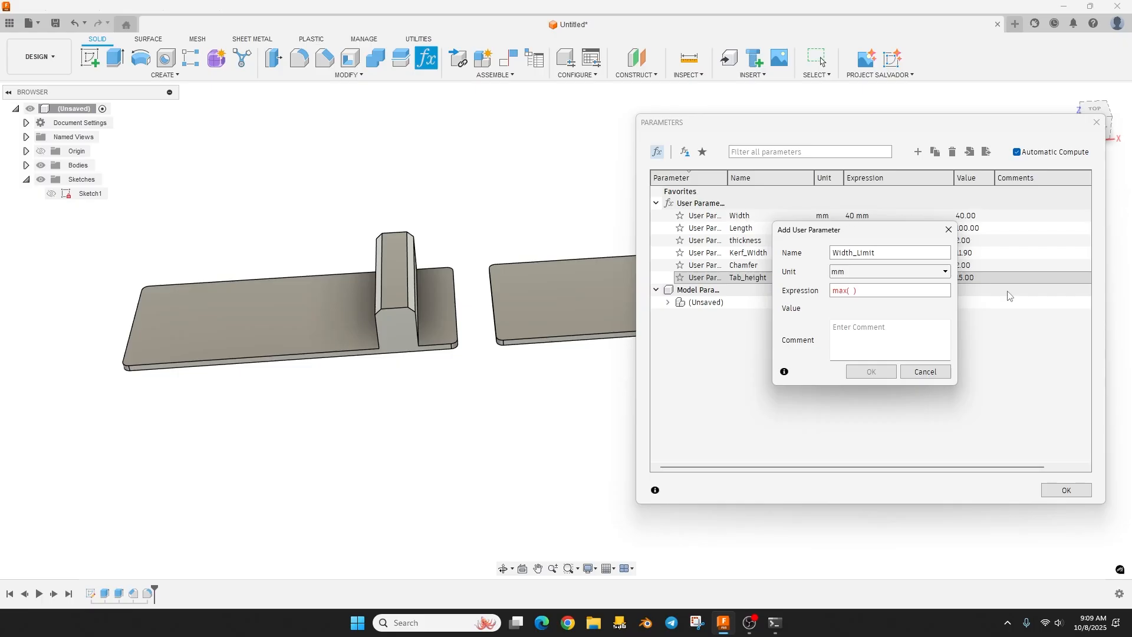
type("12")
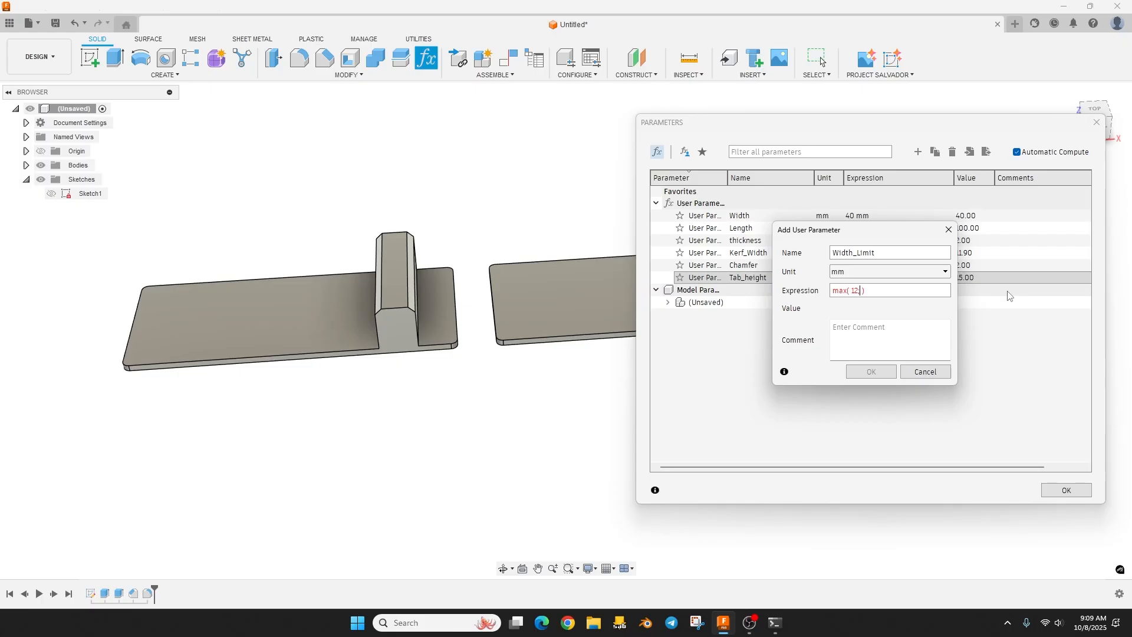
type("; Width")
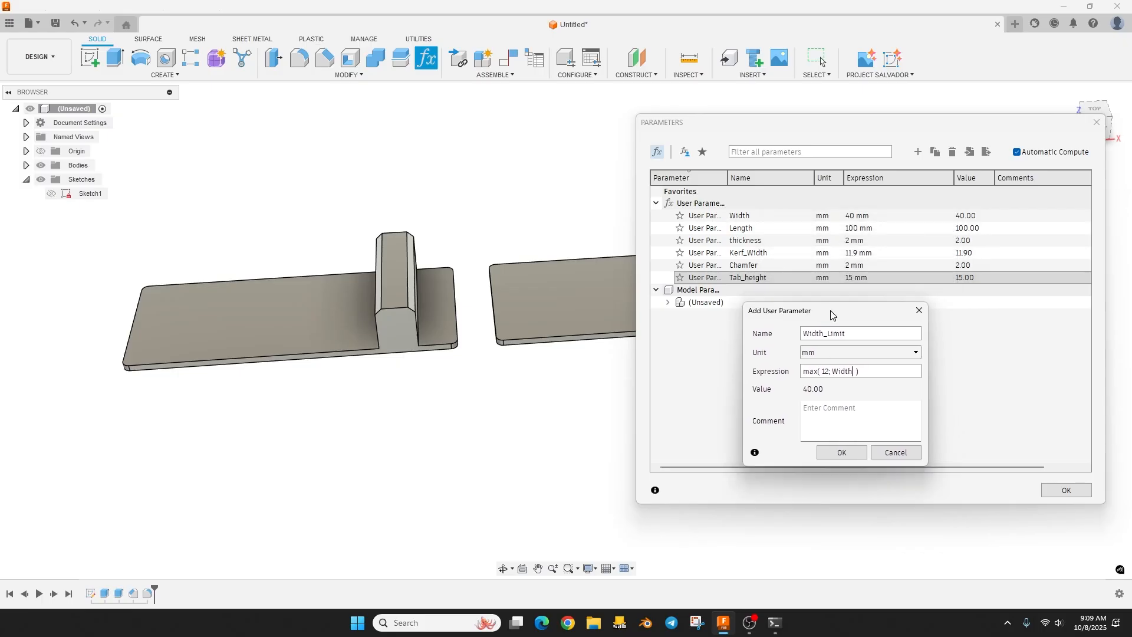
mouse_move(808, 243)
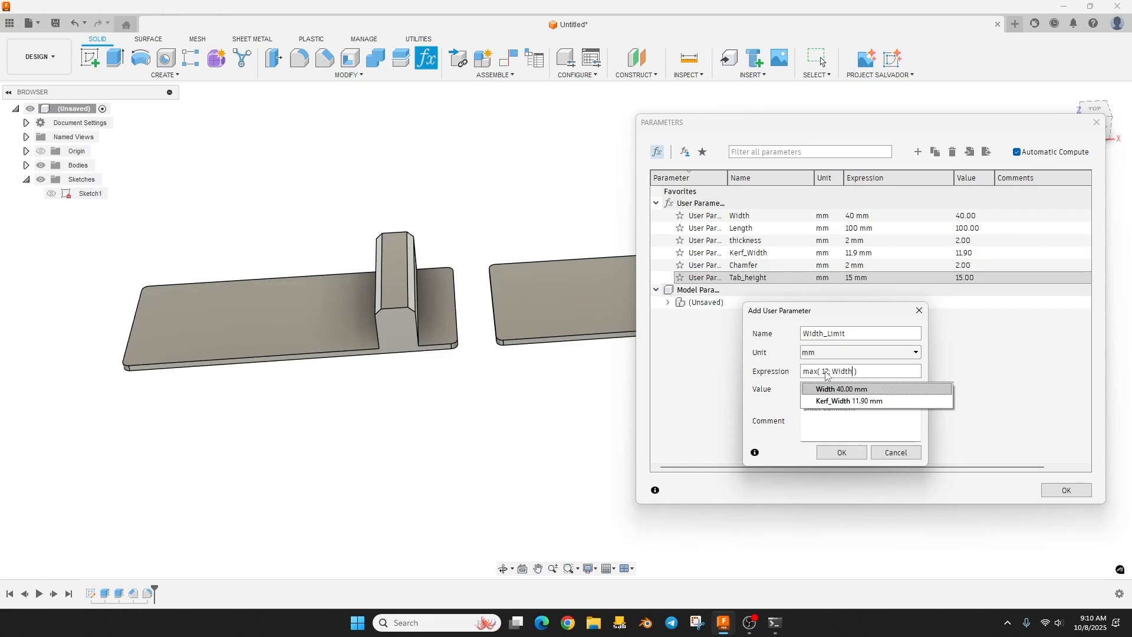
left_click(839, 389)
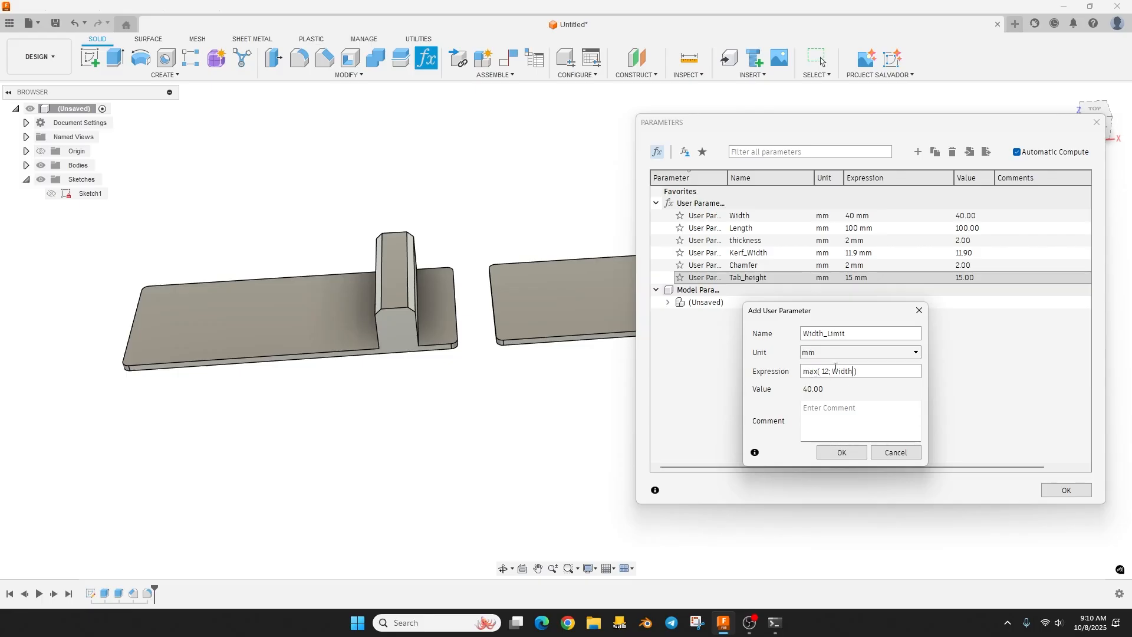
left_click(840, 453)
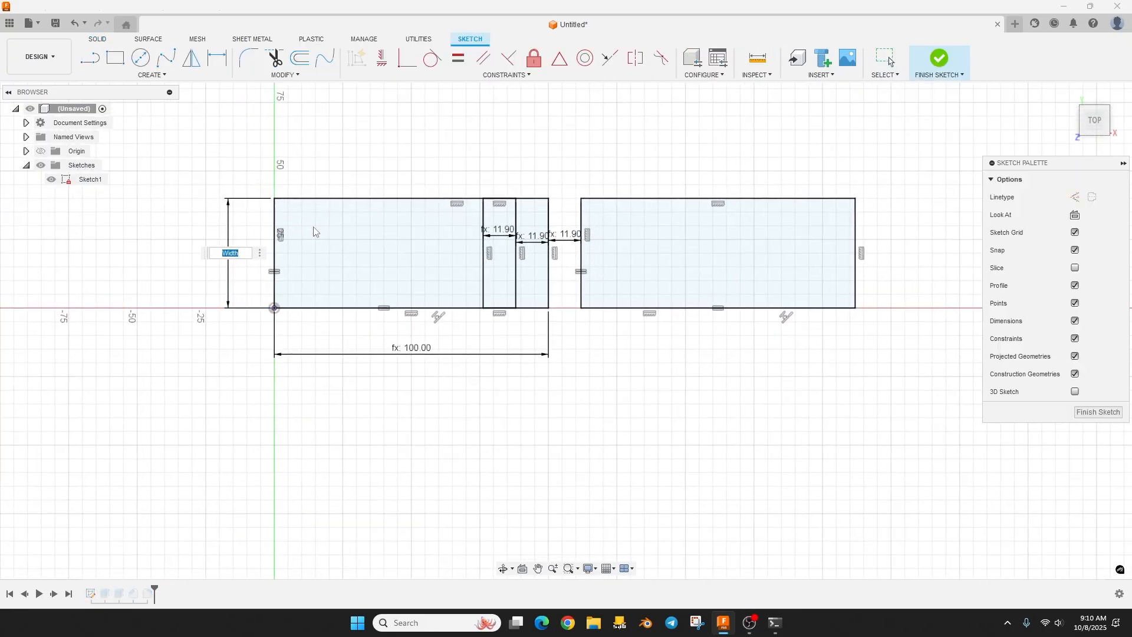
- Set the plate's height dimension to the Width parameter and finish the sketch
type("Wid")
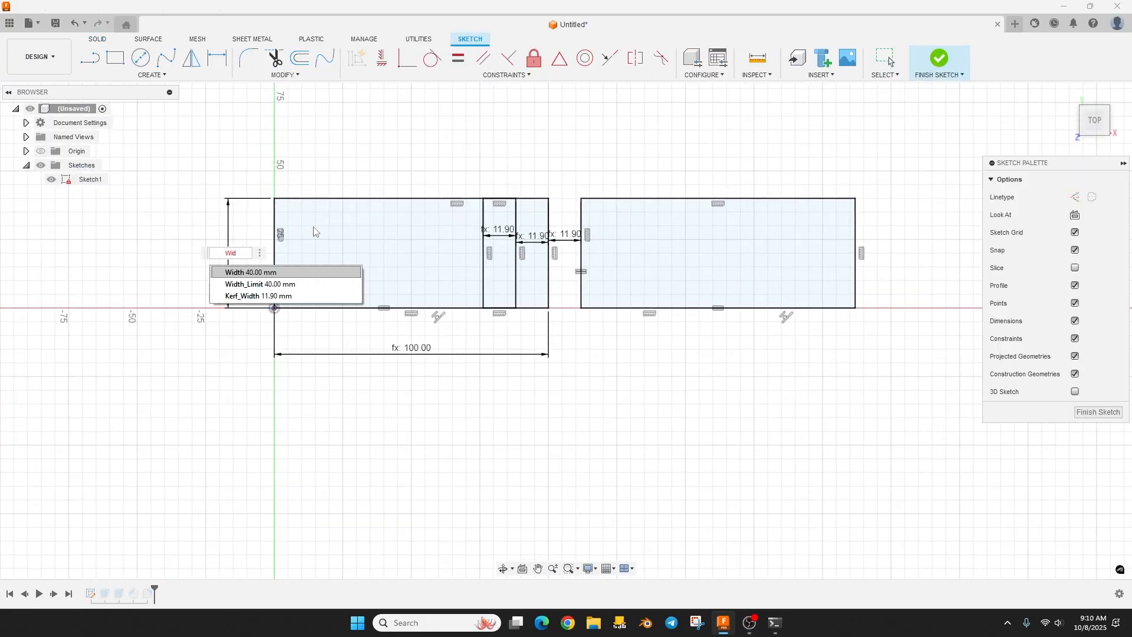
left_click(257, 283)
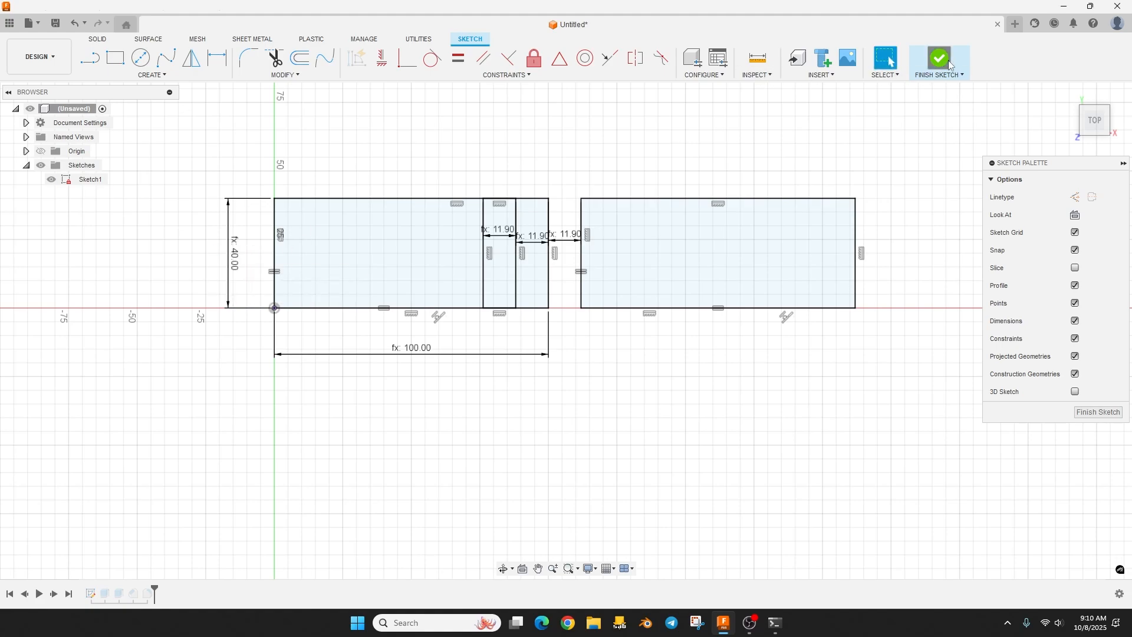
left_click(938, 59)
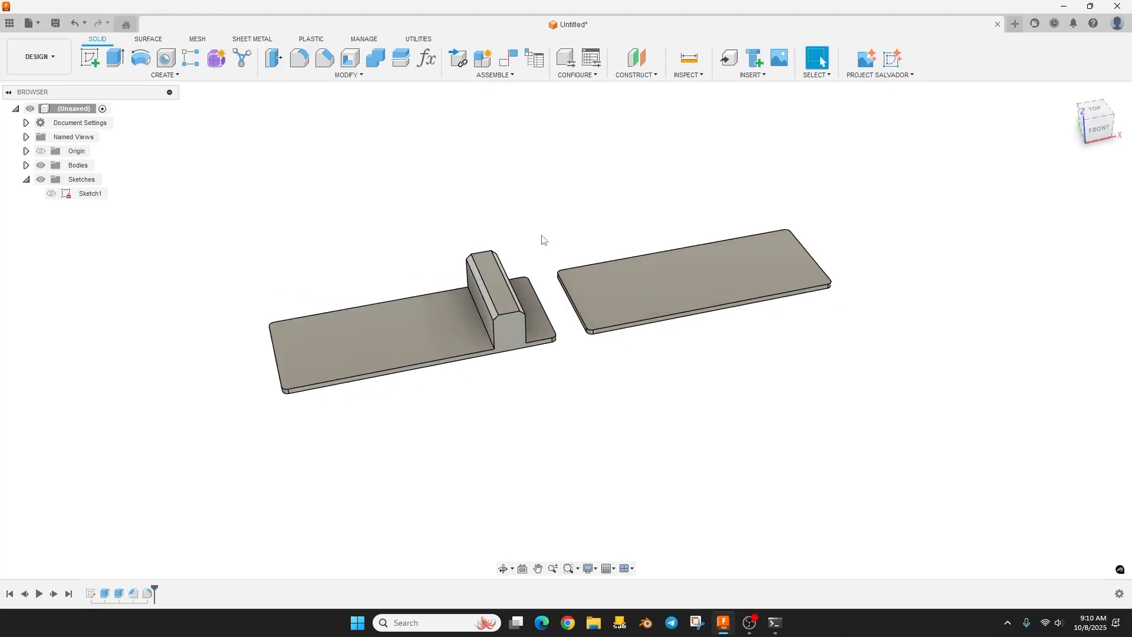
mouse_move(674, 431)
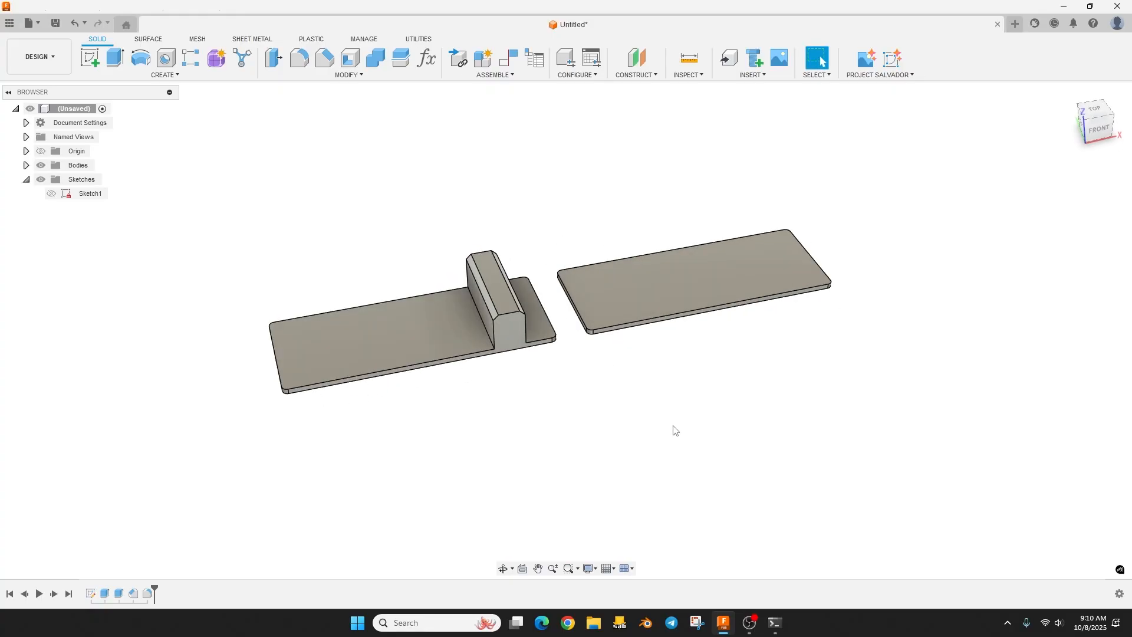
- Star the user parameters as favourites, filter to favourites, and set Width to 5 mm
left_click(425, 59)
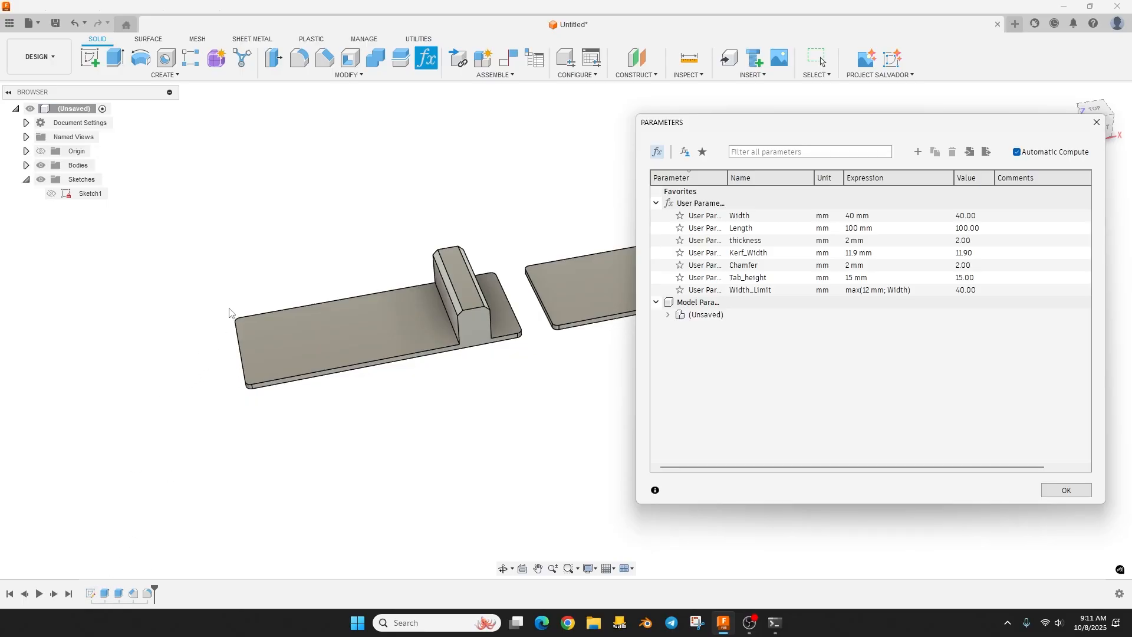
left_click(699, 302)
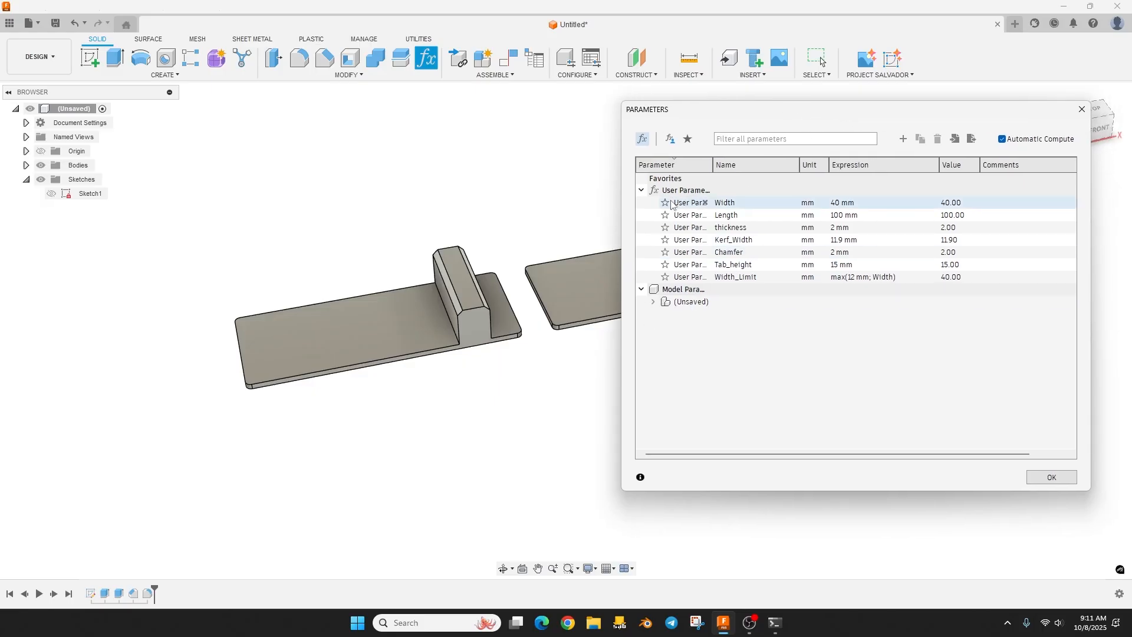
left_click(733, 277)
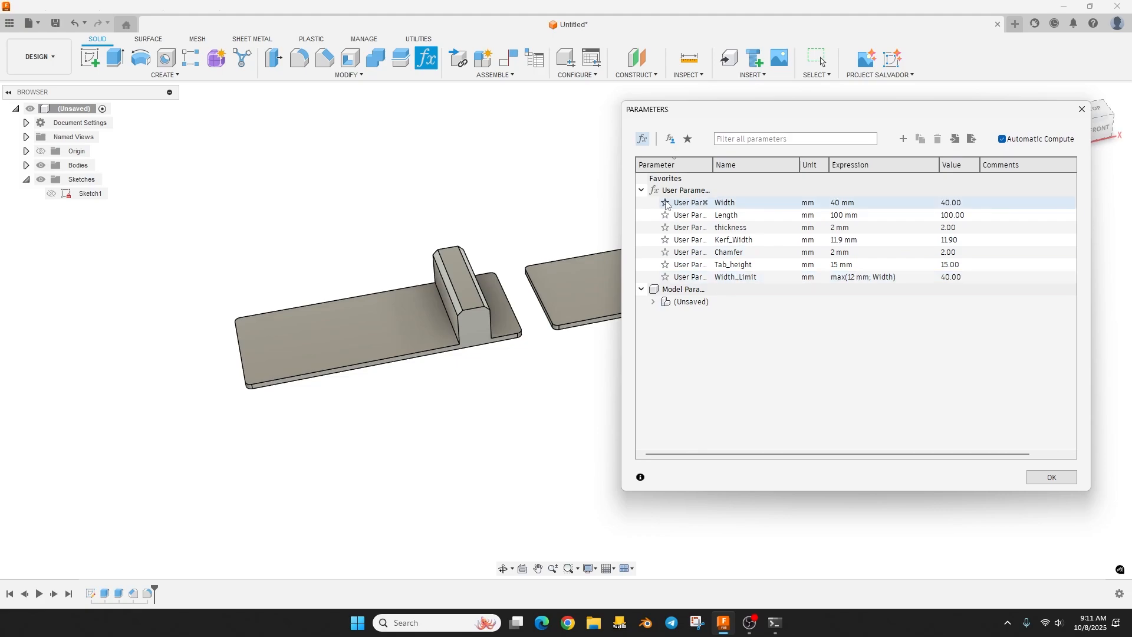
left_click(664, 202)
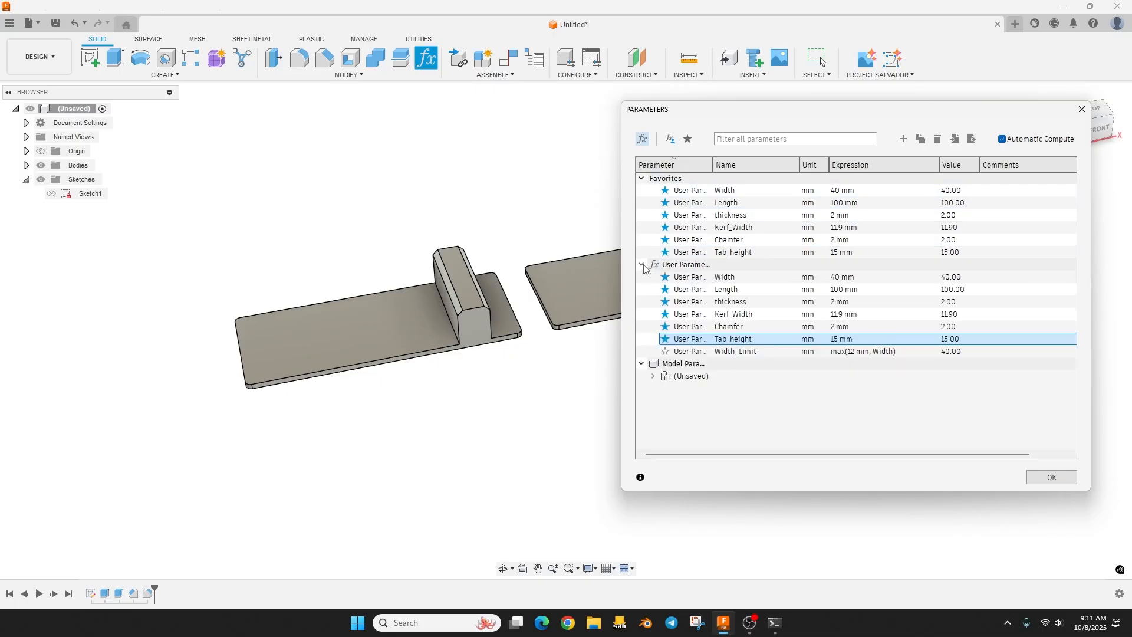
left_click(686, 139)
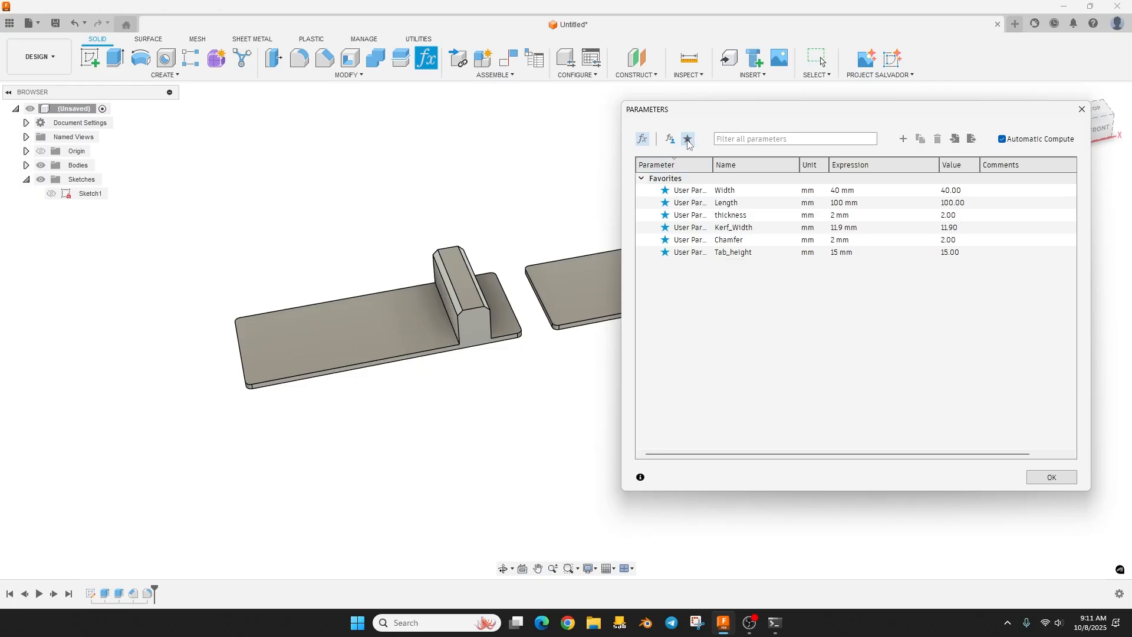
double_click(842, 190)
type("5")
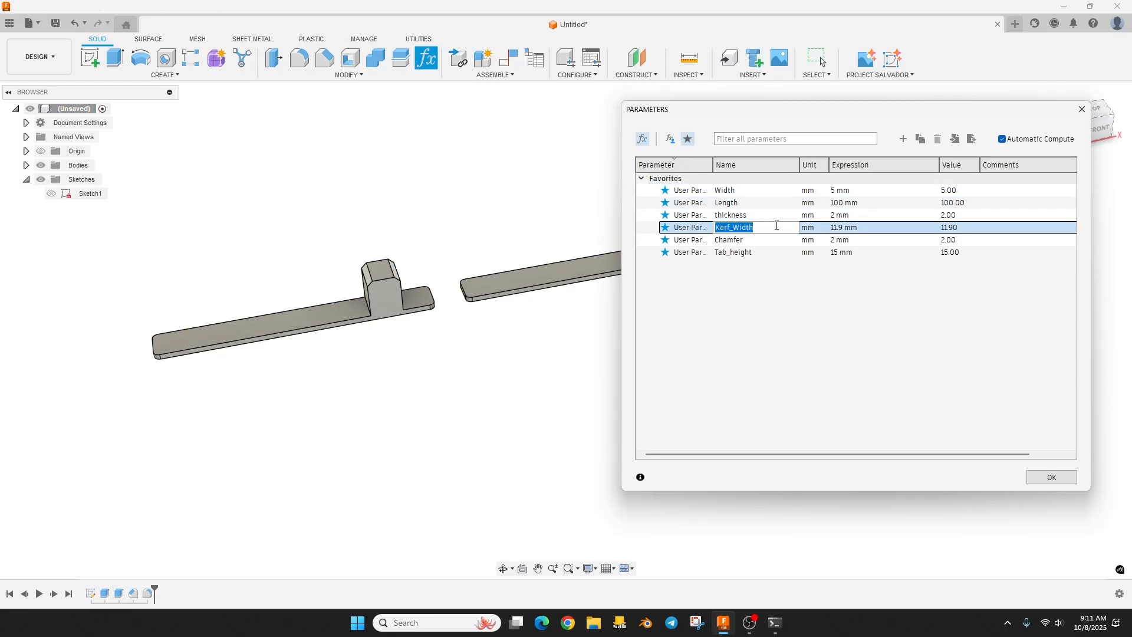
left_click(1049, 476)
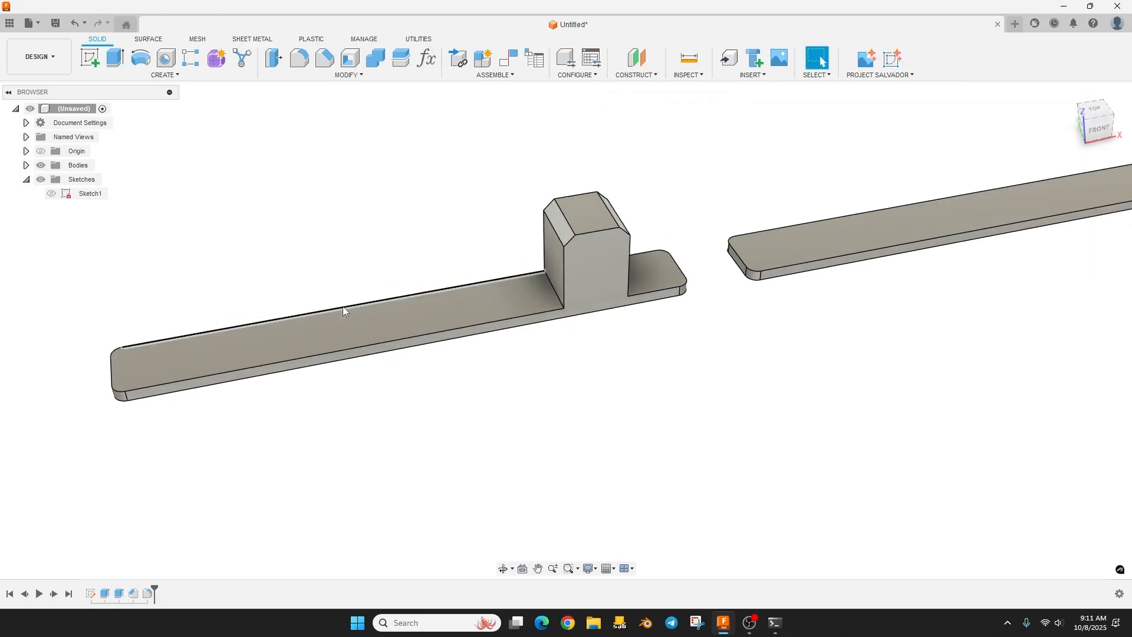
- Add a 12 mm minimum comment to Width and change its expression back to 40 mm
left_click(357, 350)
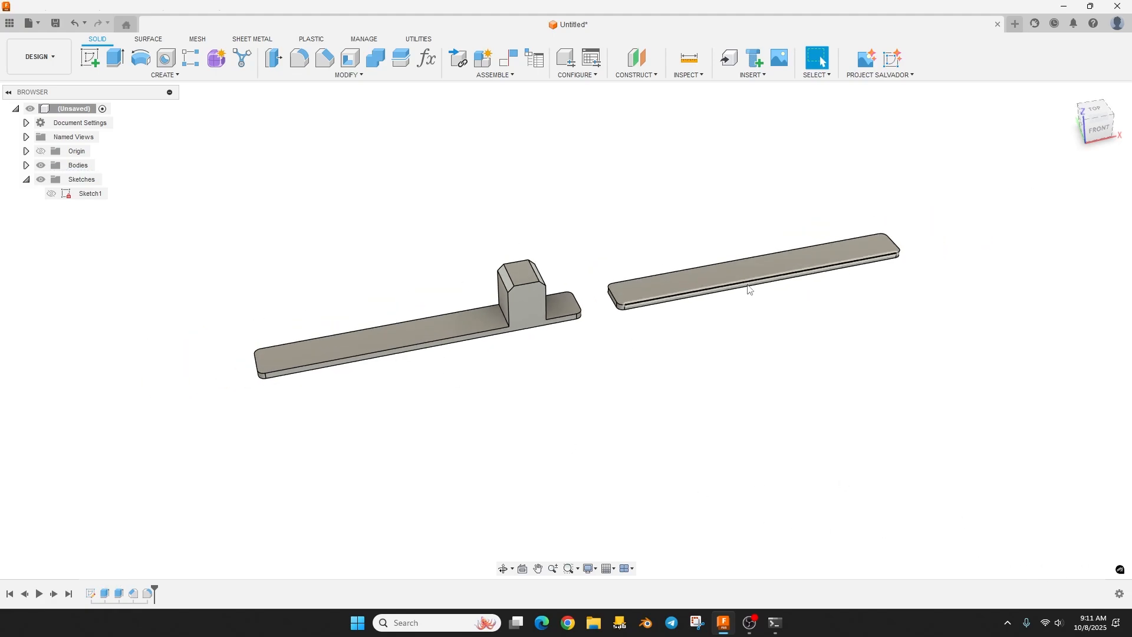
left_click(426, 58)
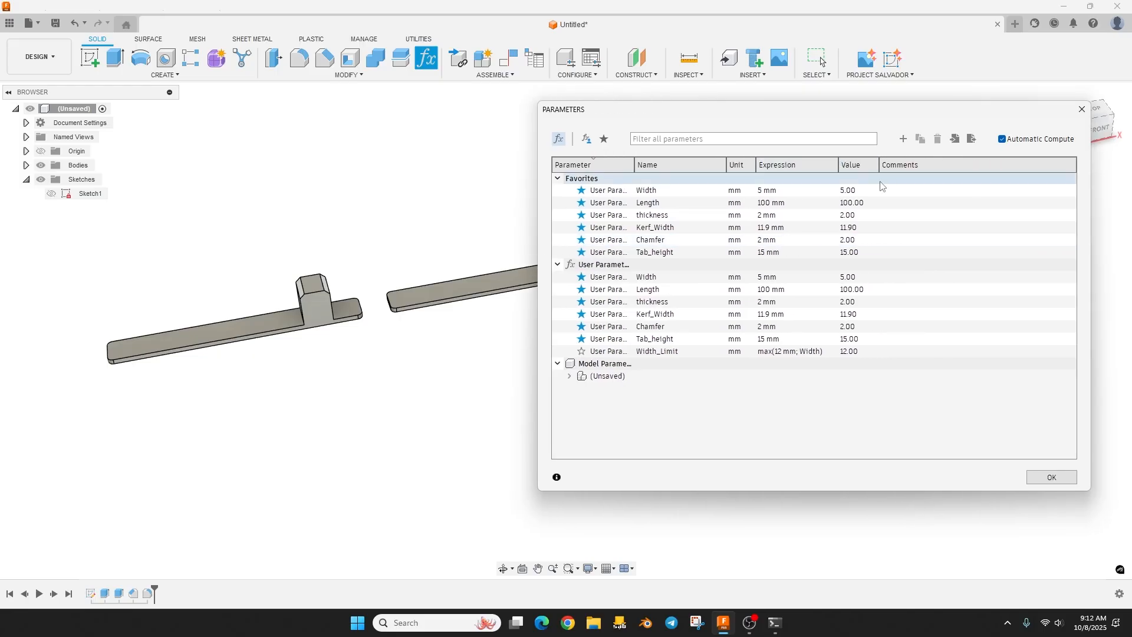
left_click(939, 190)
type("Minimum value = 12mm")
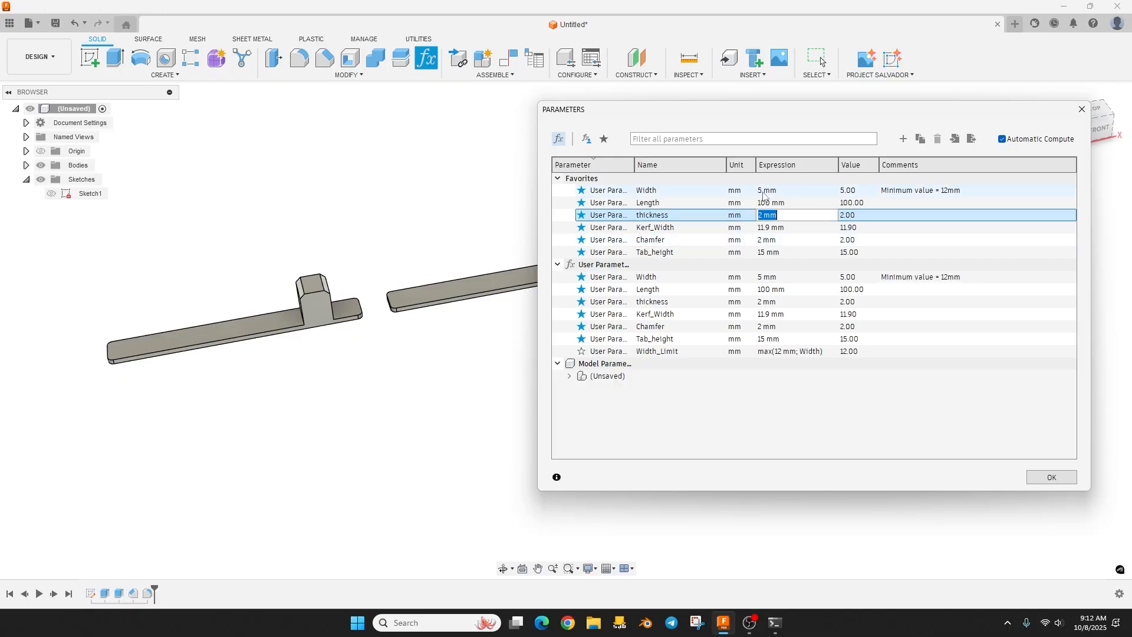
left_click(557, 265)
type("40")
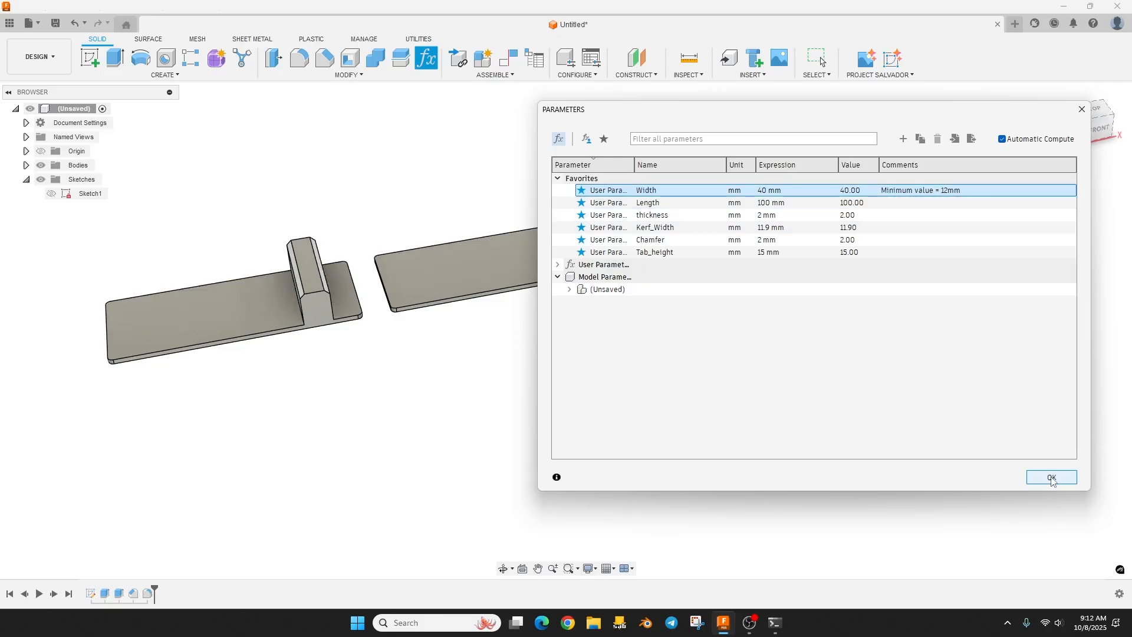
- Apply the parameter changes and drill two 5 mm holes, each 6 mm from the plate edges
left_click(1051, 477)
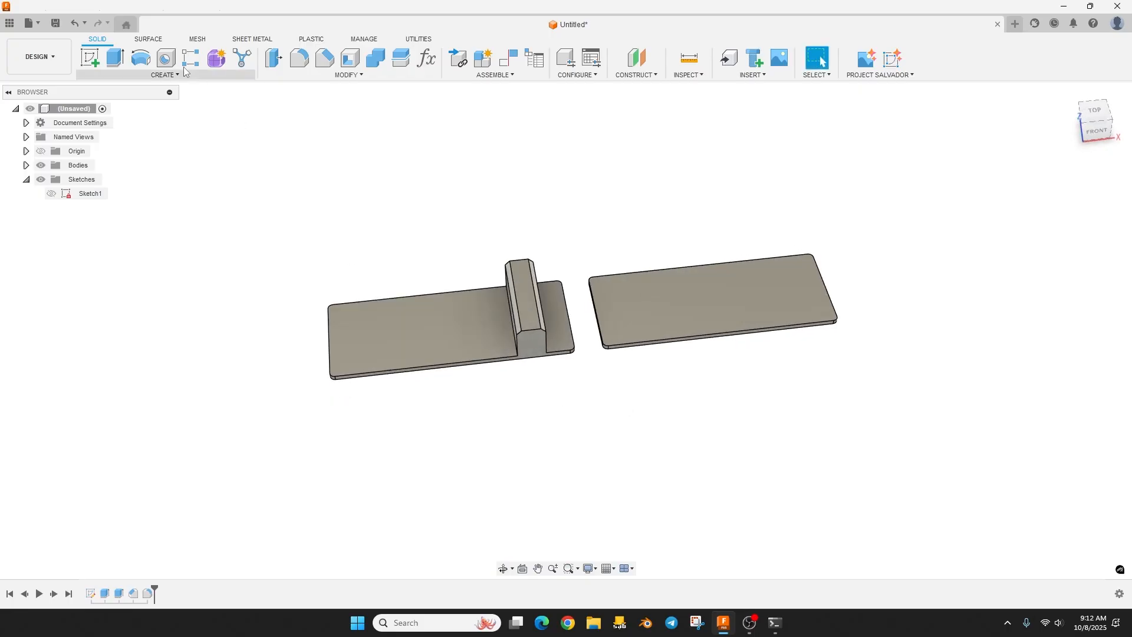
left_click(165, 58)
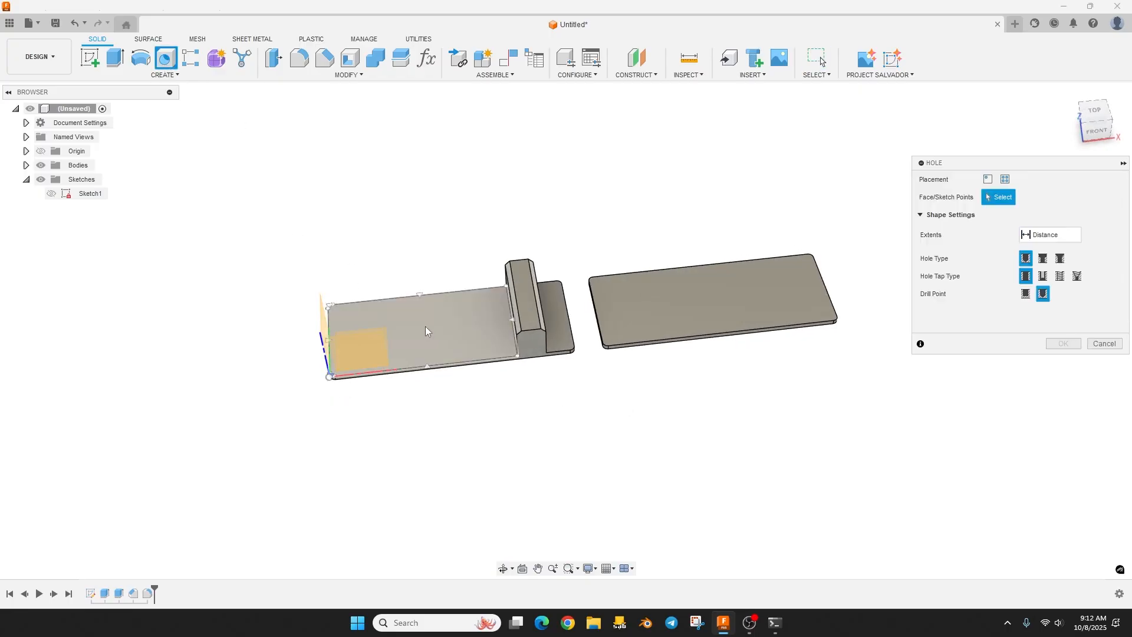
left_click(422, 325)
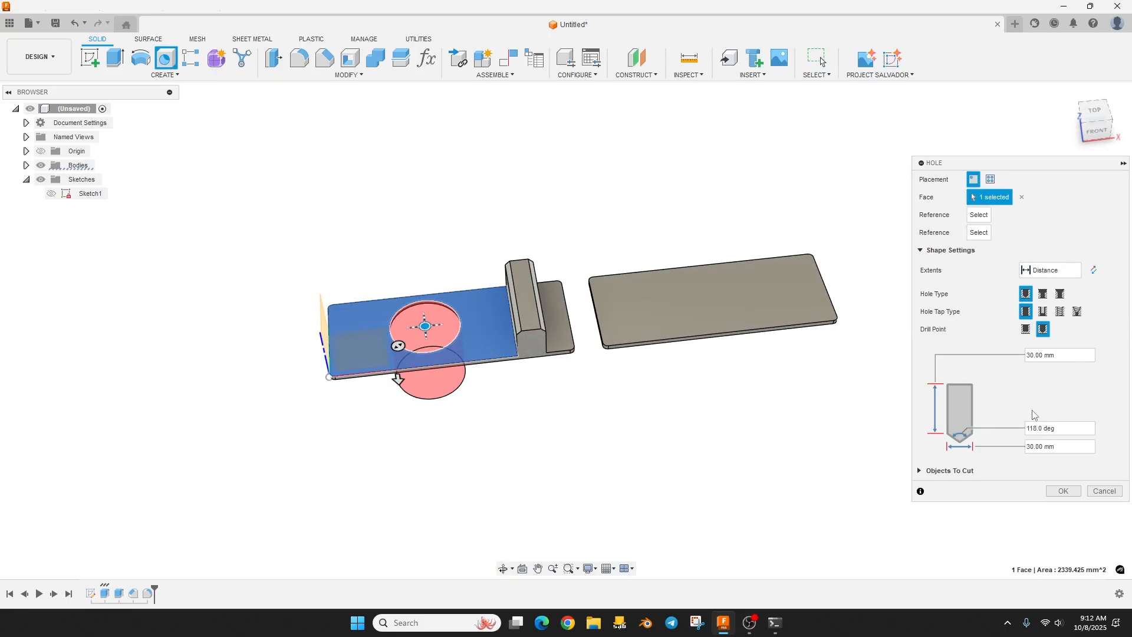
left_click(1059, 446)
type("5")
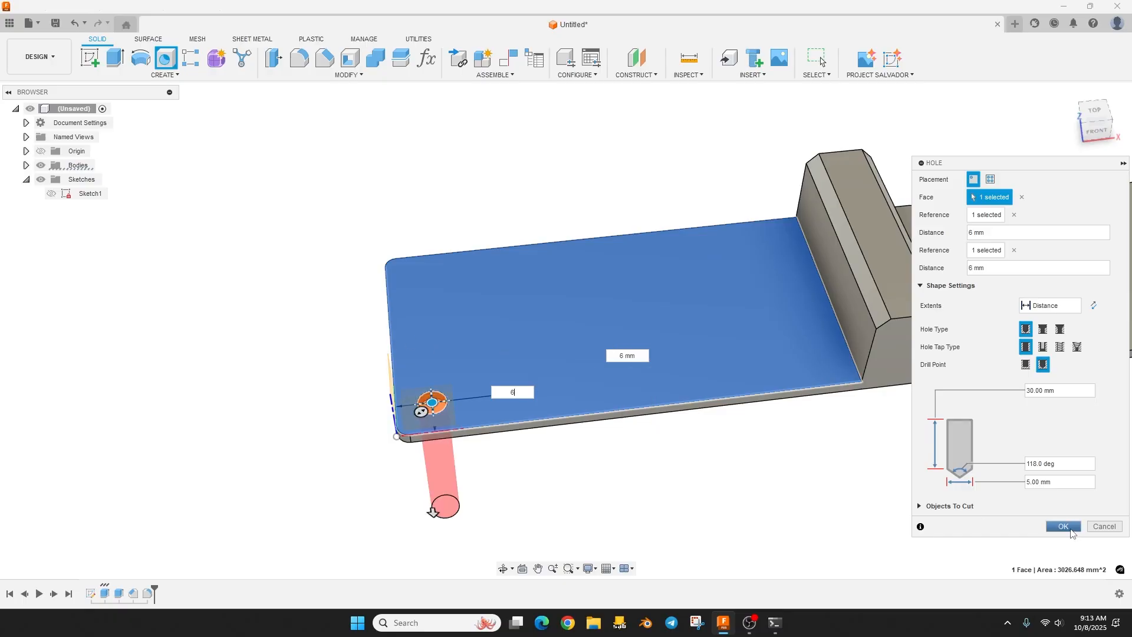
left_click(1062, 527)
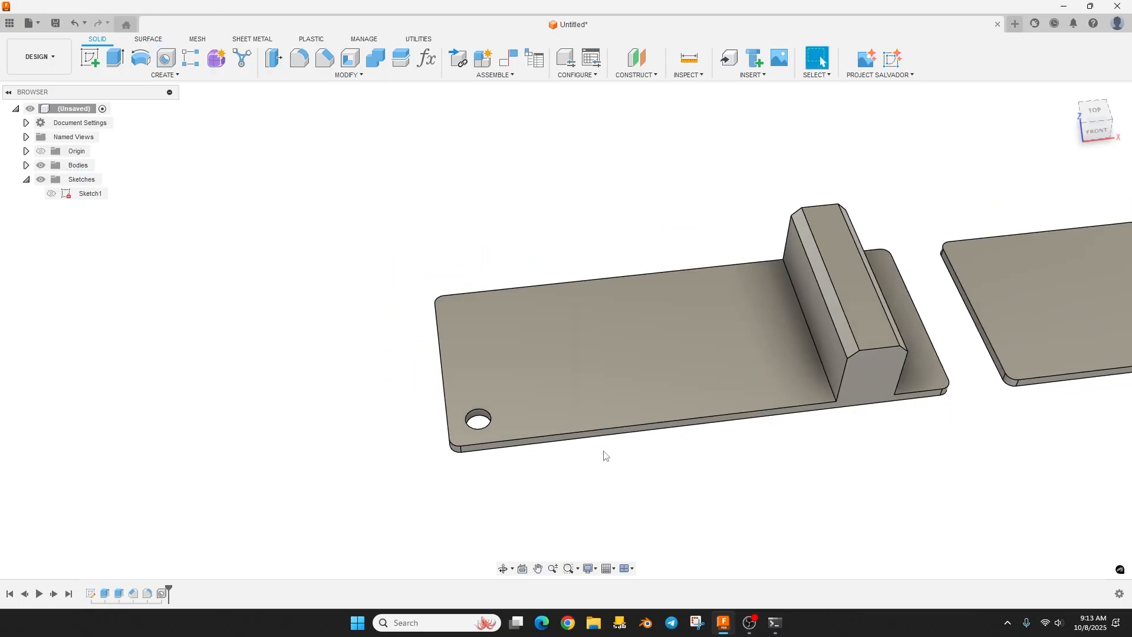
left_click(165, 57)
type("6")
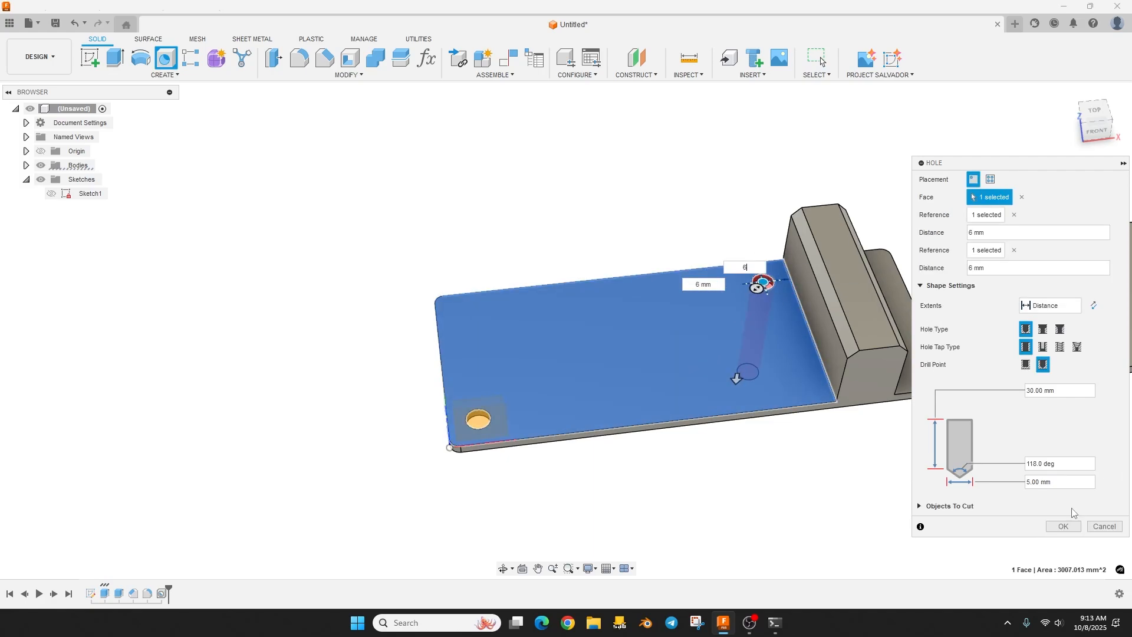
left_click(1061, 525)
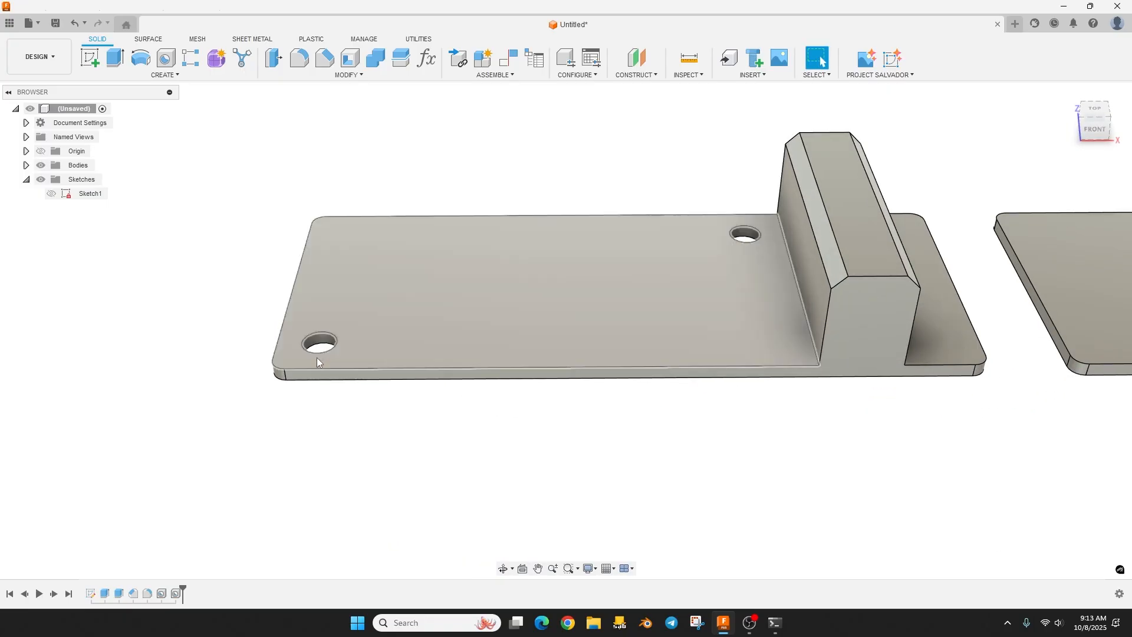
mouse_move(709, 338)
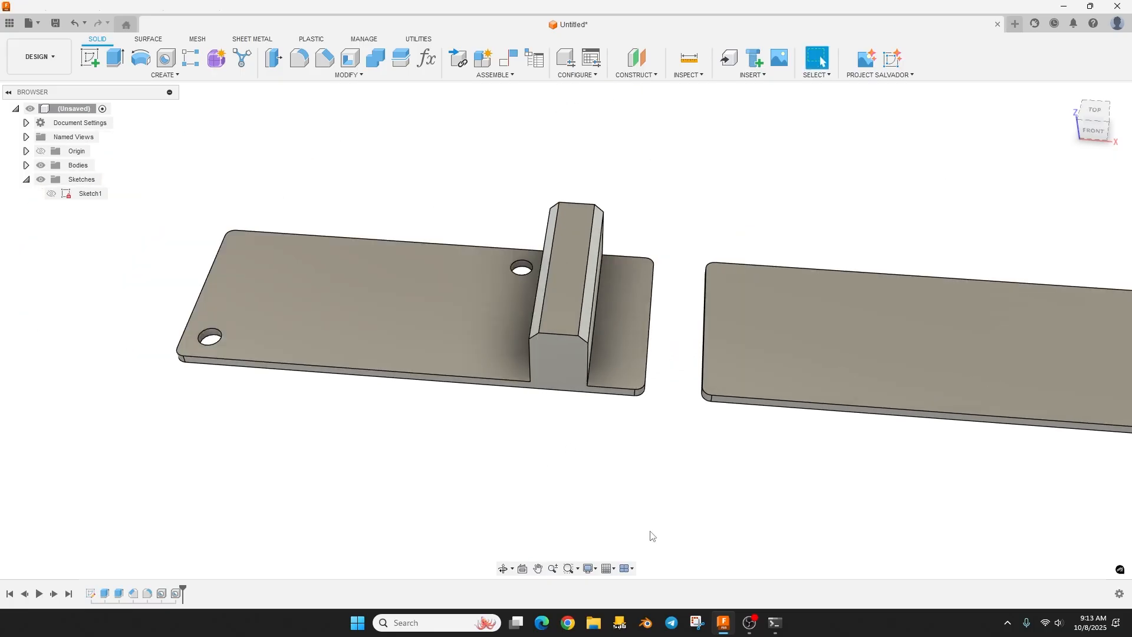
- Set Width to 5 mm in the parameter list and orbit to inspect the narrow plates
left_click(426, 59)
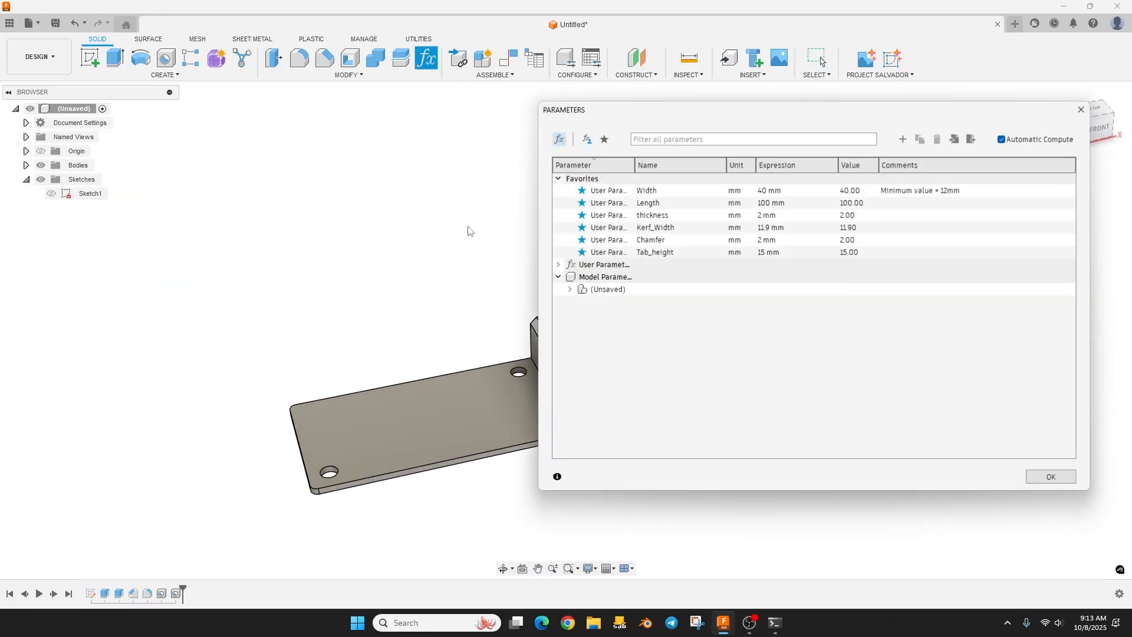
left_click(769, 190)
type("5")
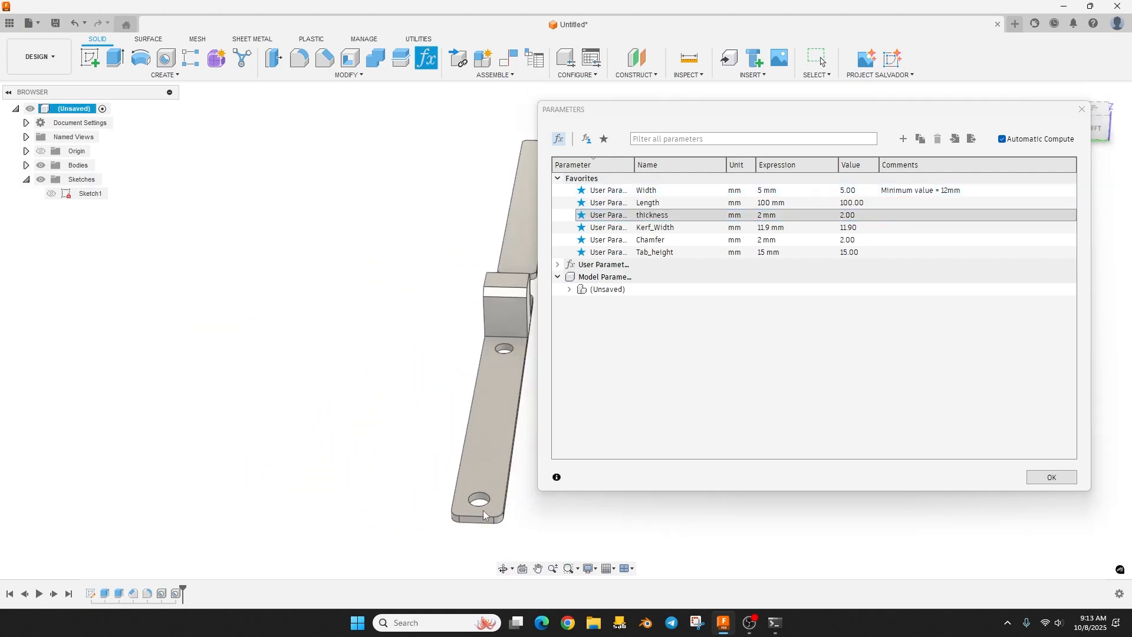
left_click_drag(484, 515, 393, 338)
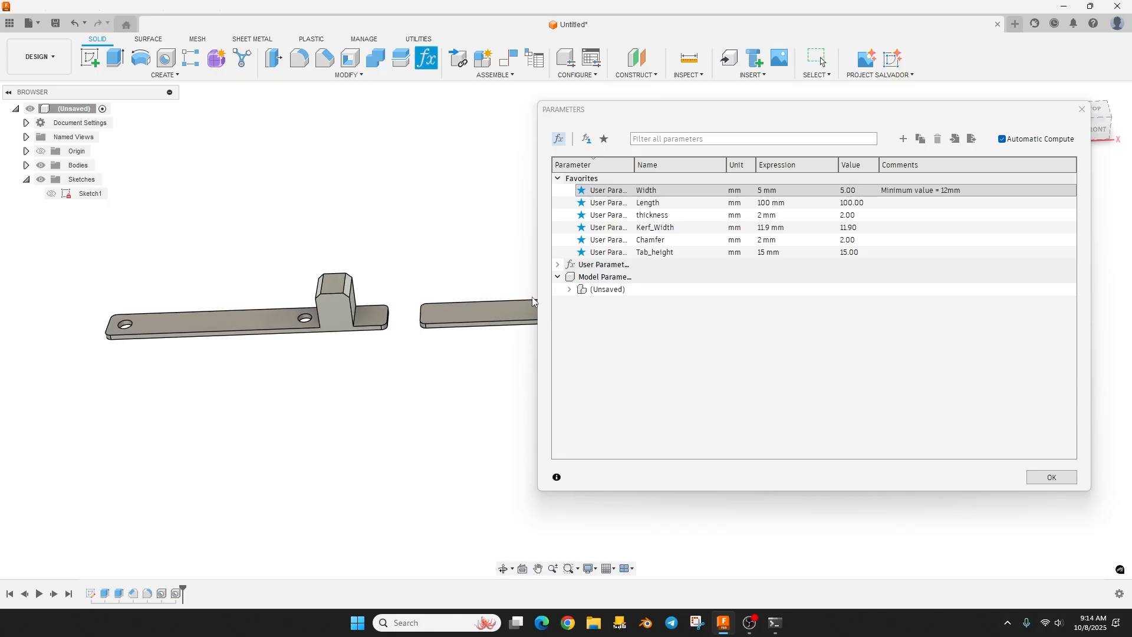
- Add a user parameter Length_Limit with the expression max(Length; Kerf_Width*2 + 20)
left_click(901, 139)
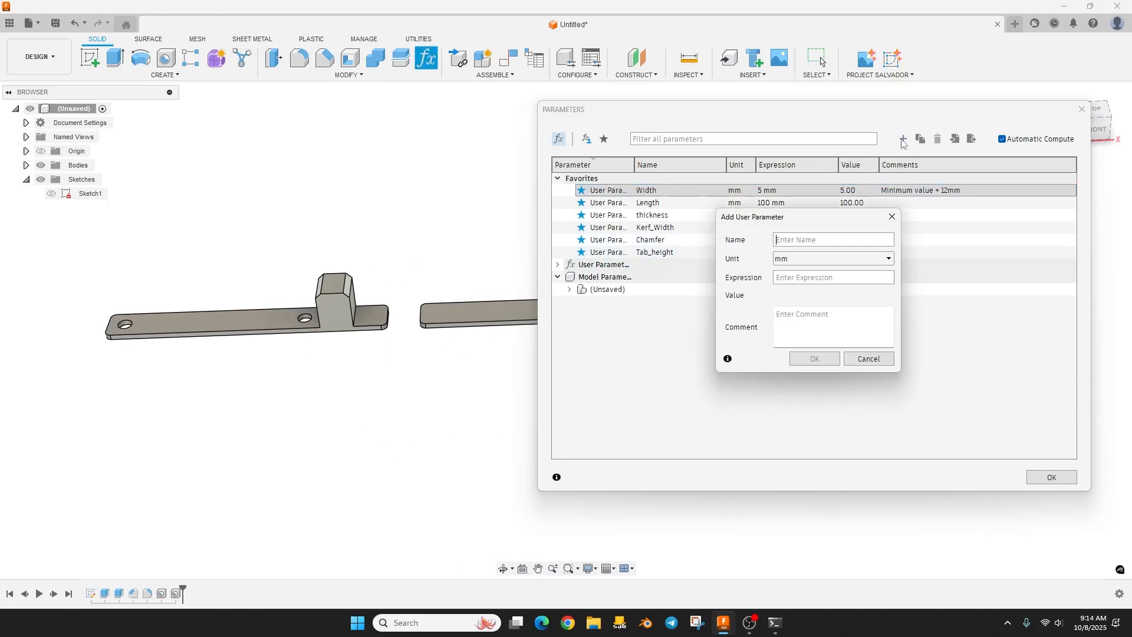
type("Length_Limit")
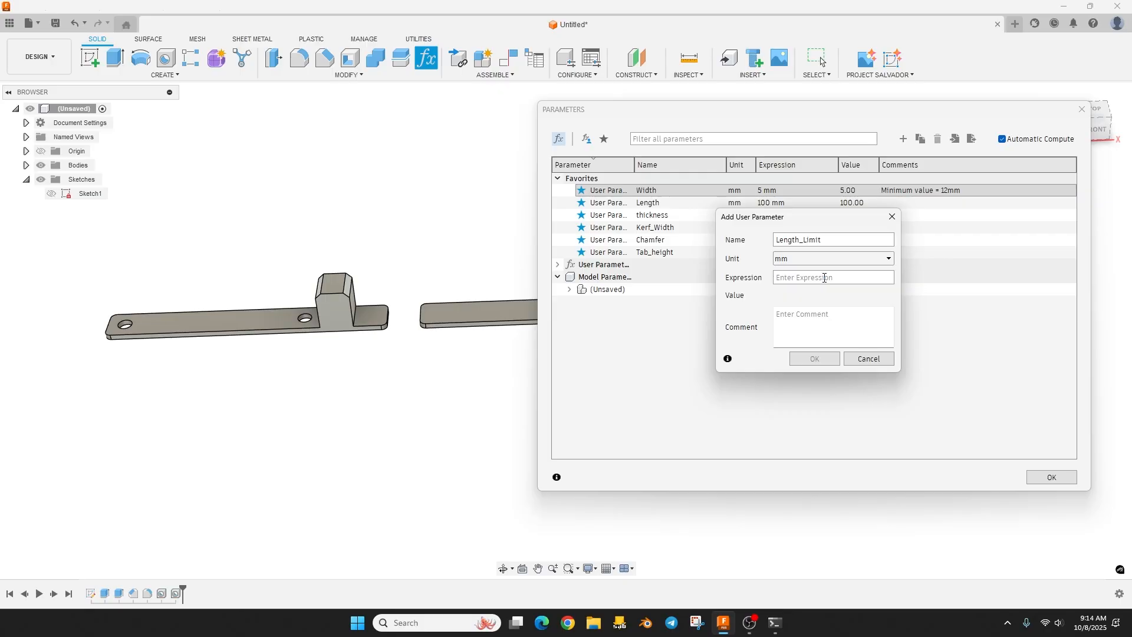
type("max")
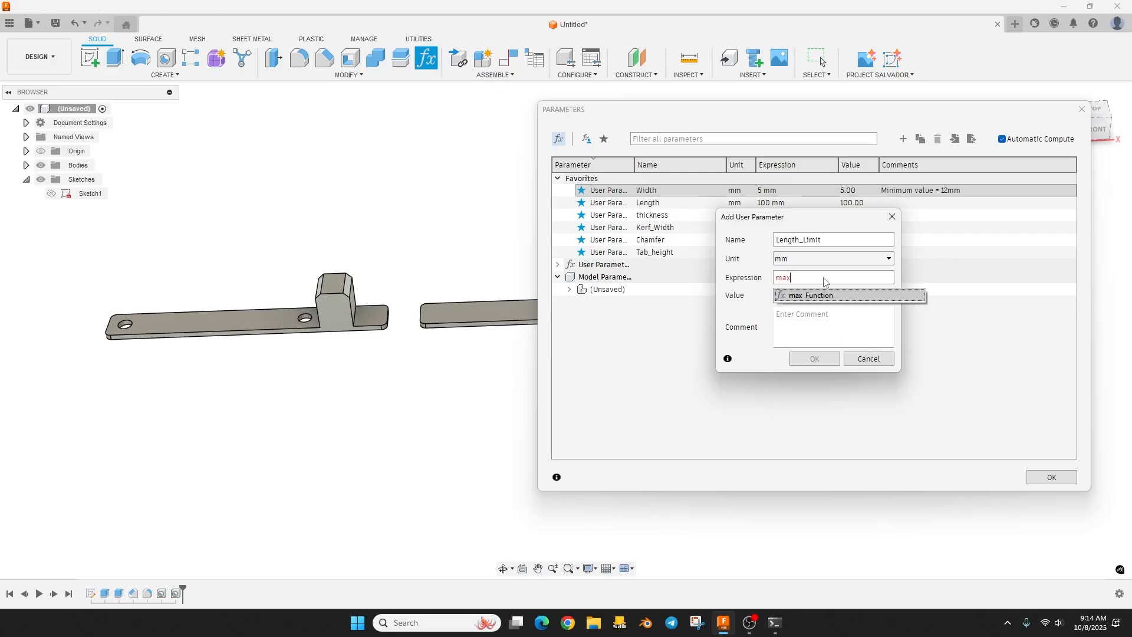
left_click(812, 295)
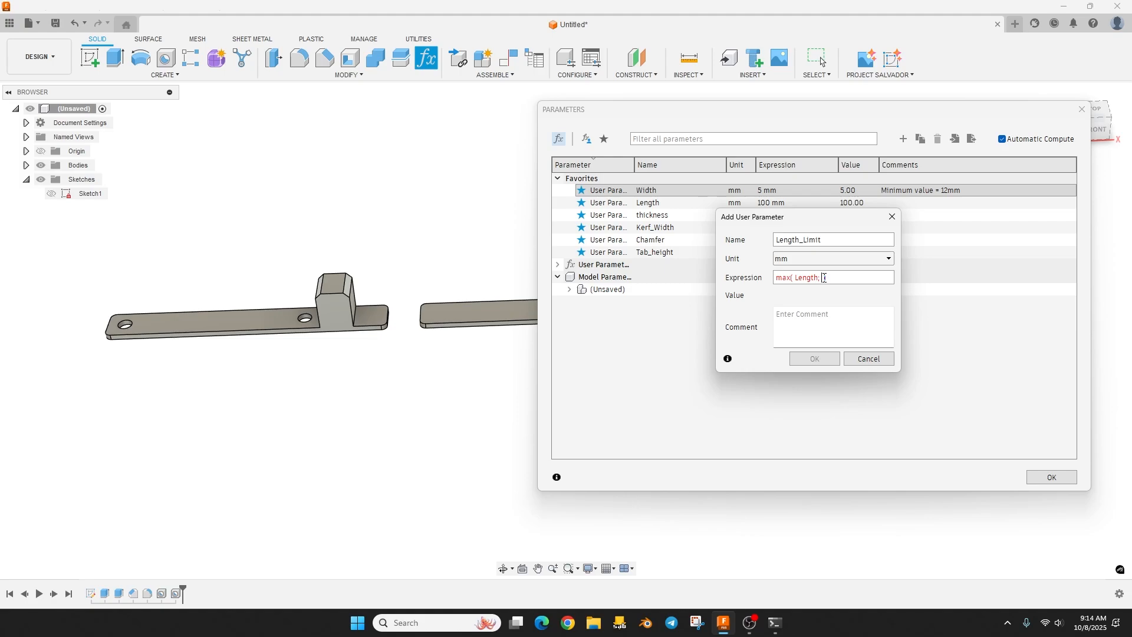
type("Kerf_Width )")
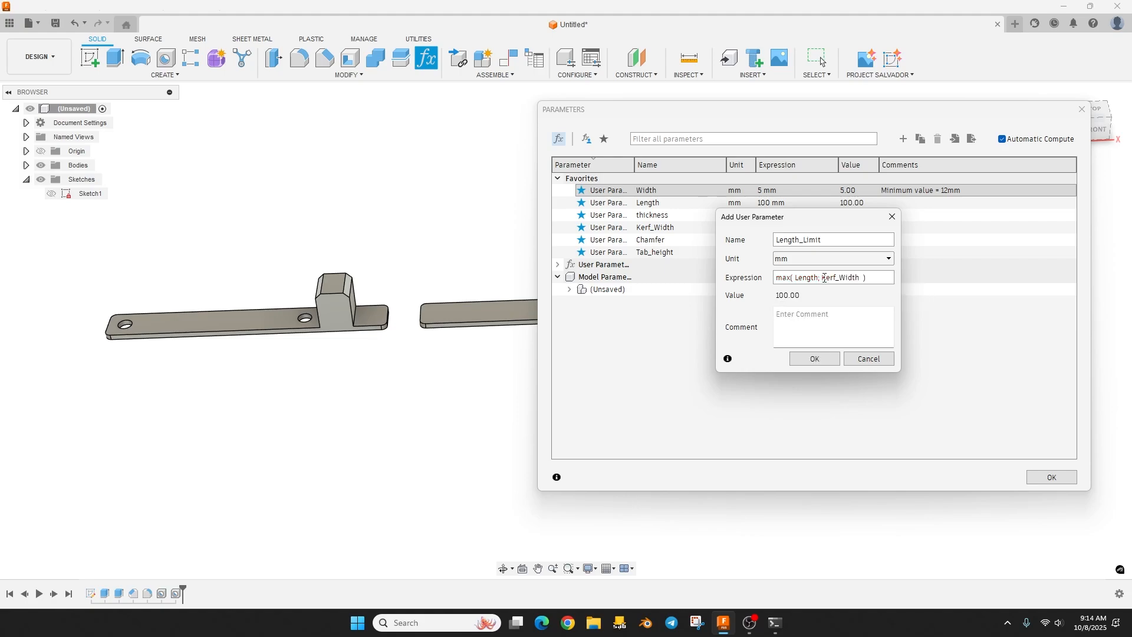
type("*3")
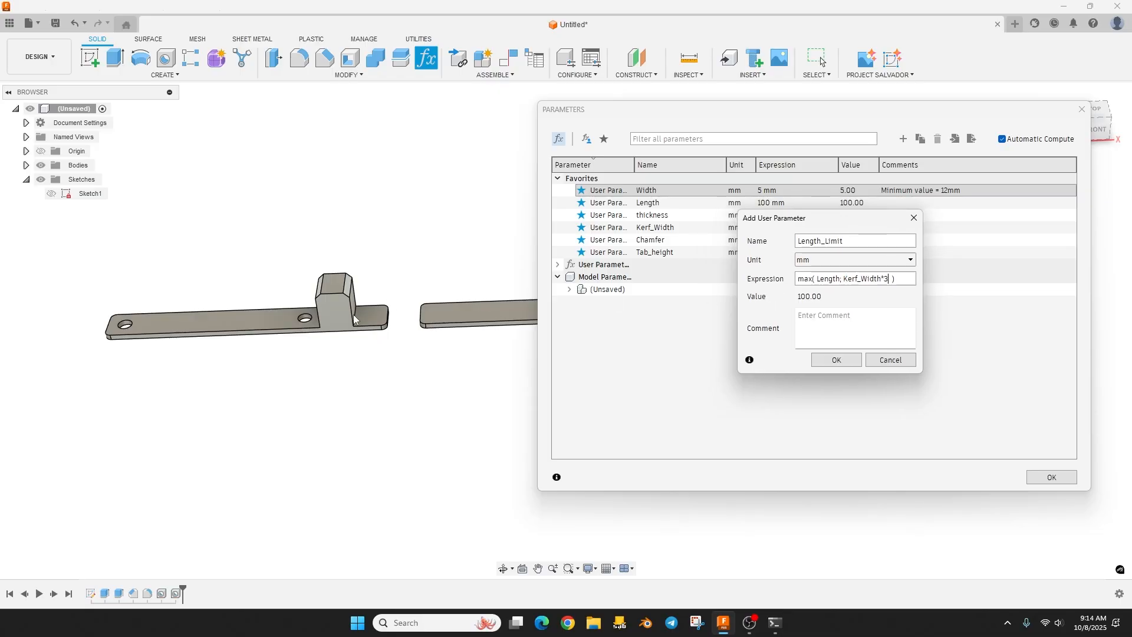
mouse_move(370, 319)
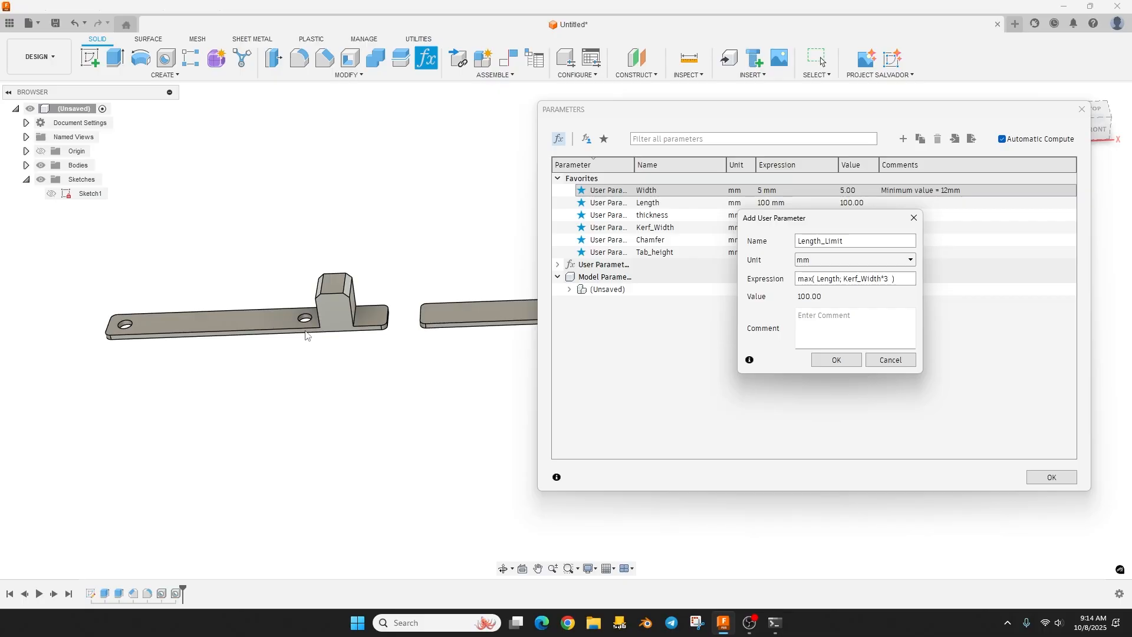
mouse_move(219, 343)
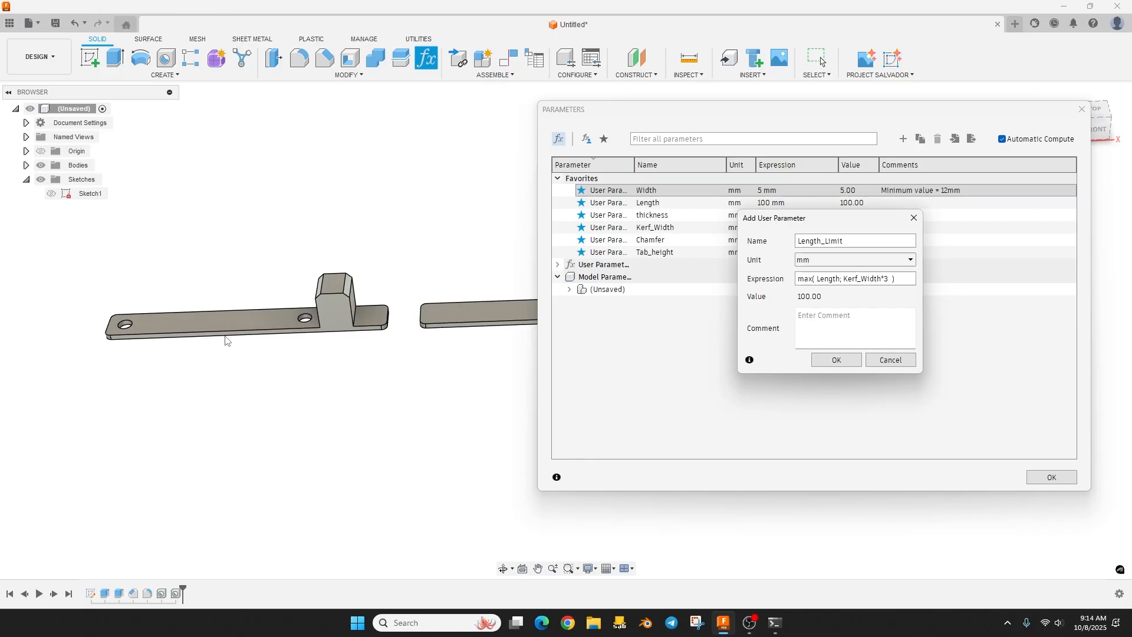
mouse_move(309, 330)
type("2 +20")
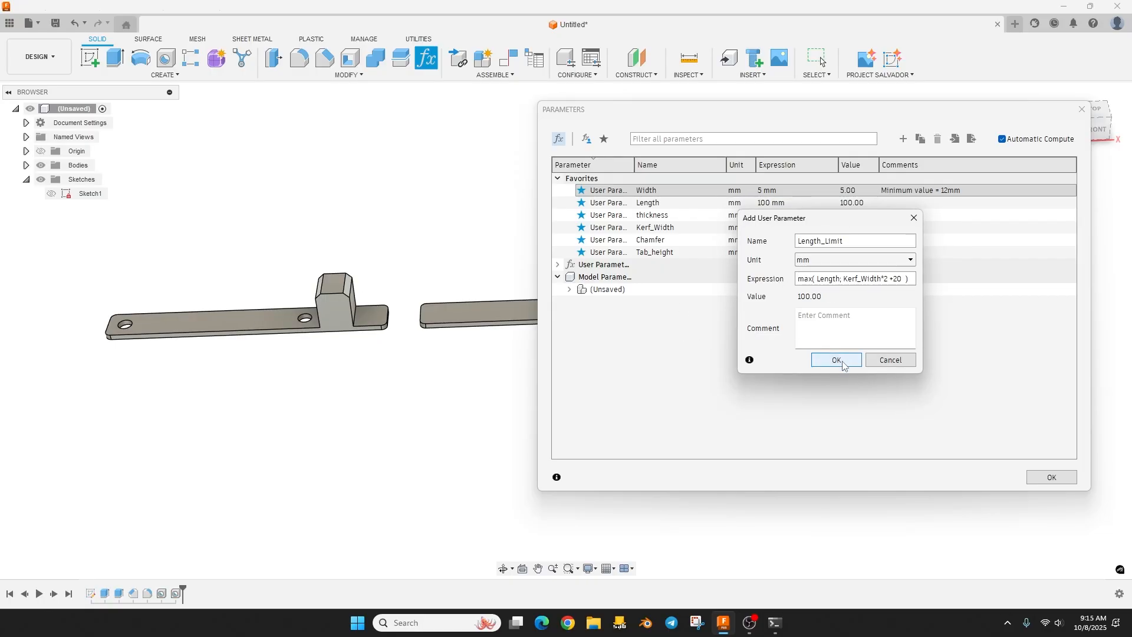
left_click(835, 360)
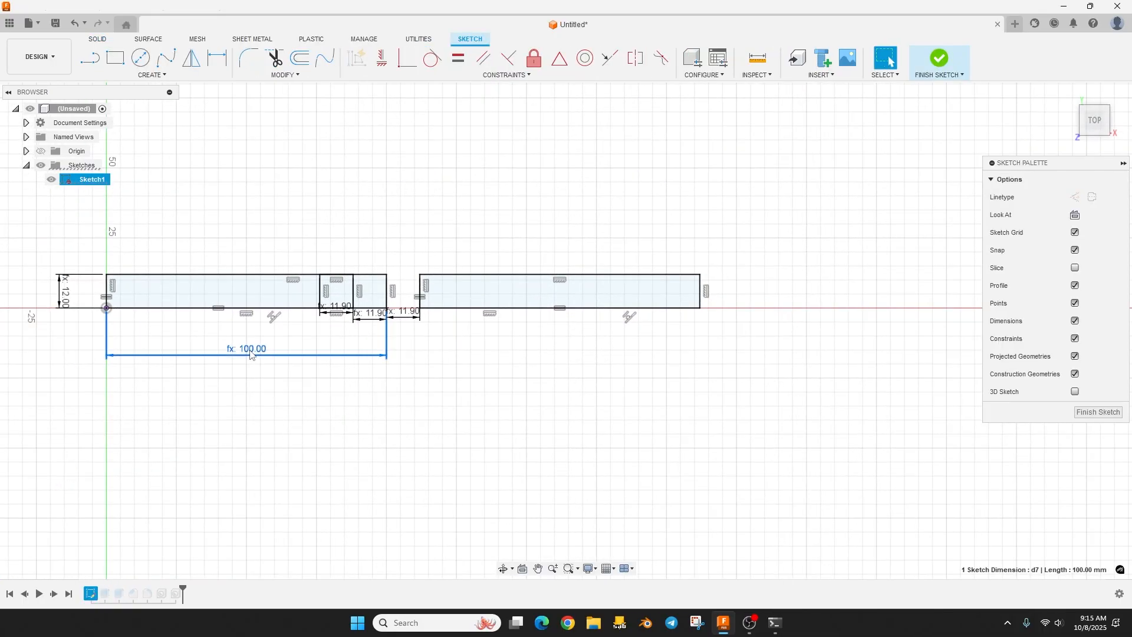
- Re-enter the 100 mm length dimension as a Length parameter and finish the sketch
double_click(248, 348)
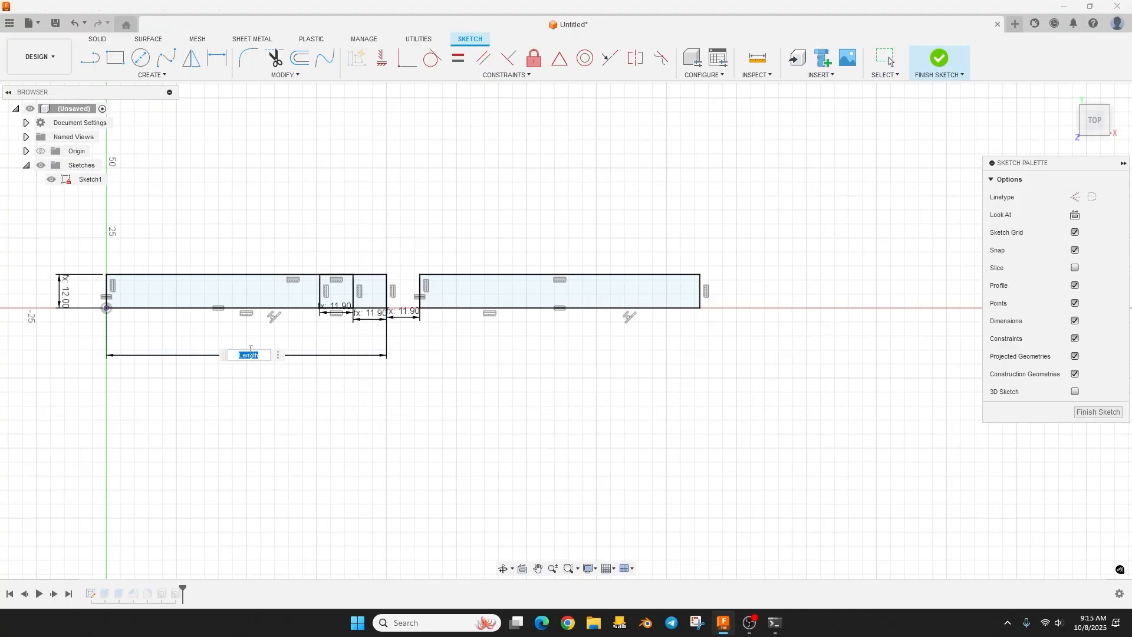
type("Len")
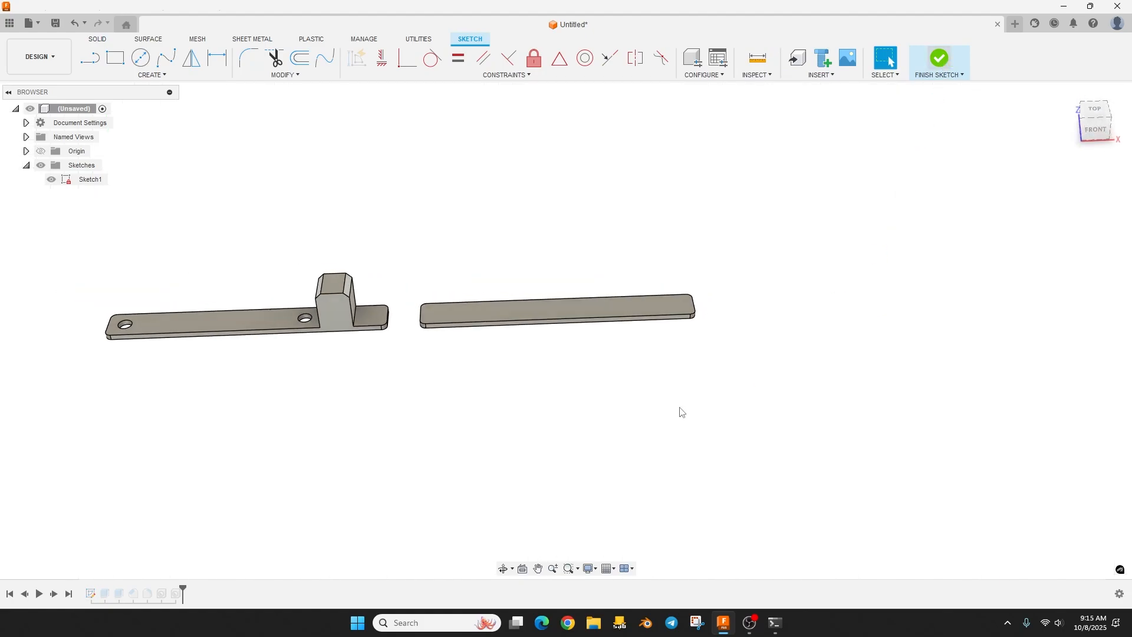
left_click(938, 58)
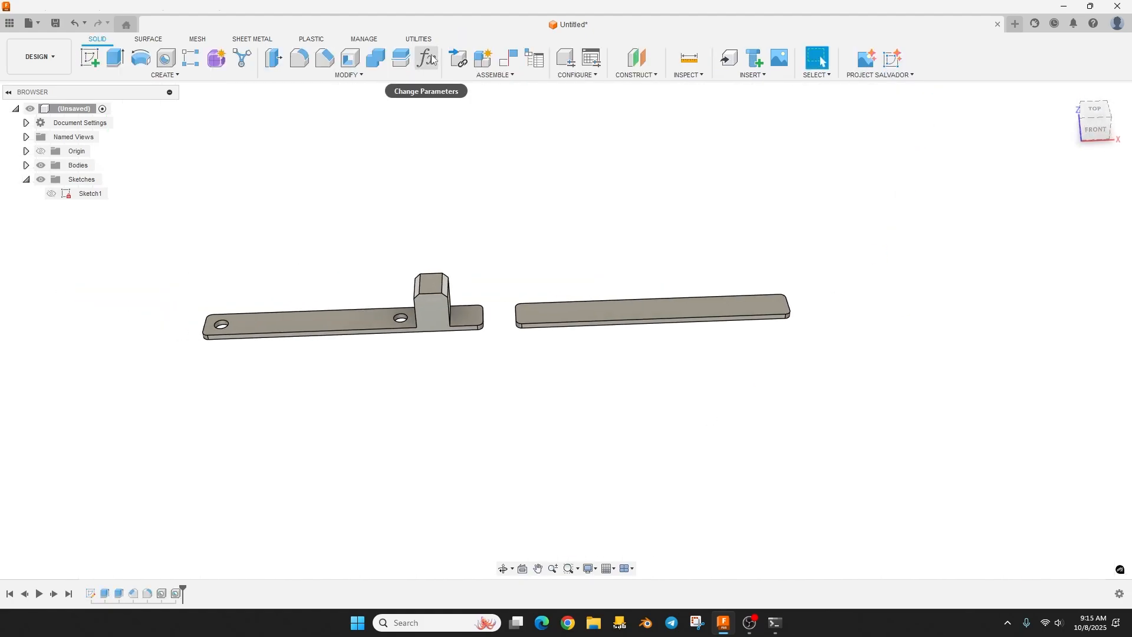
- Change the Width parameter to 40 mm and Length to 10 mm, making both plates short blocks
left_click(426, 58)
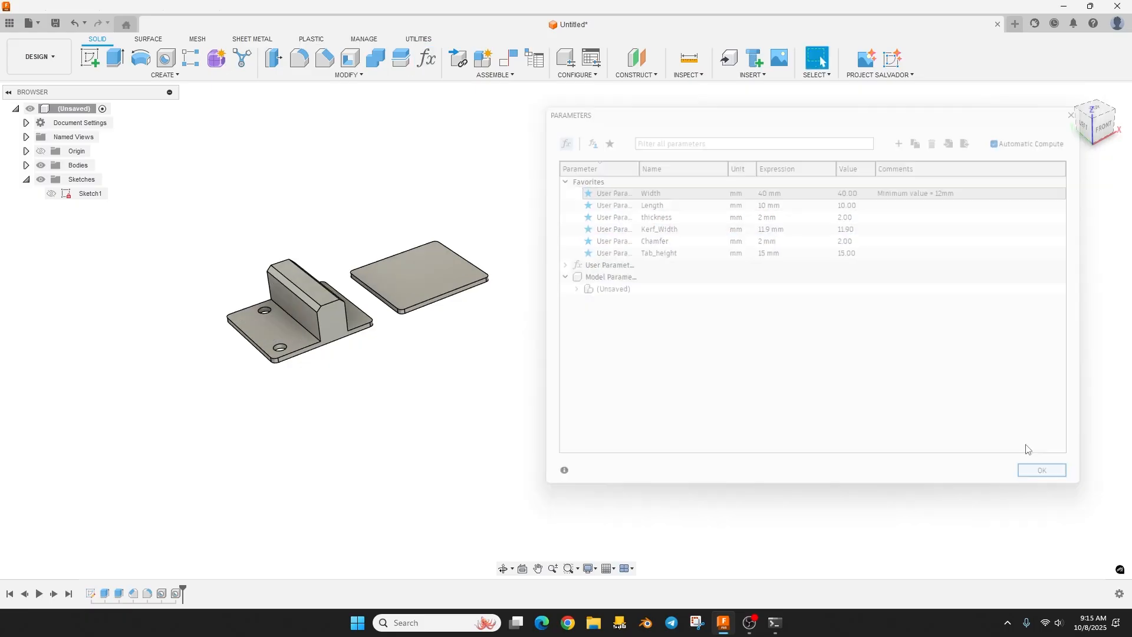
left_click(1040, 470)
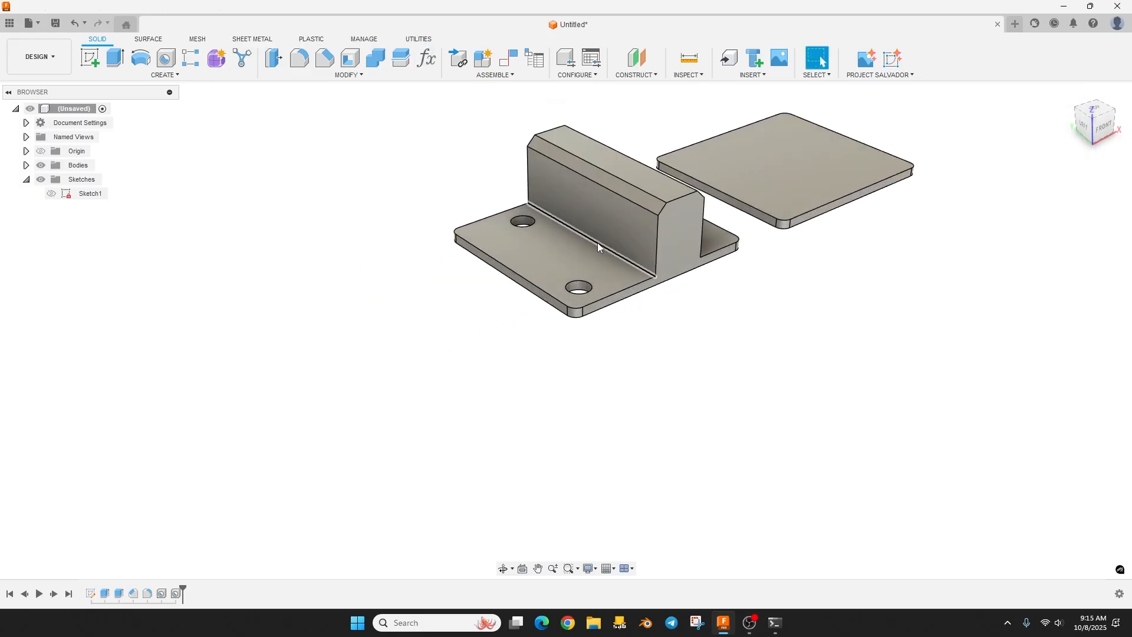
left_click(599, 249)
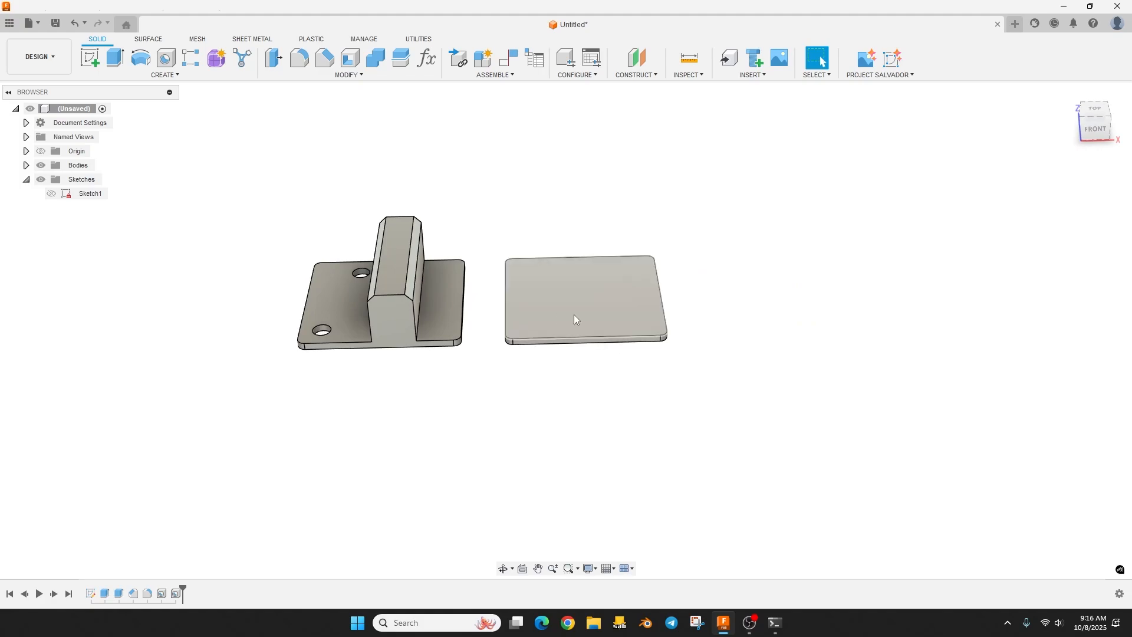
mouse_move(659, 322)
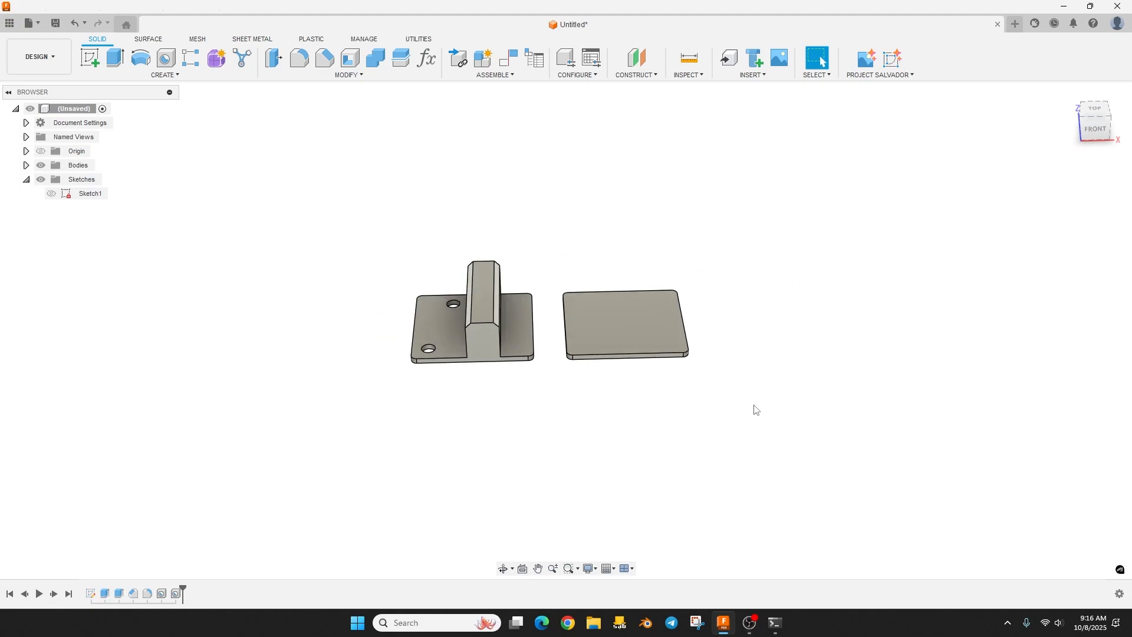
left_click(425, 57)
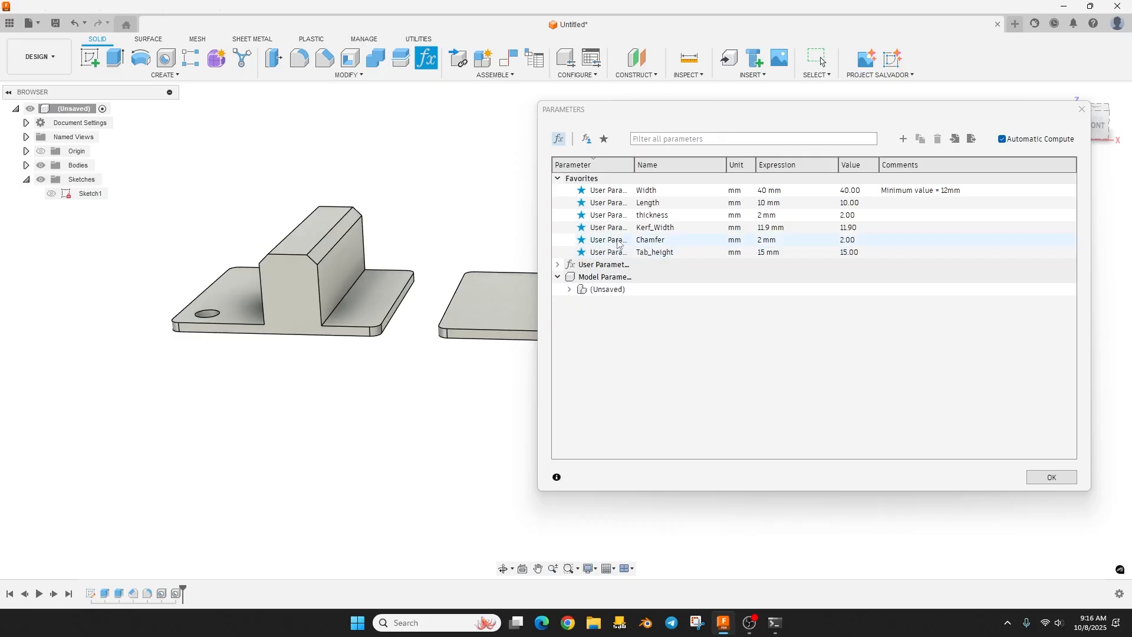
left_click(558, 264)
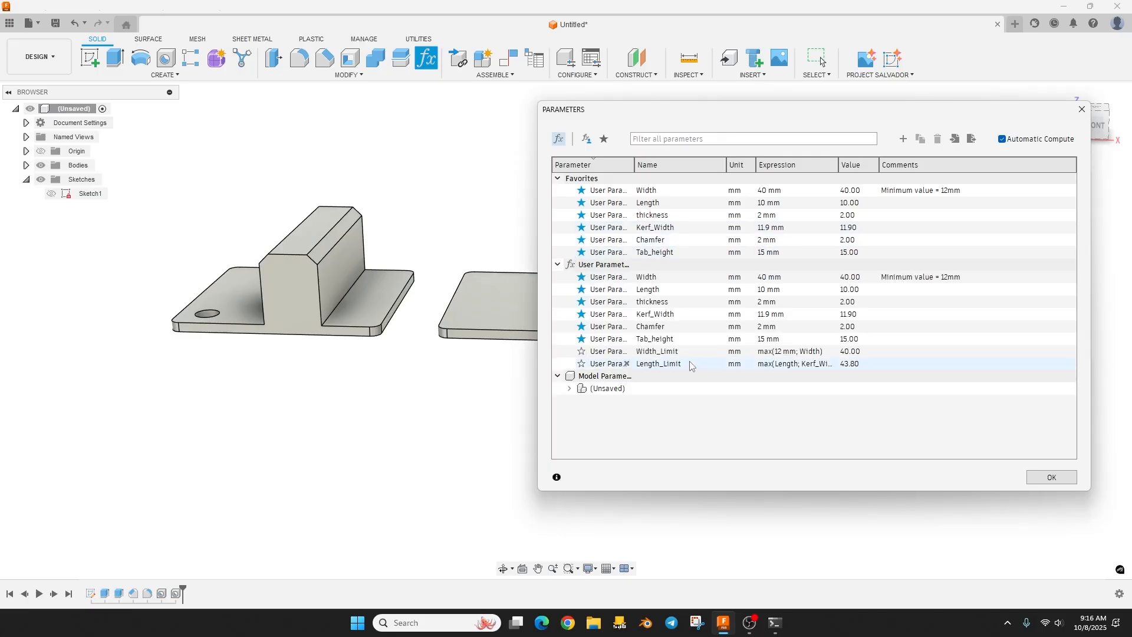
left_click(653, 350)
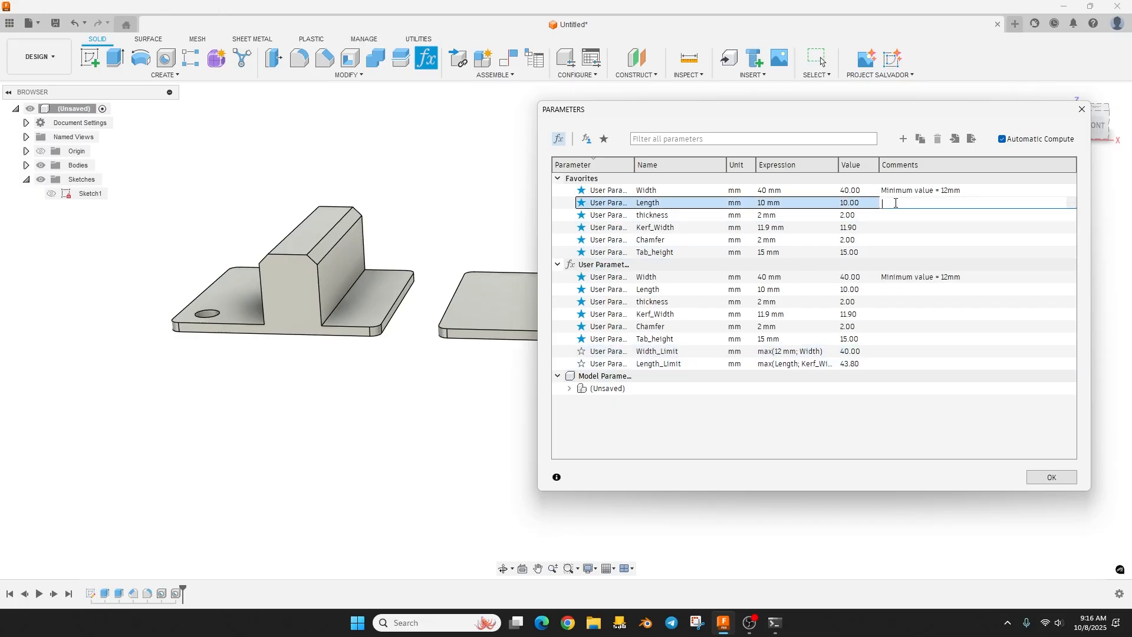
type("Minimum")
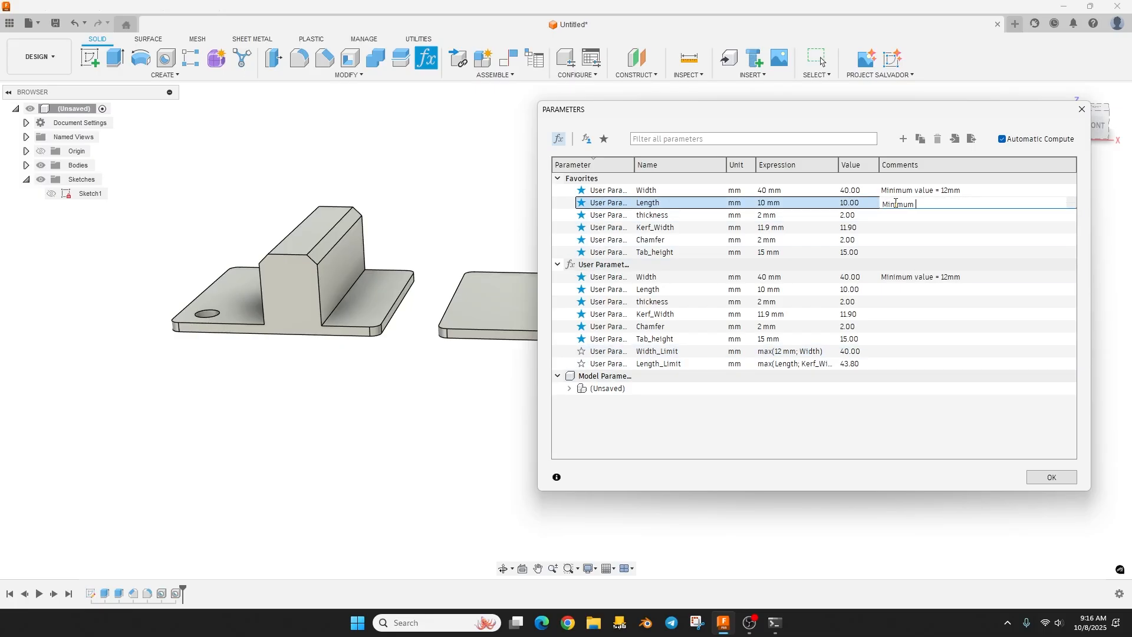
type("valu")
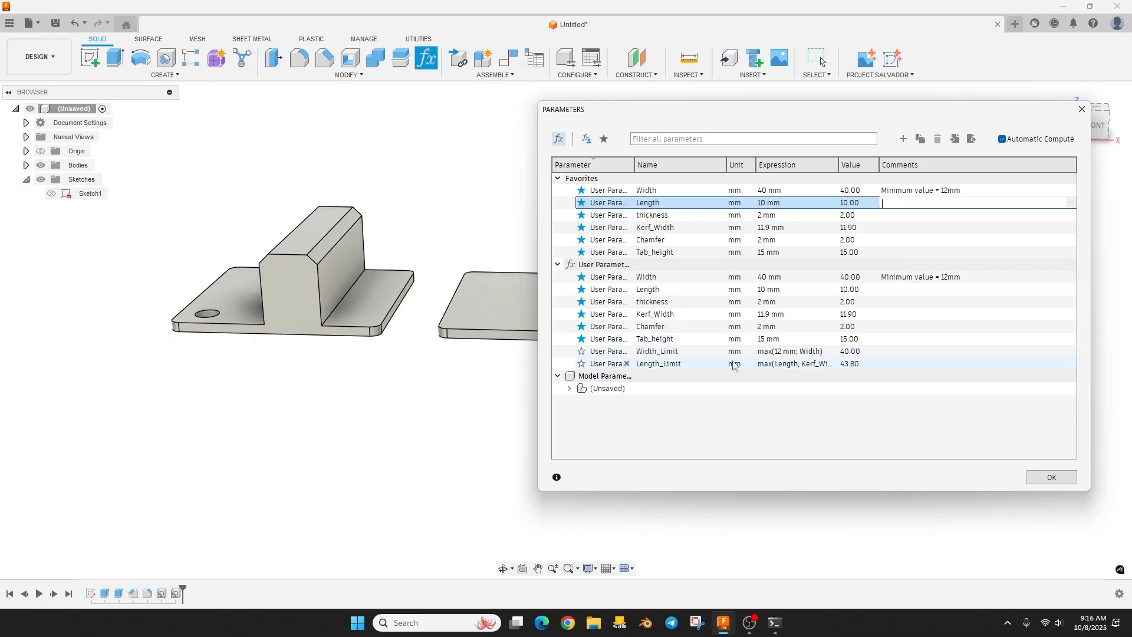
left_click(653, 252)
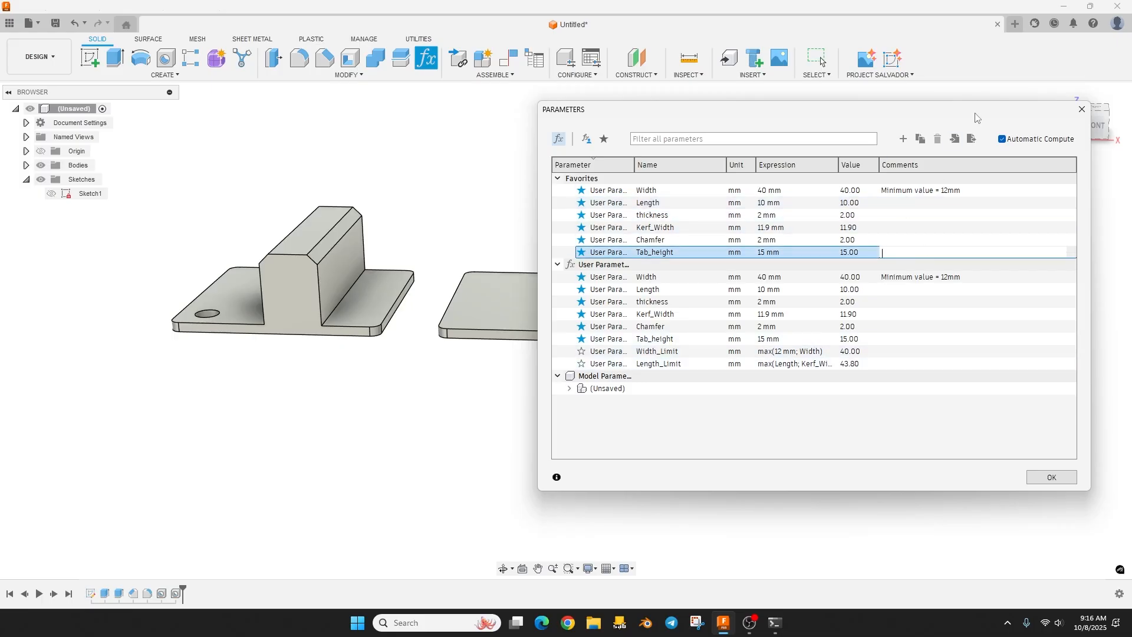
left_click(1049, 476)
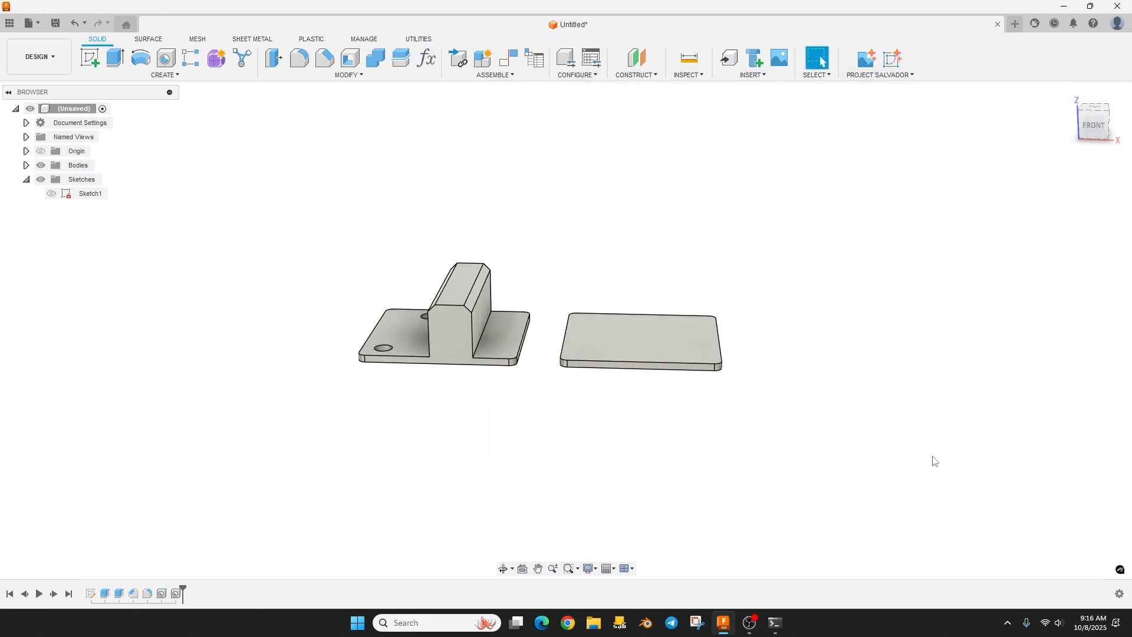